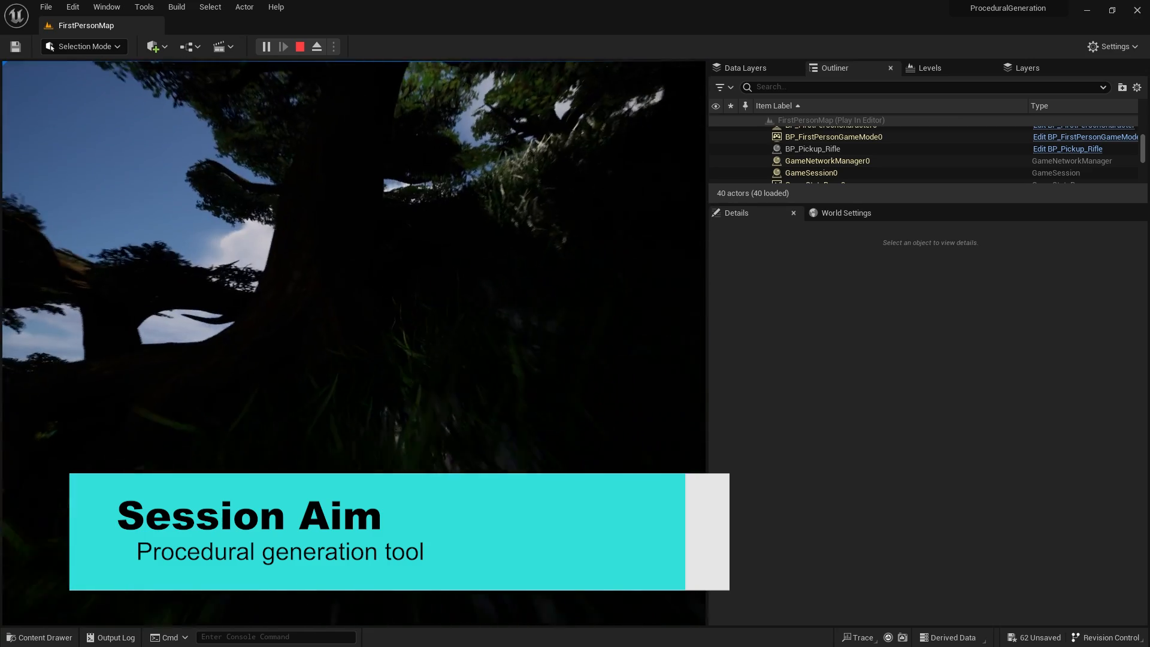
Step: Stop the play session and return to the bare FirstPersonMap landscape in the editor
left_click(300, 47)
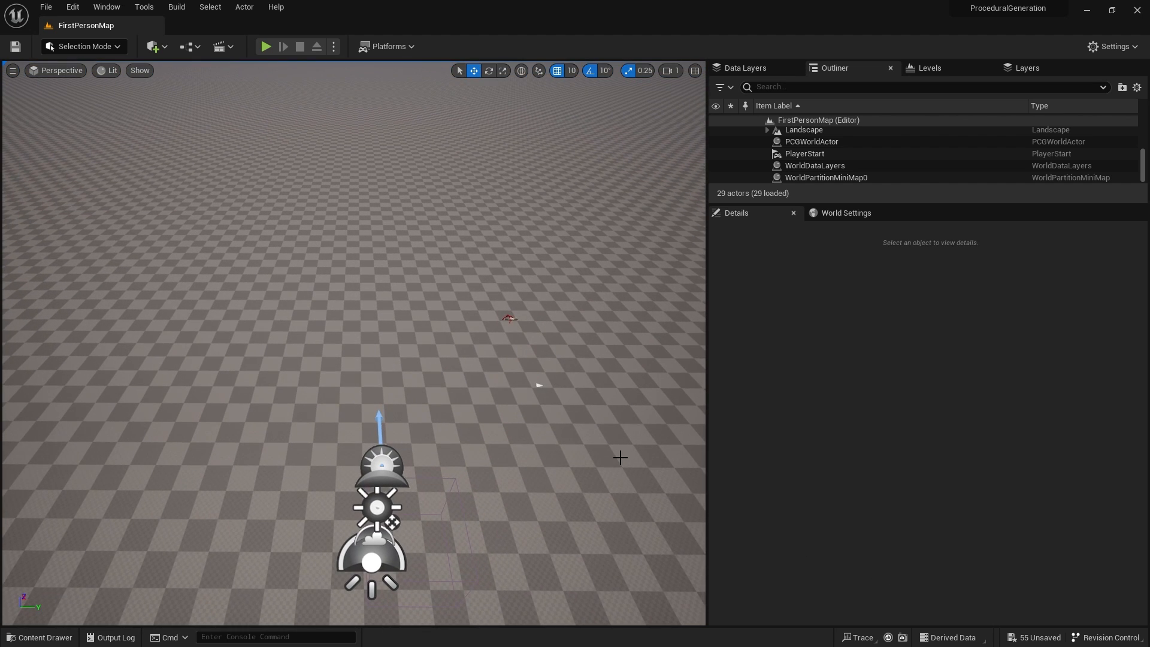
mouse_move(582, 552)
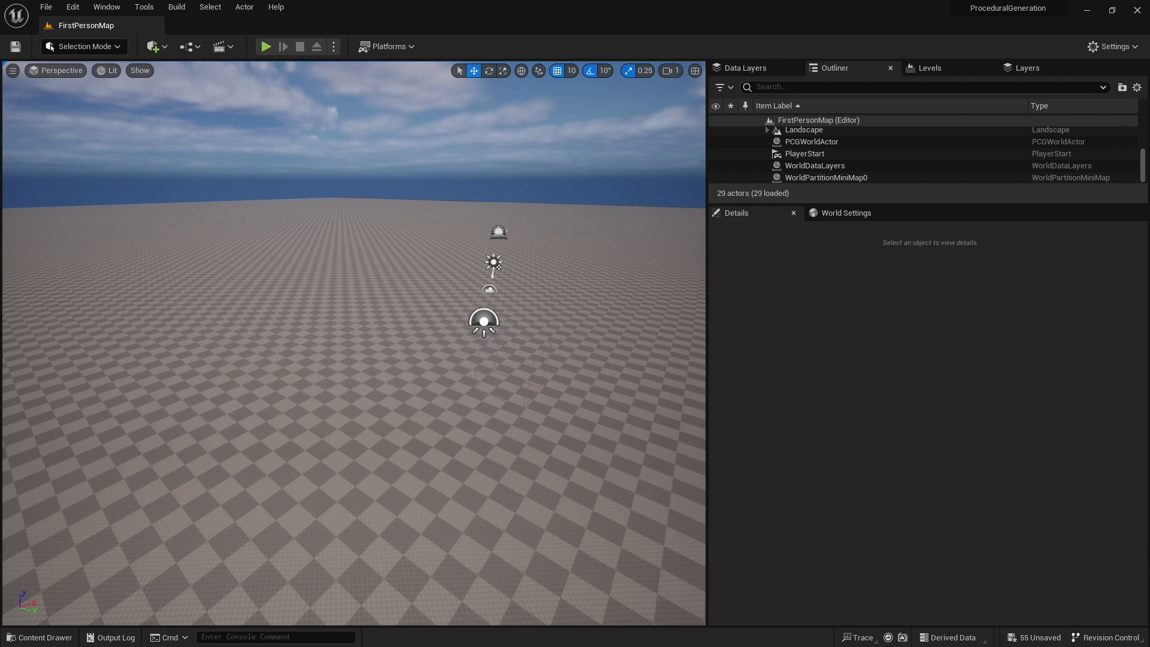
left_click(70, 7)
type("p")
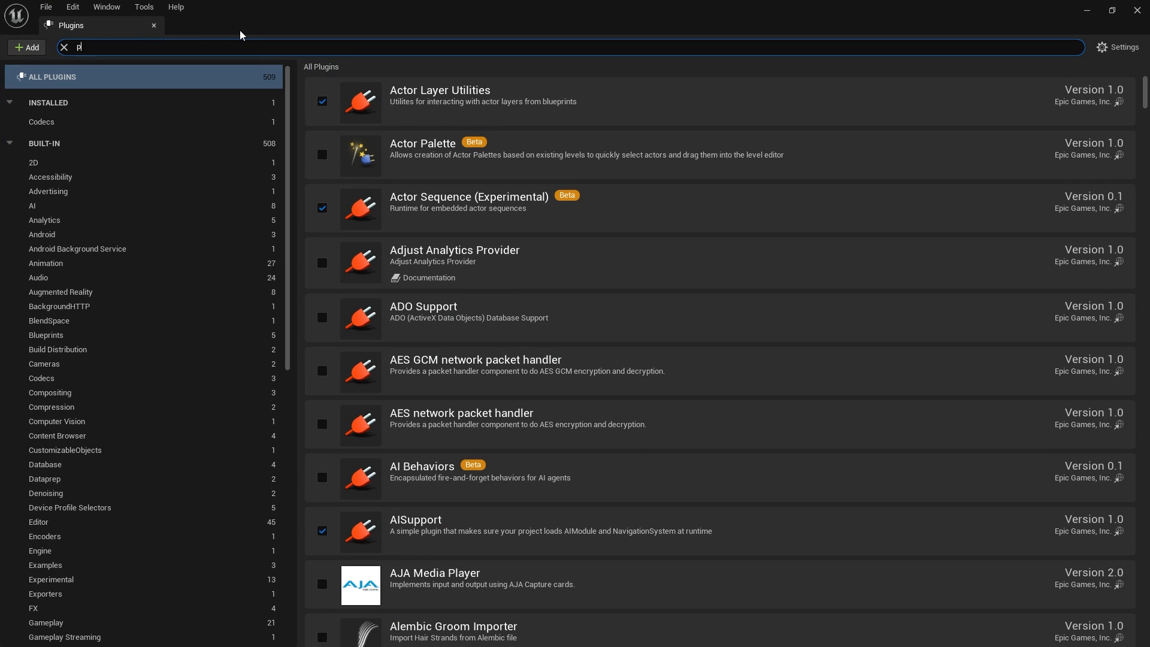
type("roced")
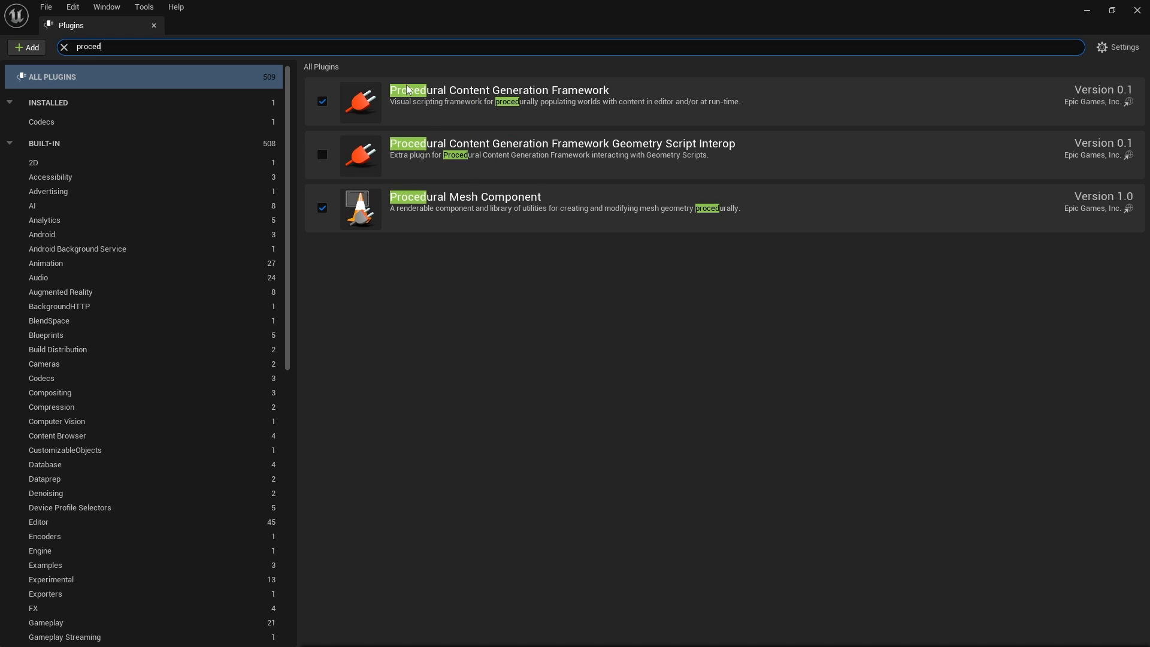
mouse_move(518, 175)
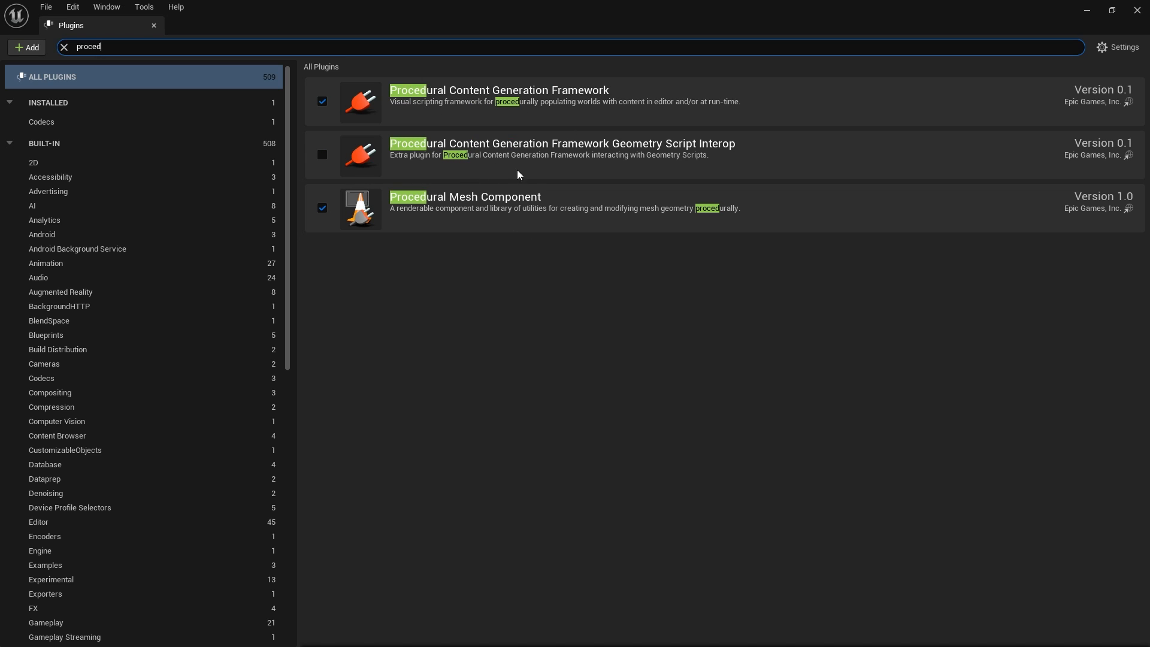
mouse_move(400, 227)
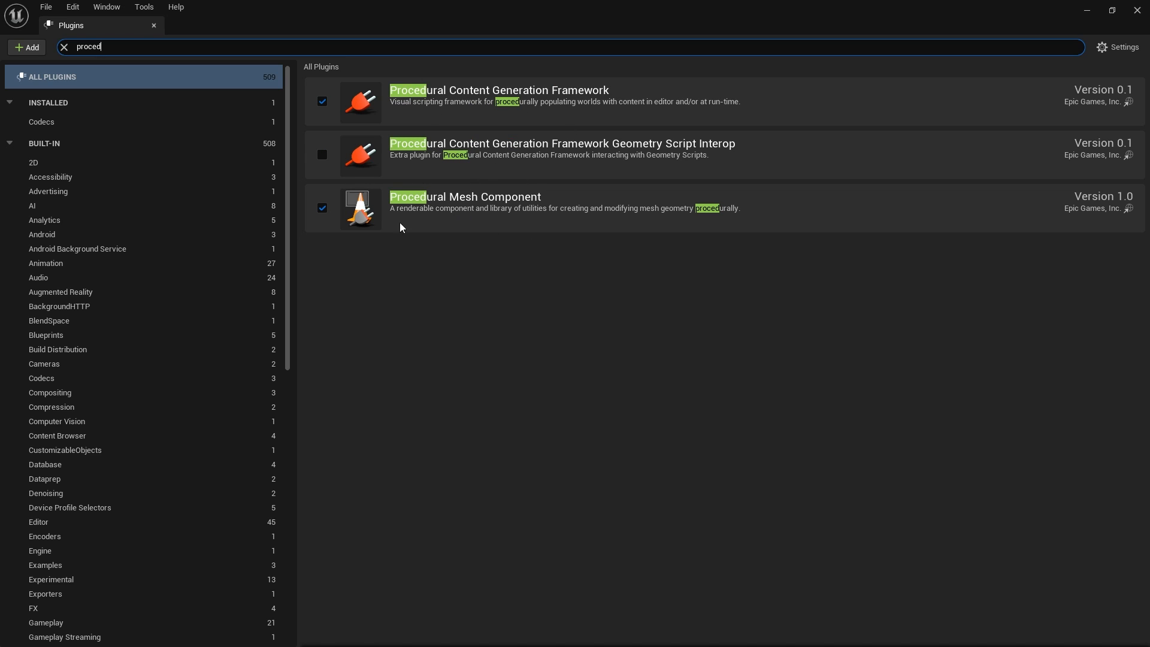
mouse_move(498, 128)
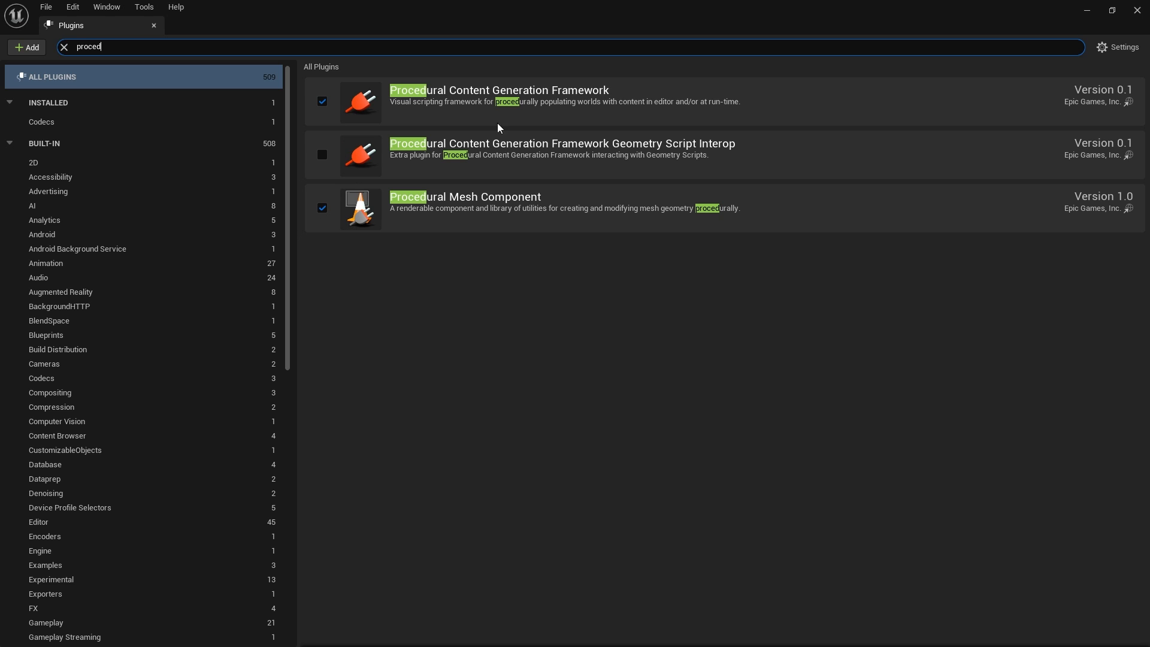
mouse_move(640, 341)
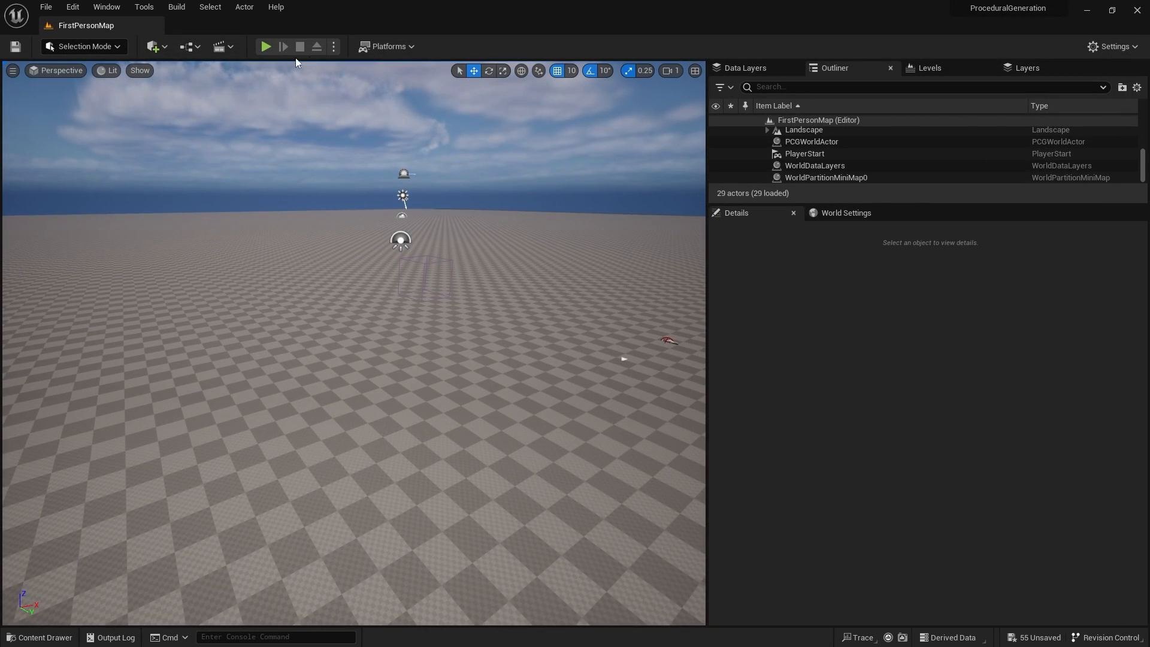
mouse_move(154, 47)
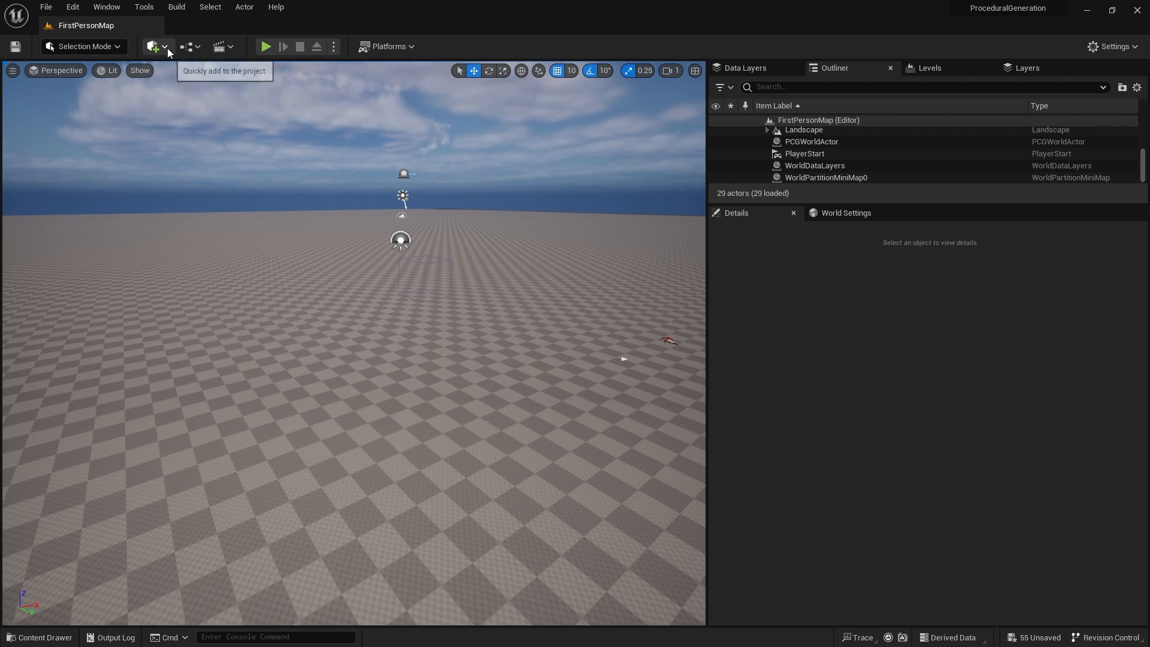
Step: Place a PCG Volume in the level from the add-actors Volumes list
left_click(155, 46)
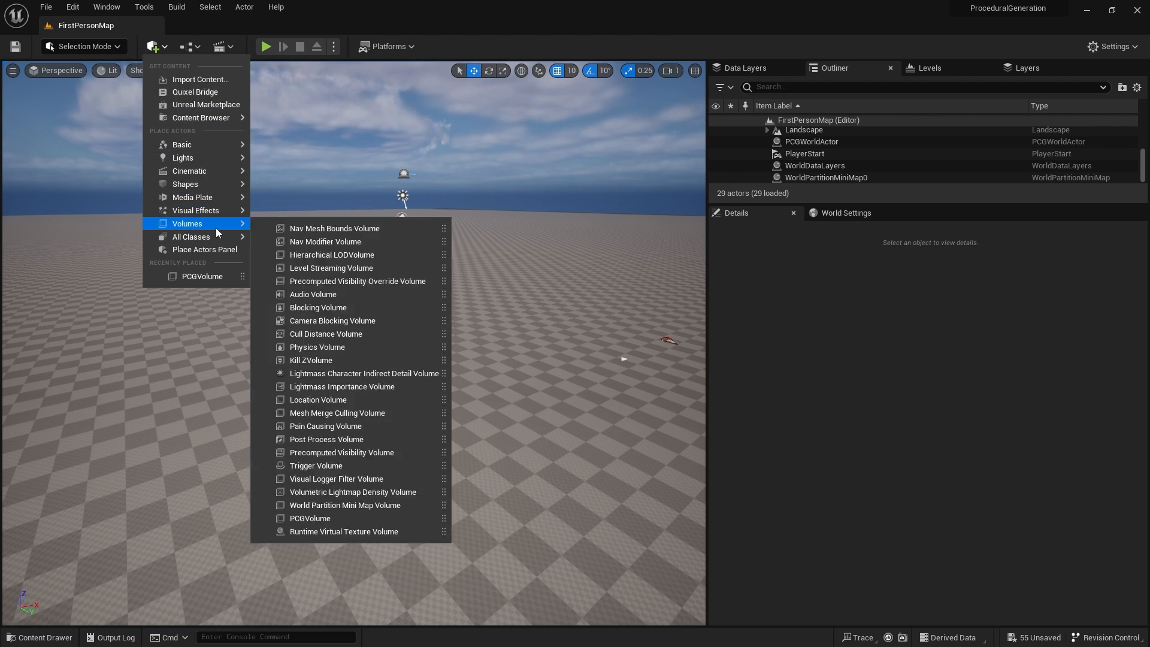
mouse_move(345, 505)
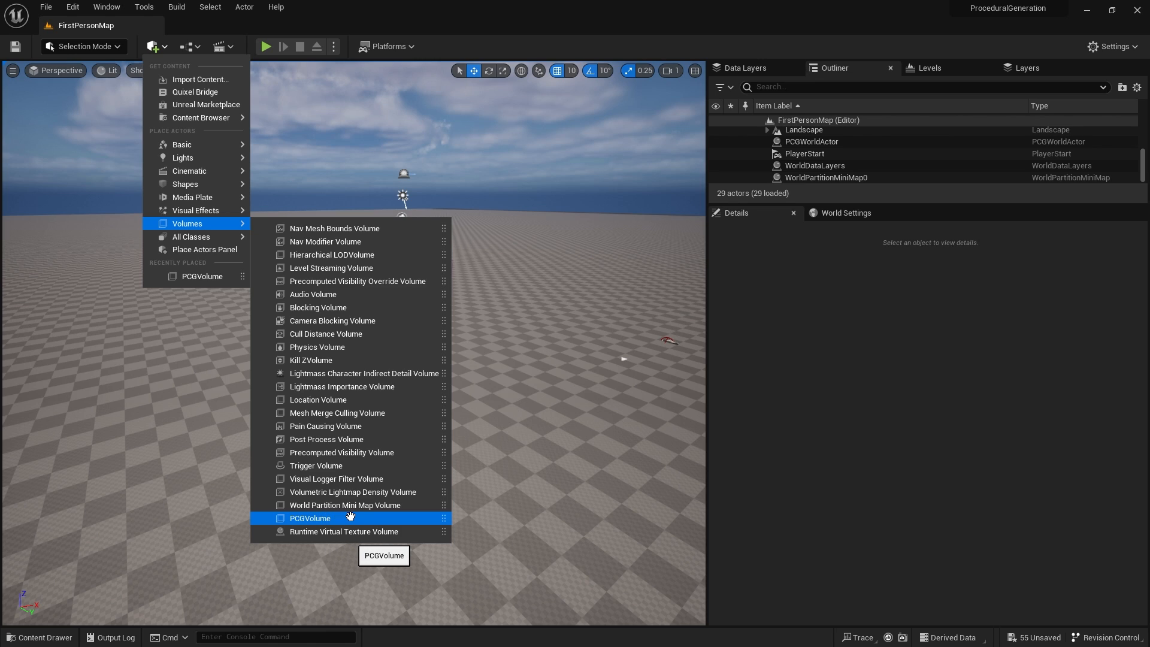
mouse_move(337, 516)
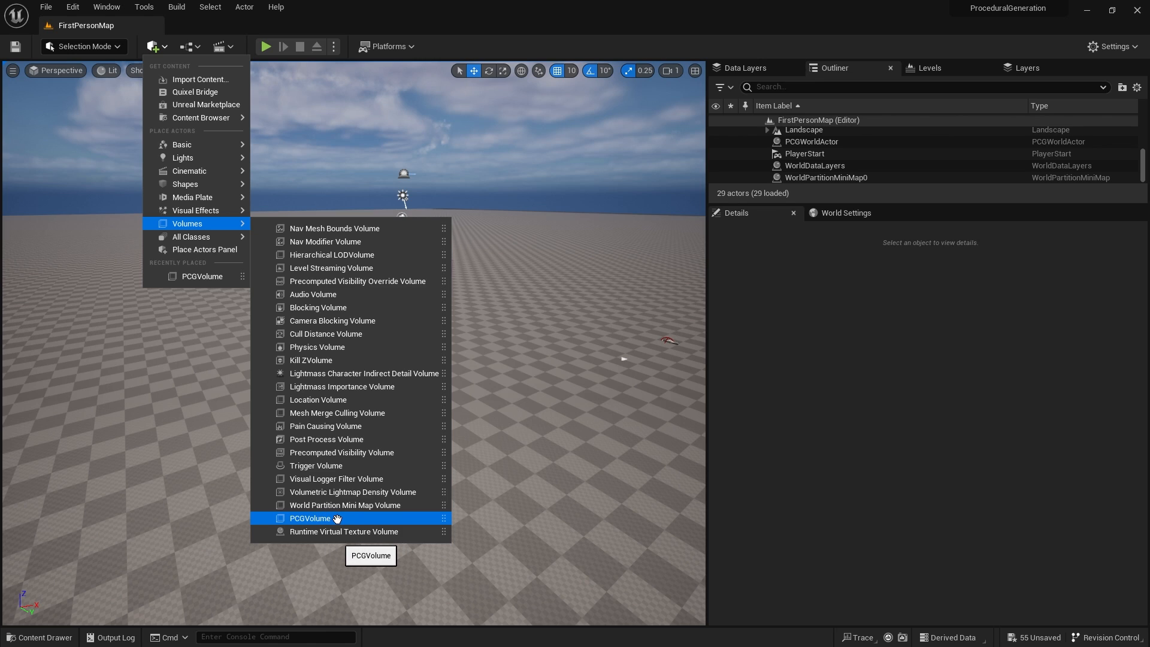
left_click(314, 518)
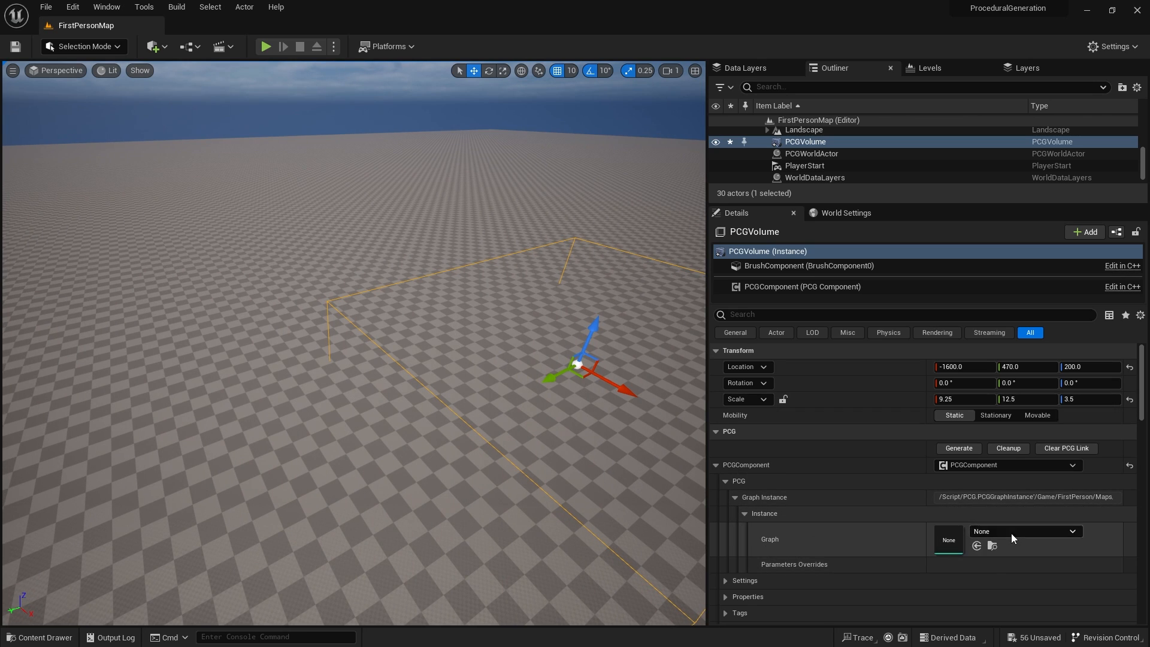
mouse_move(929, 539)
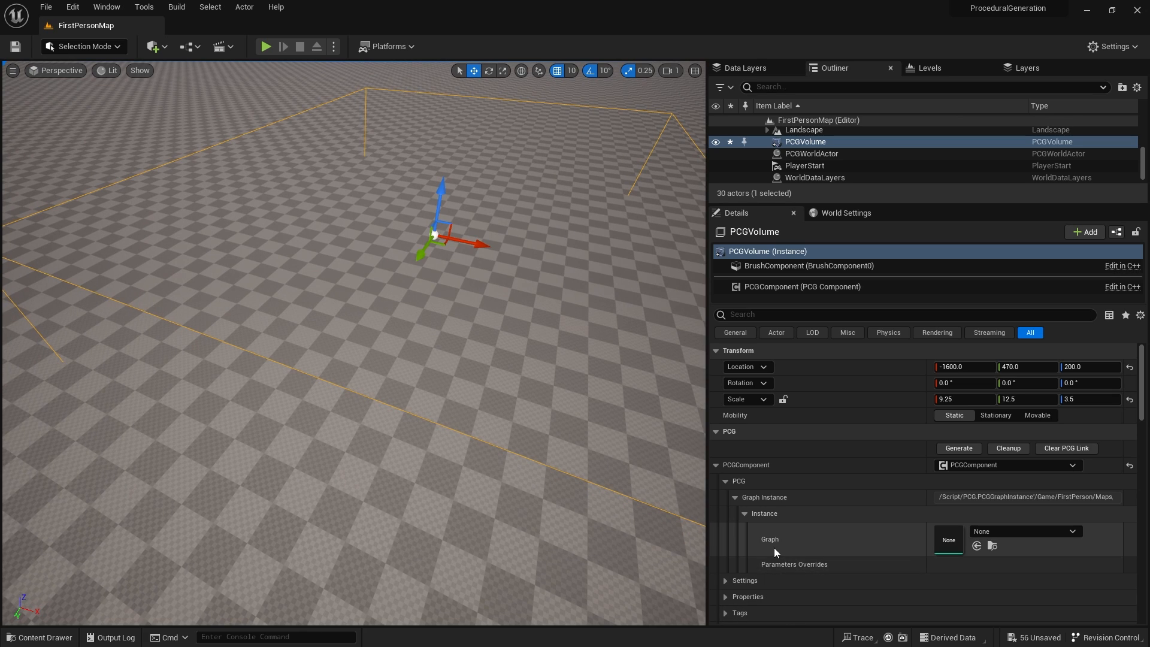
mouse_move(881, 553)
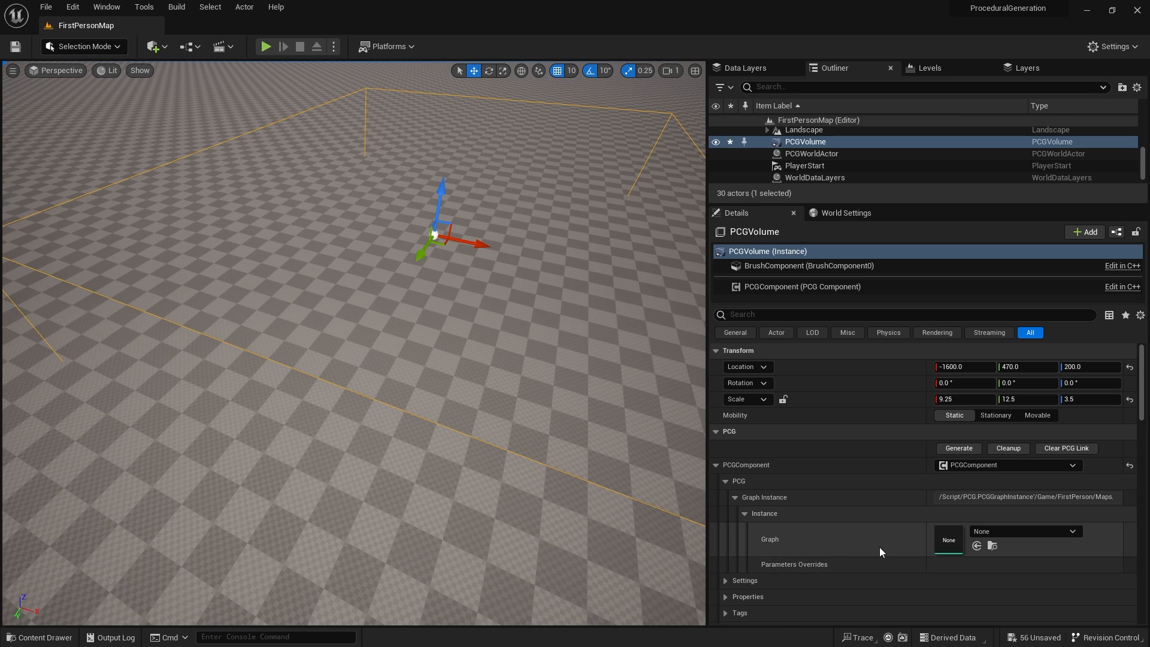
mouse_move(1069, 528)
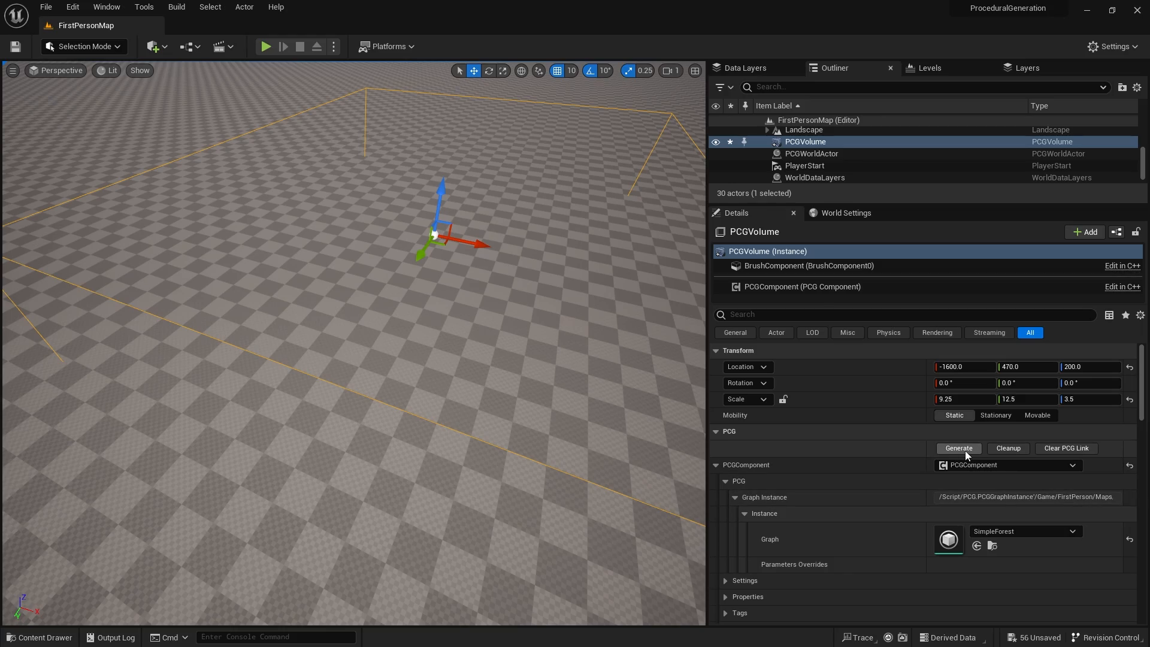
Step: Generate the forest inside the PCG volume, then select the Player Start nearby
left_click(959, 448)
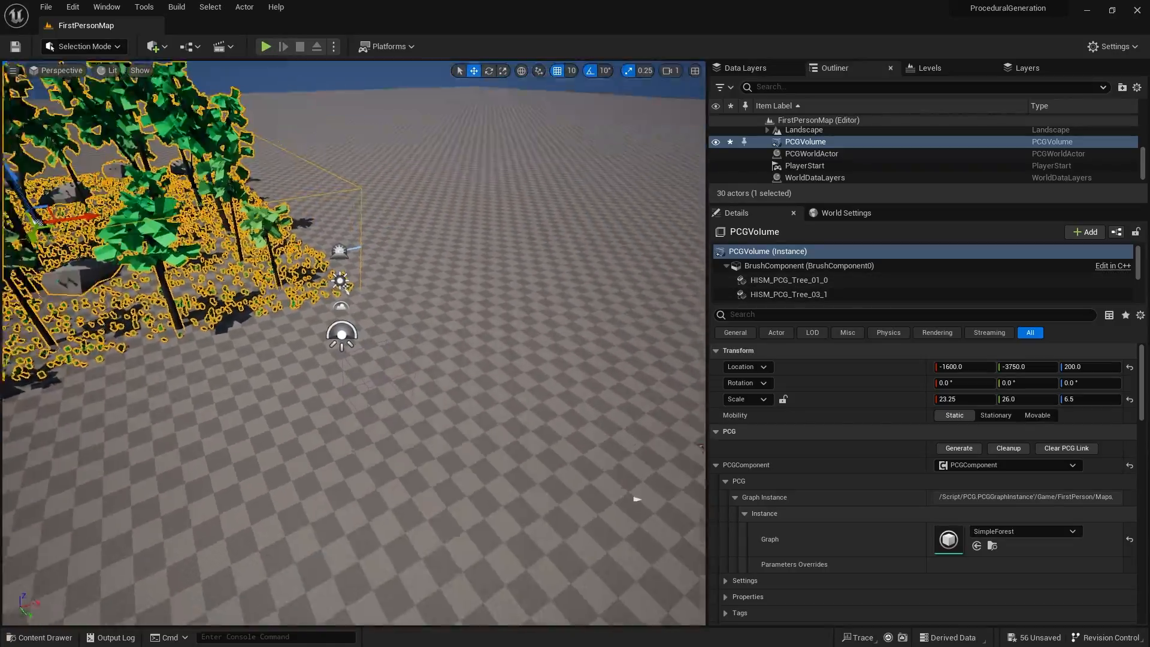
left_click(804, 165)
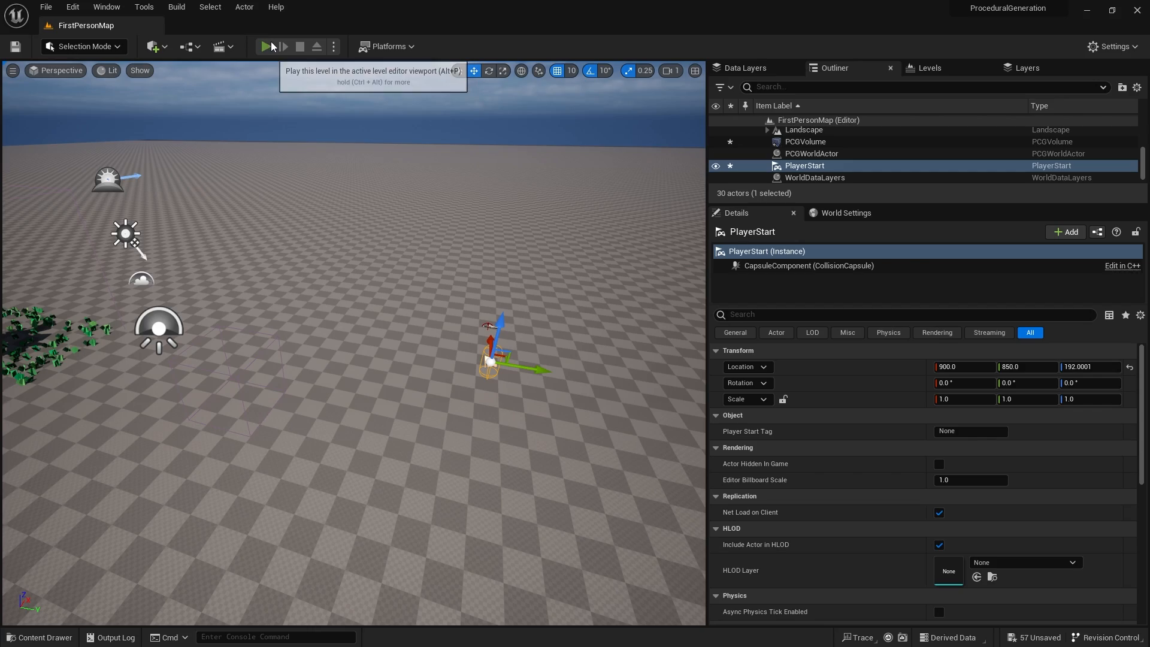
left_click(266, 47)
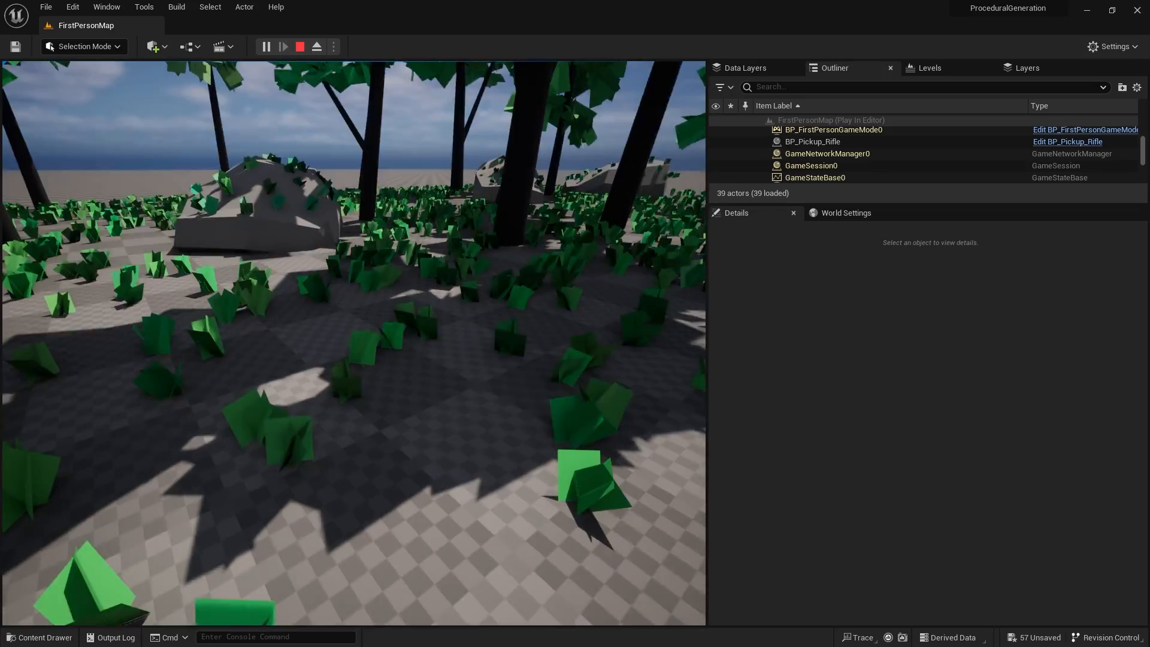
left_click(300, 47)
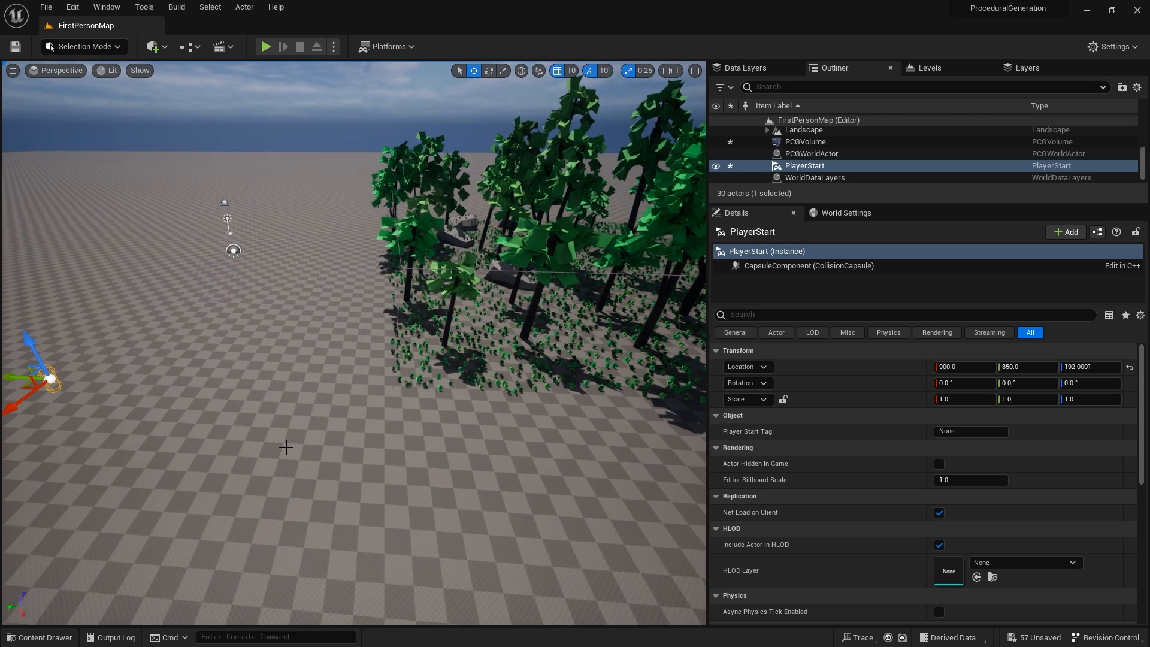
Step: Open the SimpleForest PCG graph and inspect its Input node
left_click(805, 142)
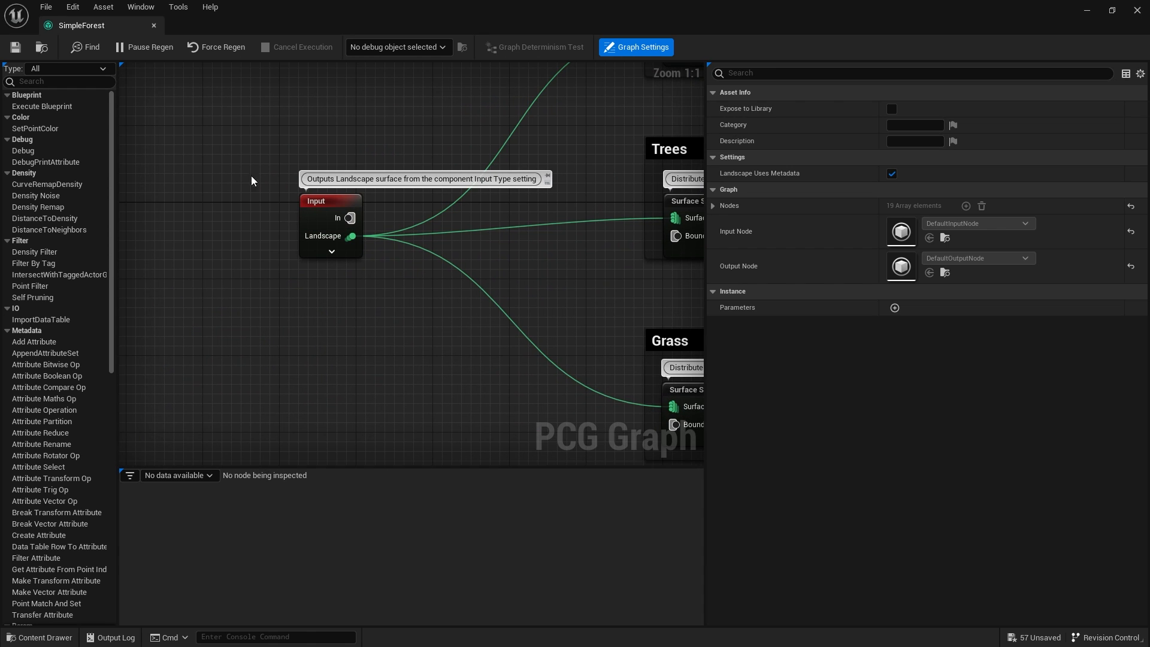
left_click(330, 225)
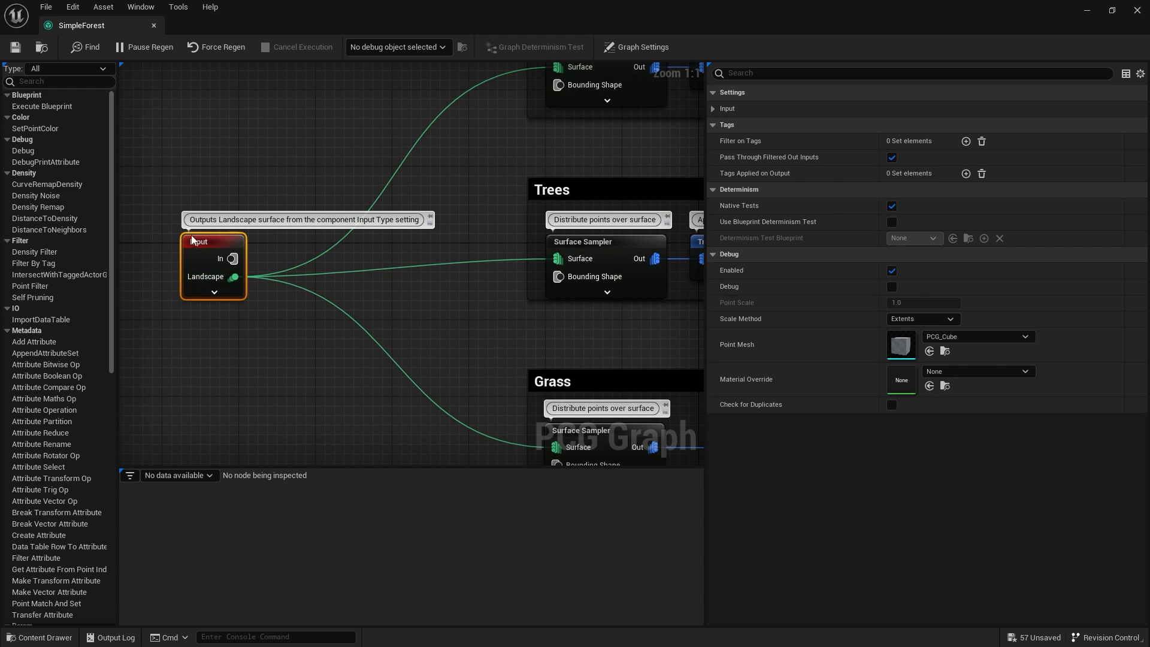
mouse_move(208, 277)
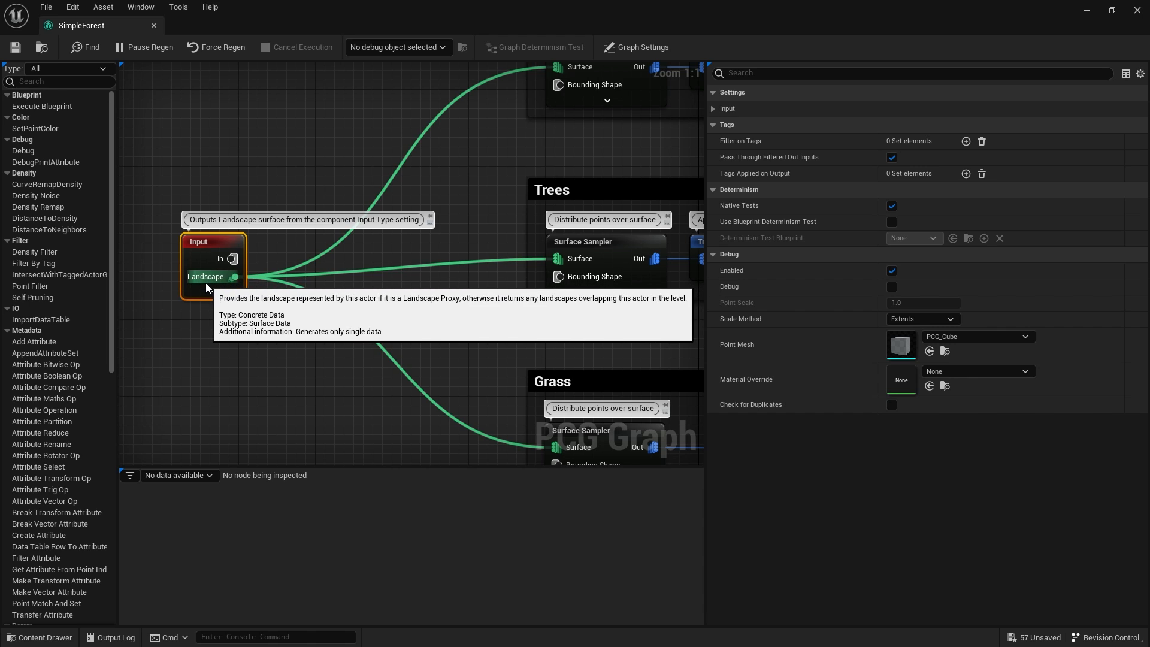
mouse_move(594, 153)
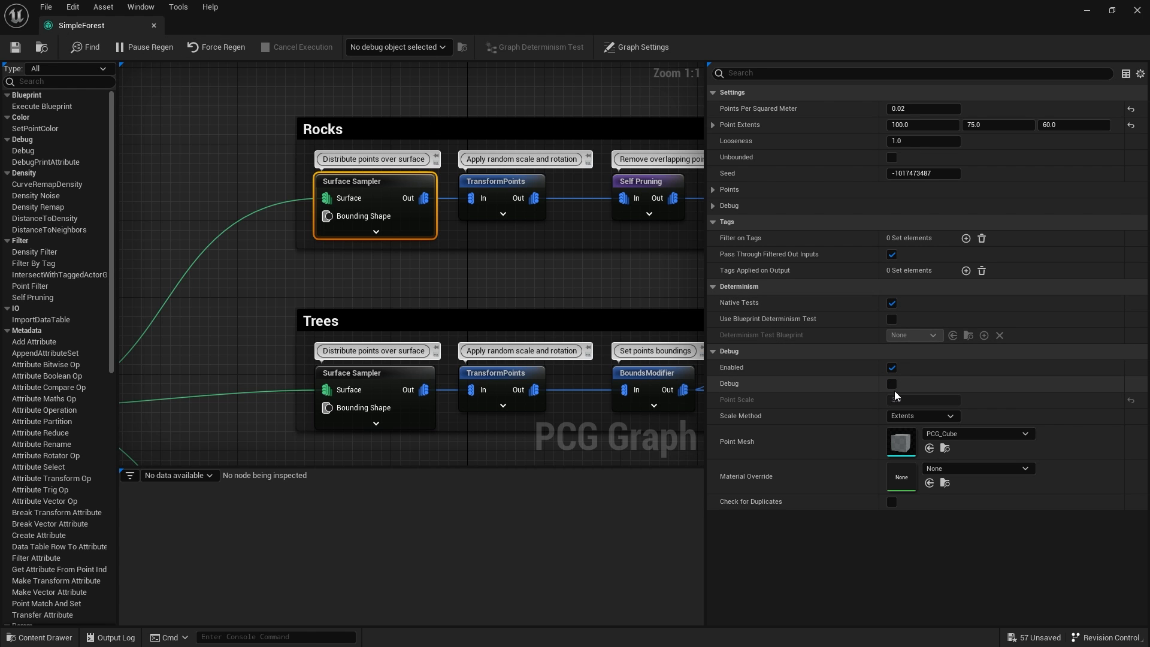
Step: Check the generated forest in the level, then bring the SimpleForest graph back up
left_click(891, 383)
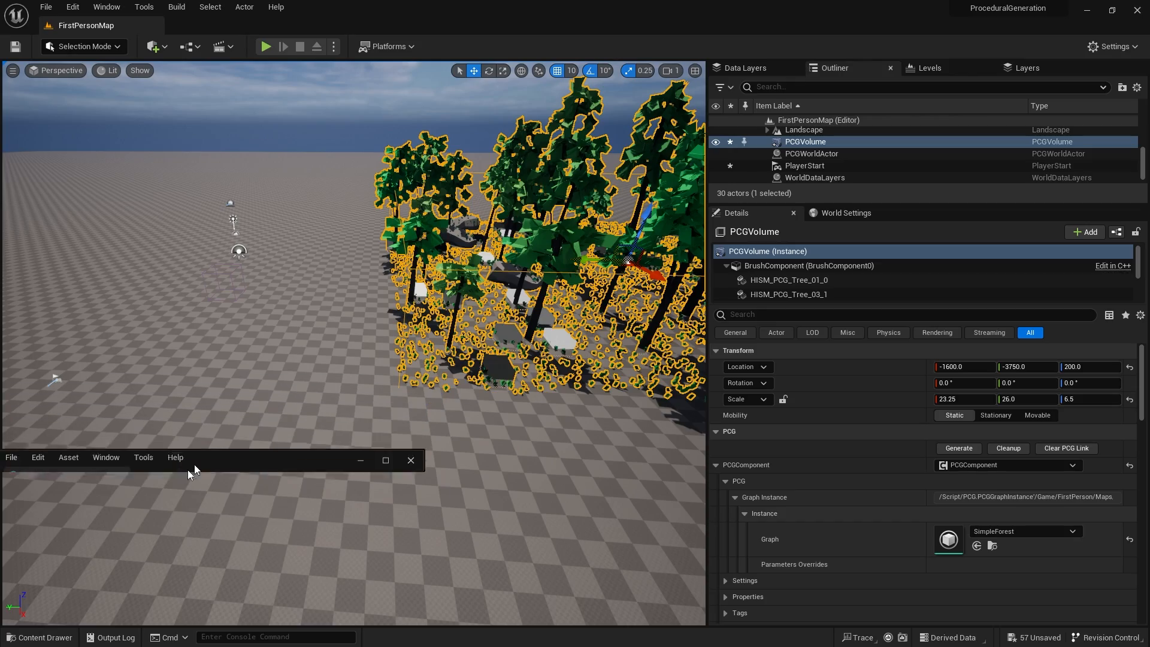
left_click(410, 460)
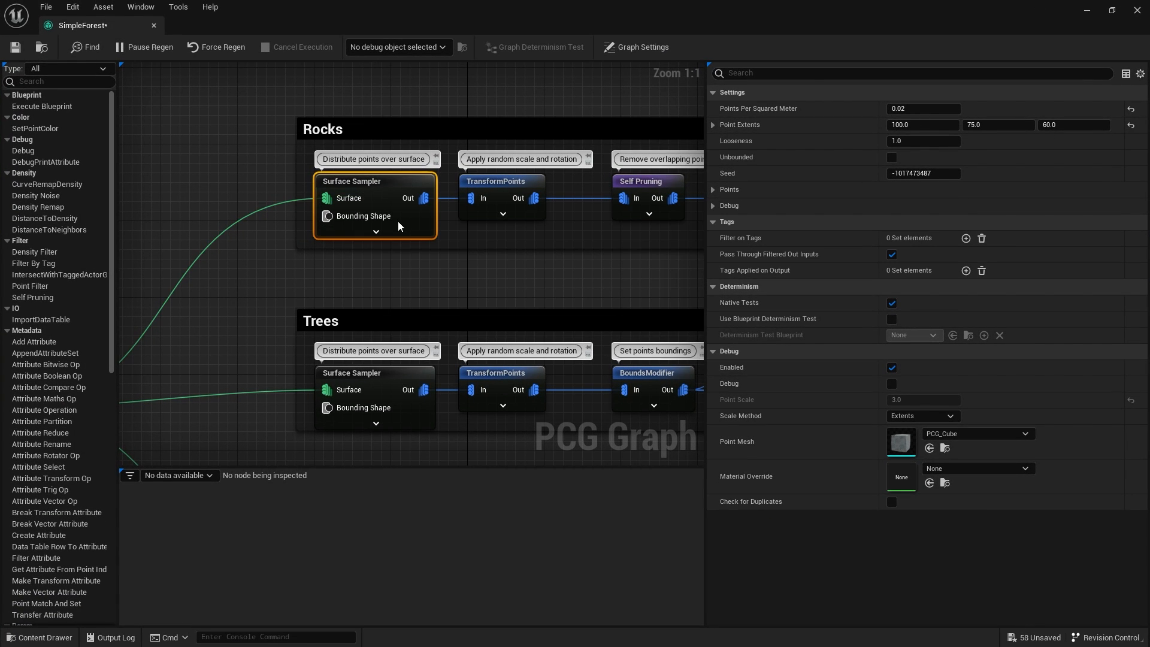
mouse_move(396, 191)
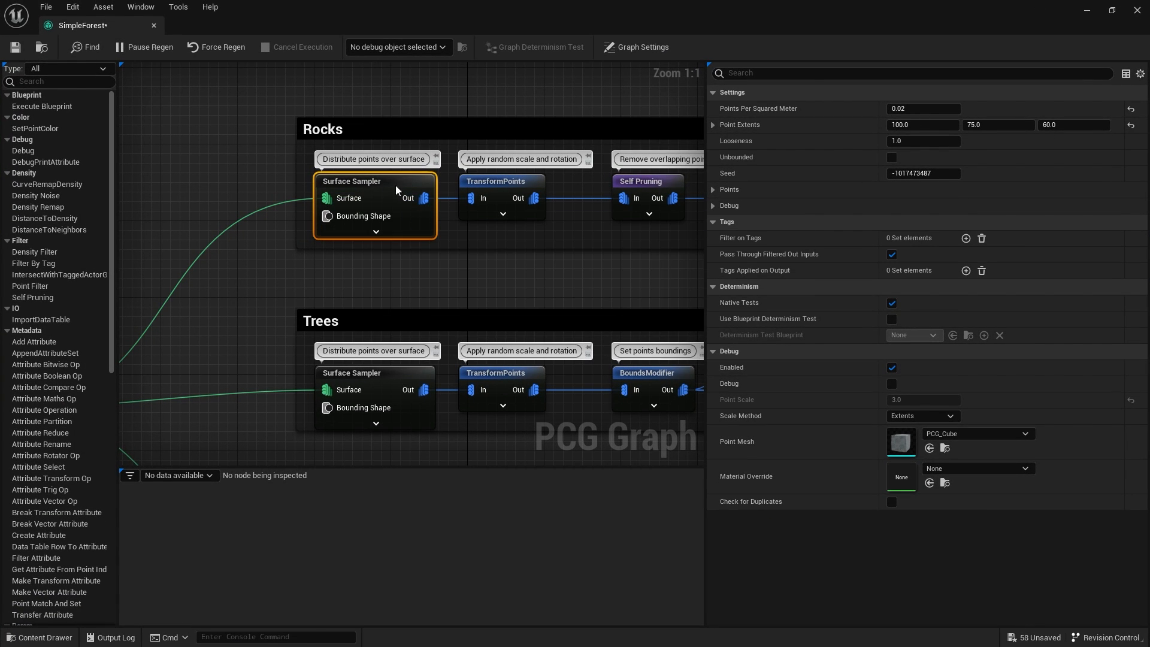
mouse_move(436, 206)
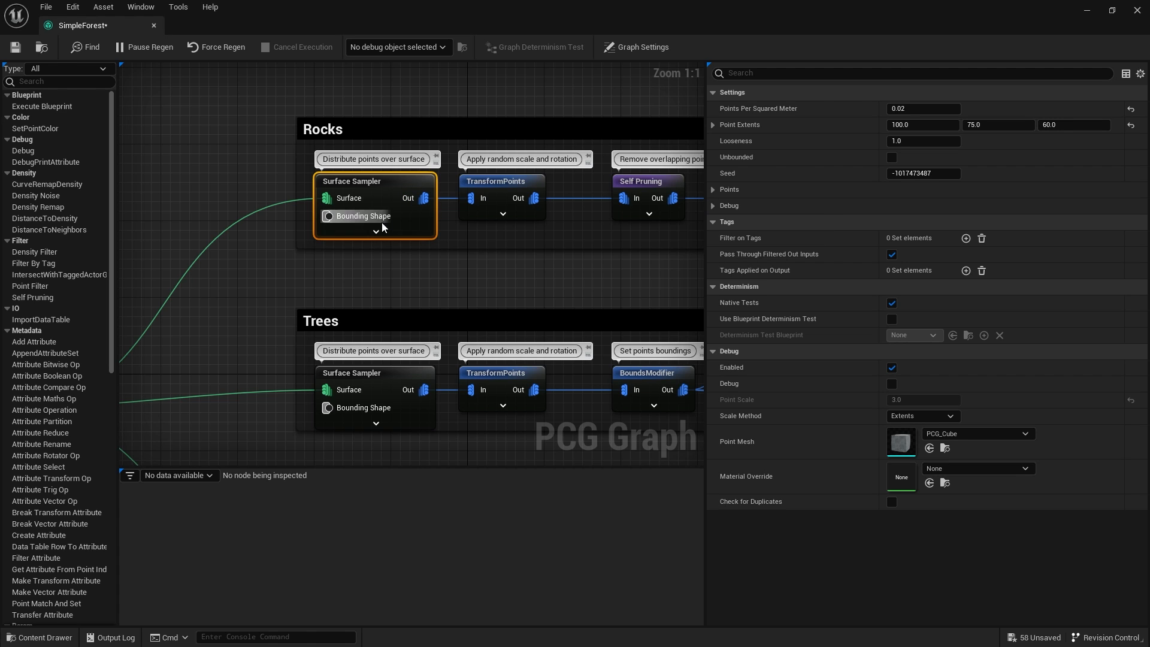
Step: Select the Rocks TransformPoints node to read its scale 2–3 and rotation −180 to 180
left_click(502, 181)
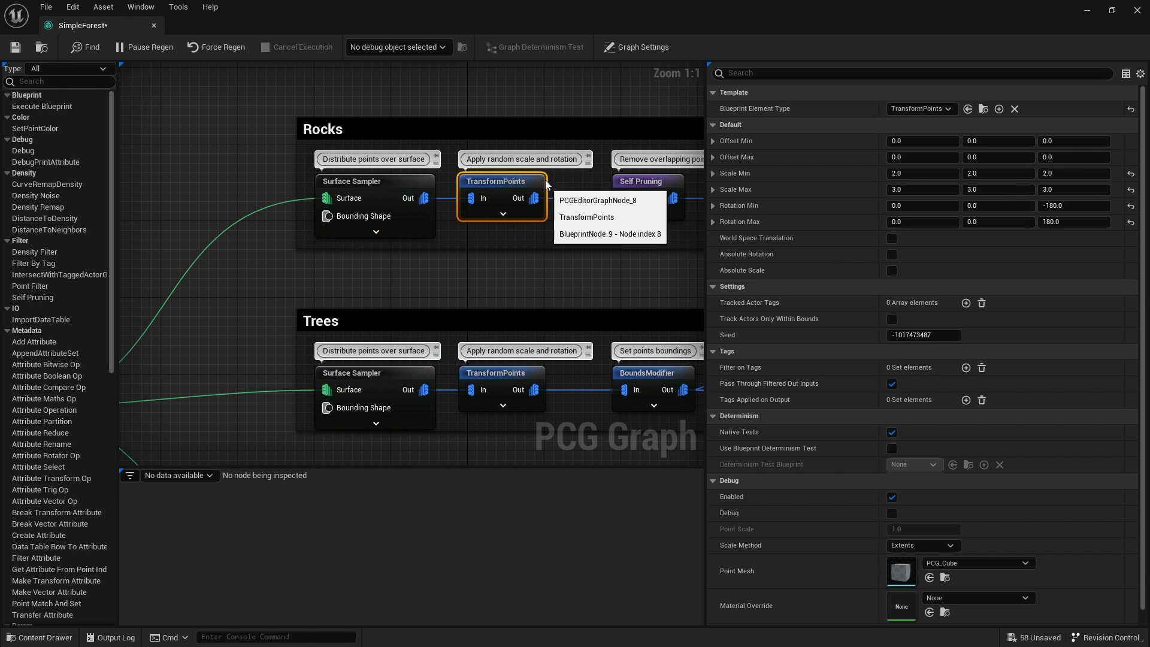
left_click(391, 265)
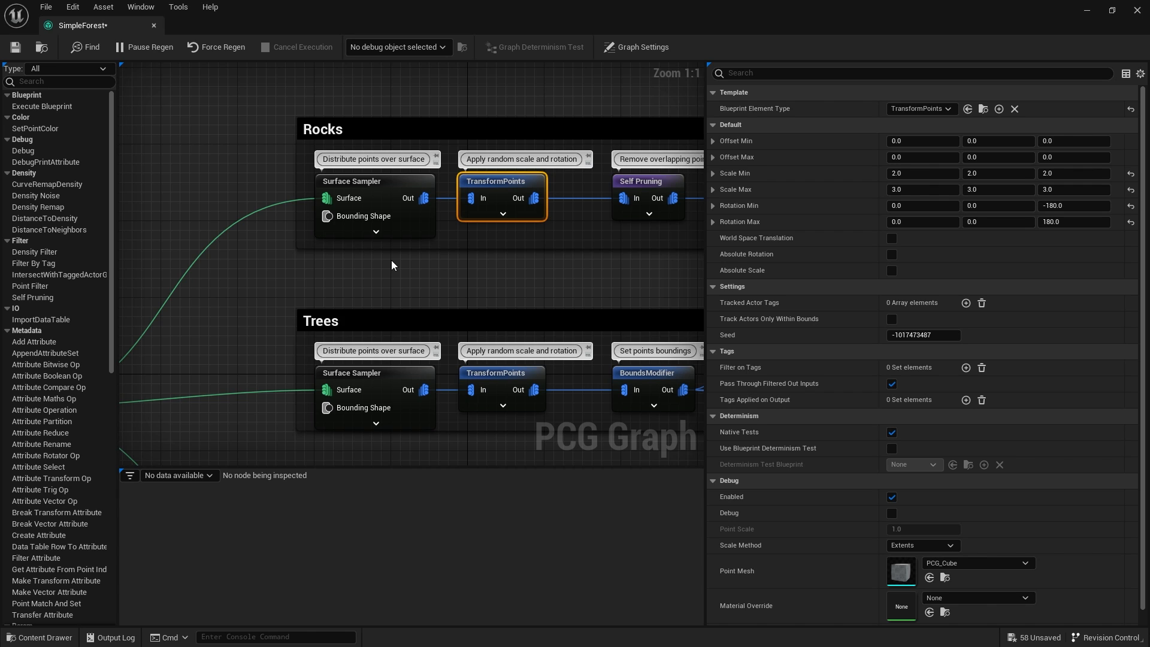
mouse_move(448, 5)
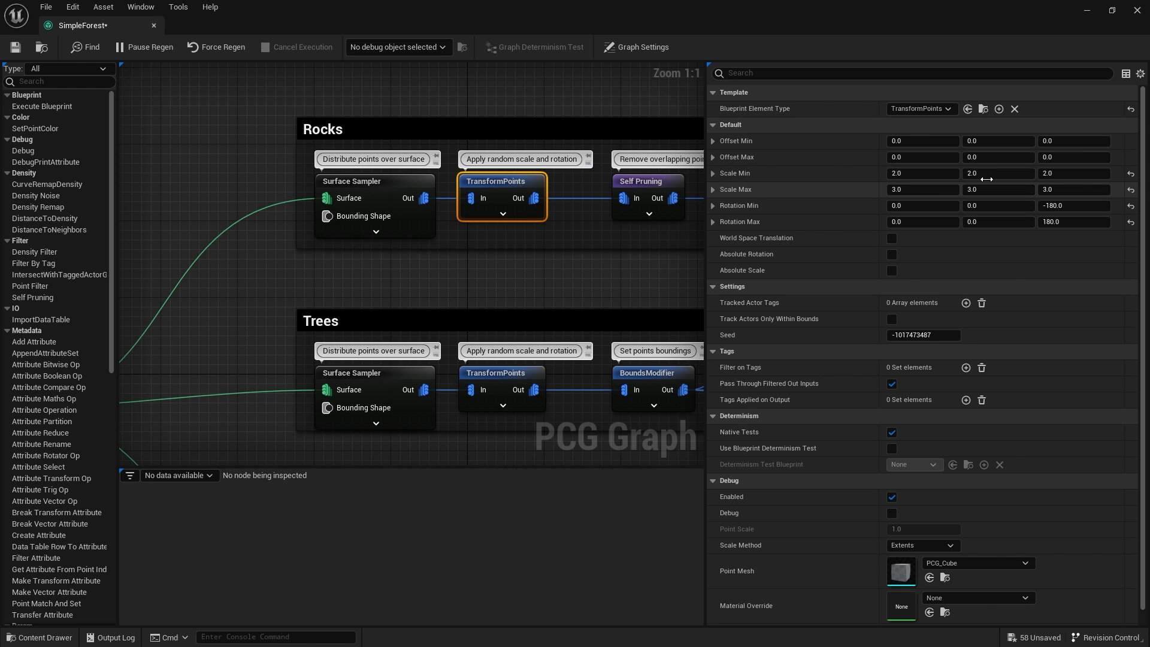
mouse_move(888, 188)
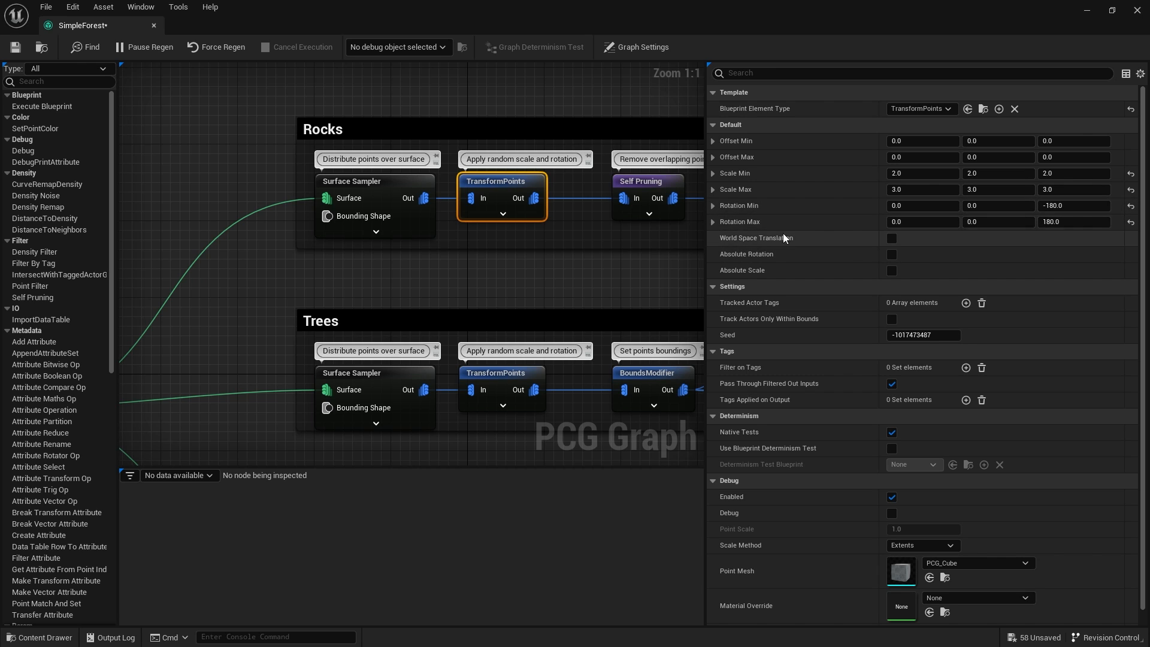
mouse_move(944, 139)
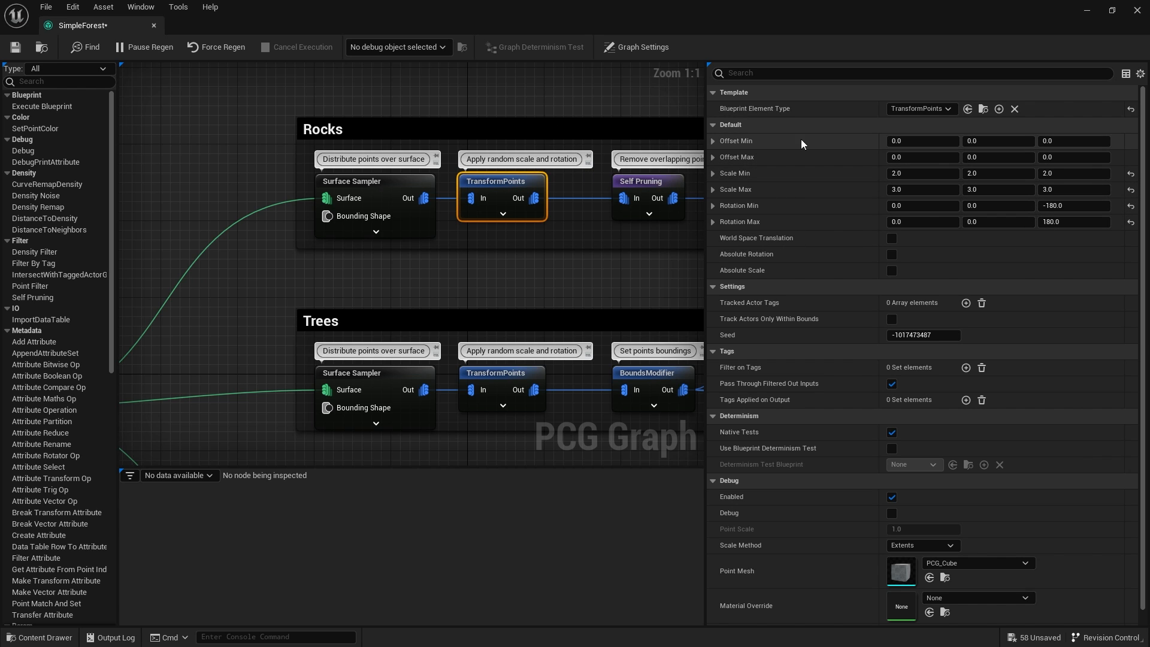
mouse_move(762, 211)
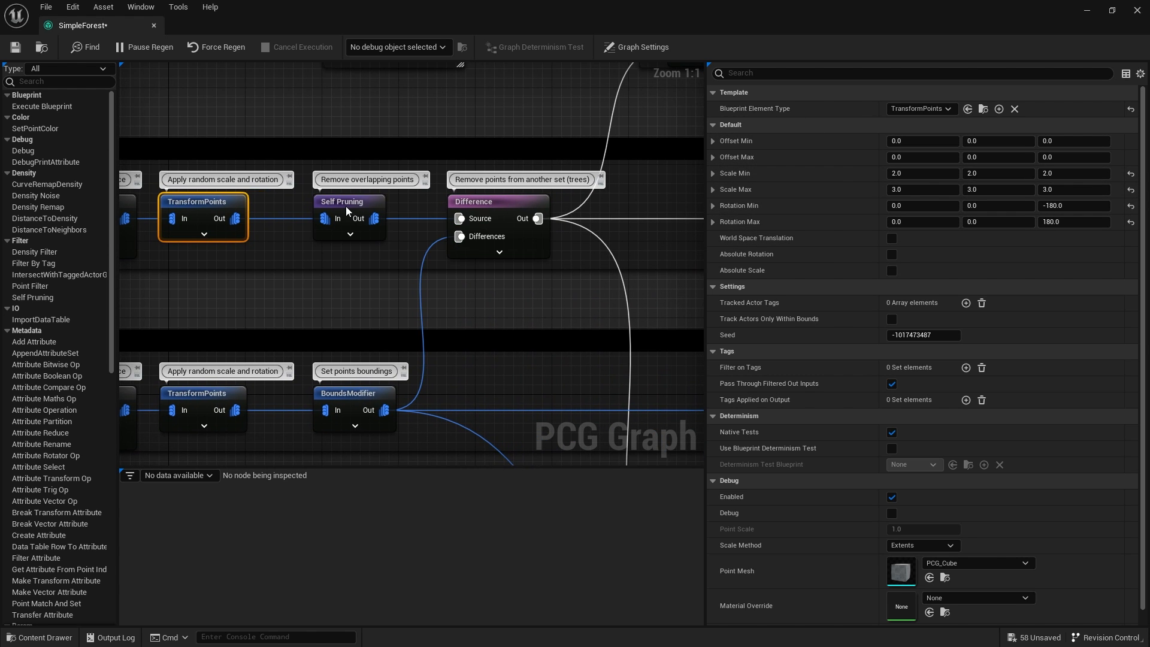
Step: Select the Rocks Self Pruning node showing Large to Small pruning with 0.25 radius similarity
left_click(342, 202)
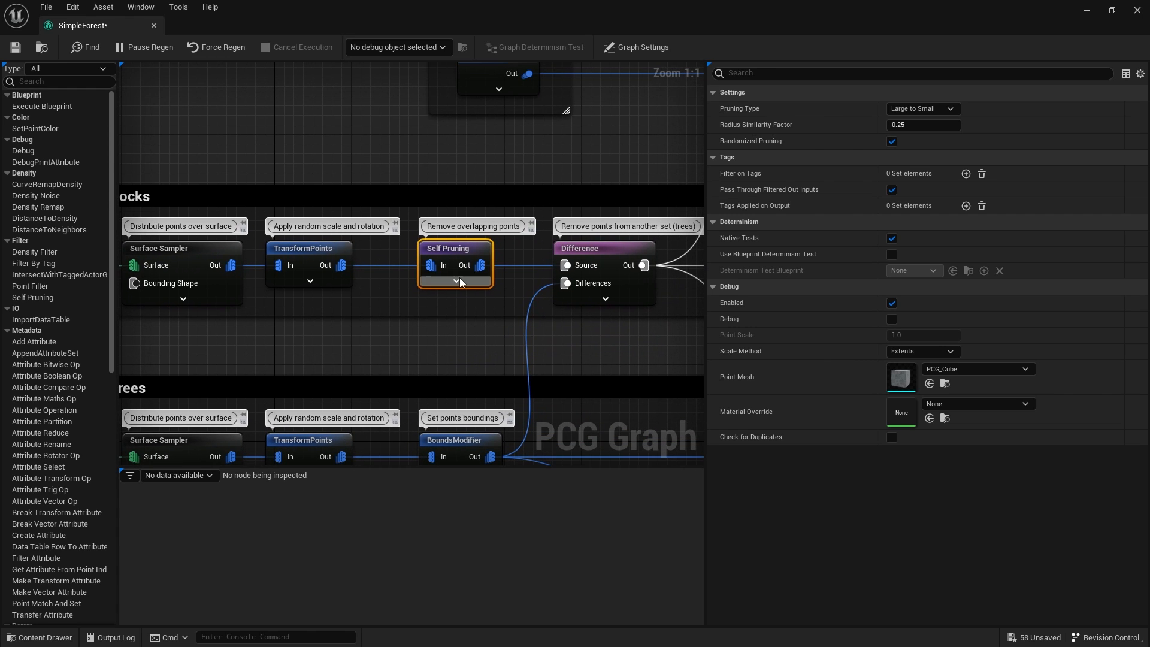
mouse_move(446, 253)
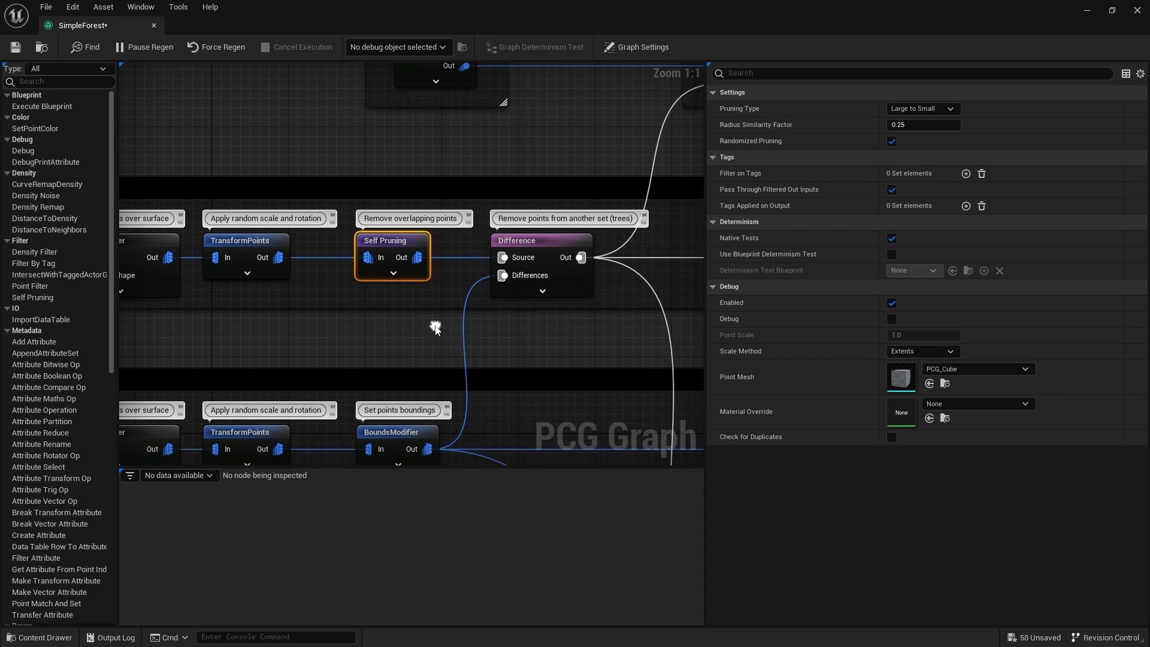
mouse_move(690, 223)
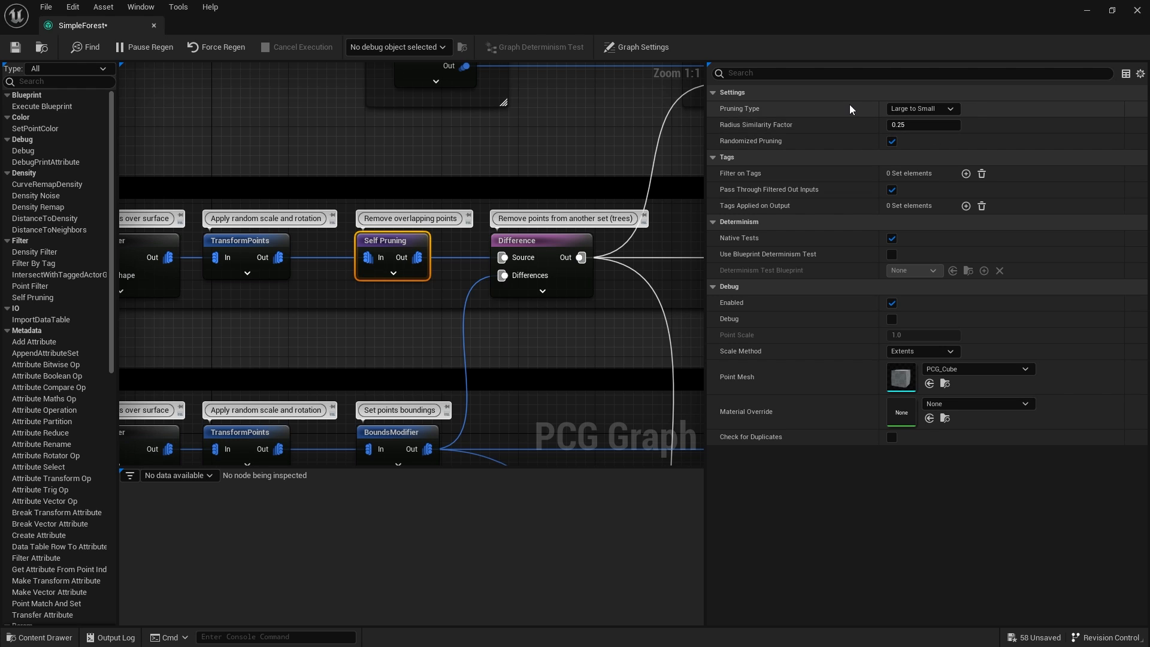
mouse_move(867, 142)
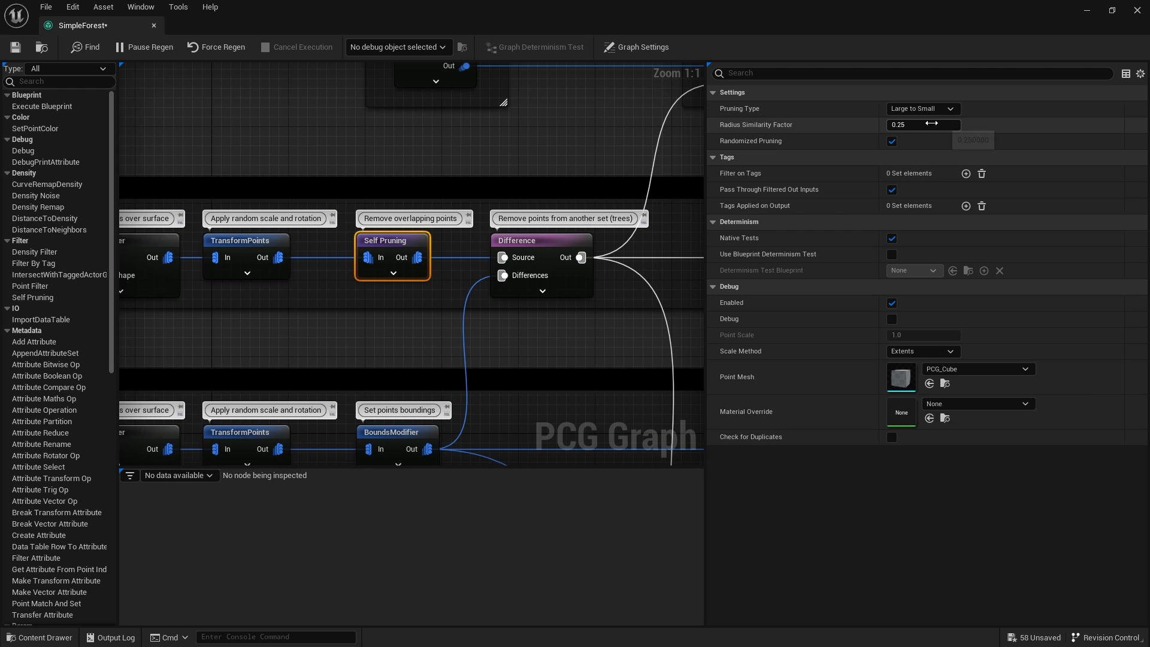
mouse_move(922, 125)
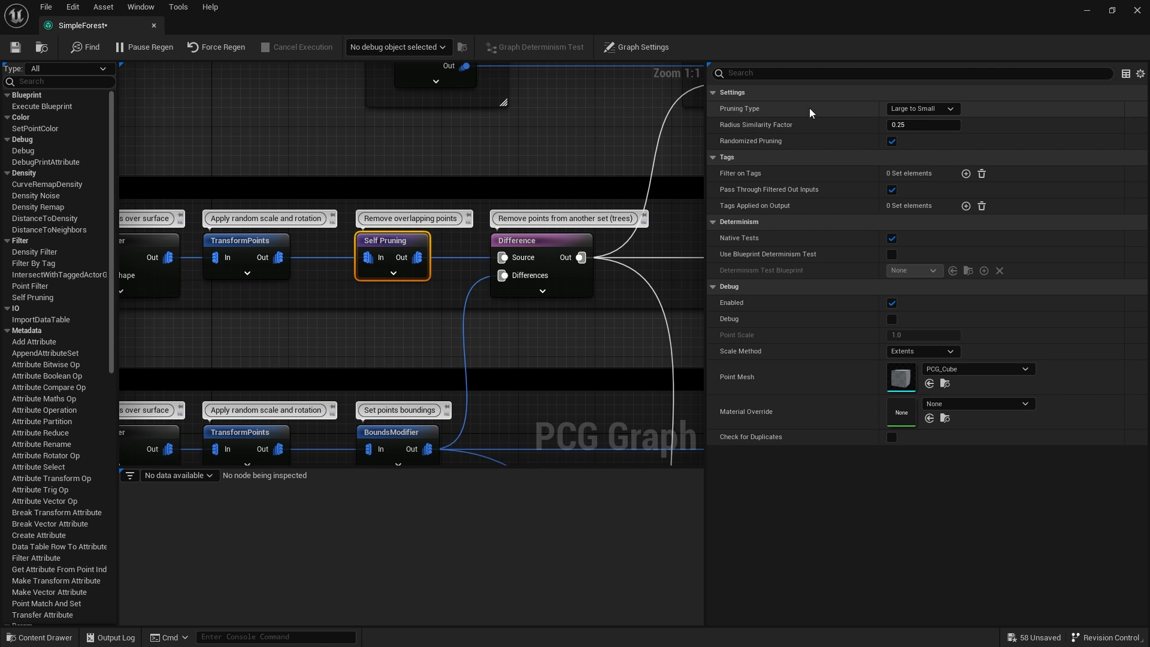
mouse_move(508, 170)
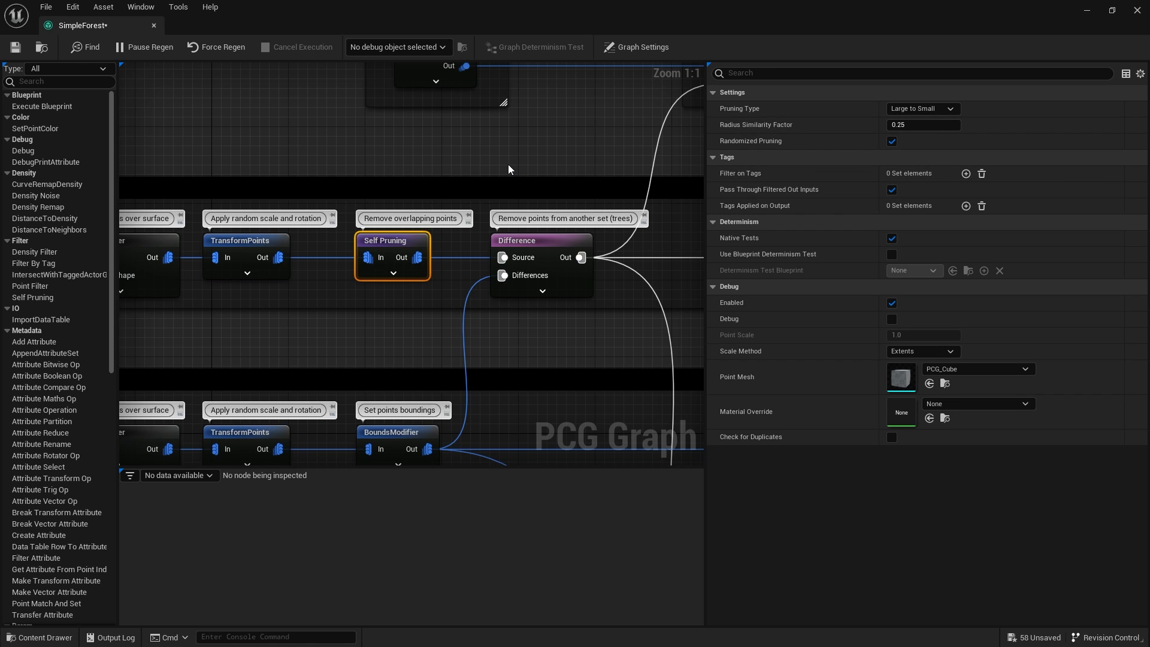
mouse_move(428, 343)
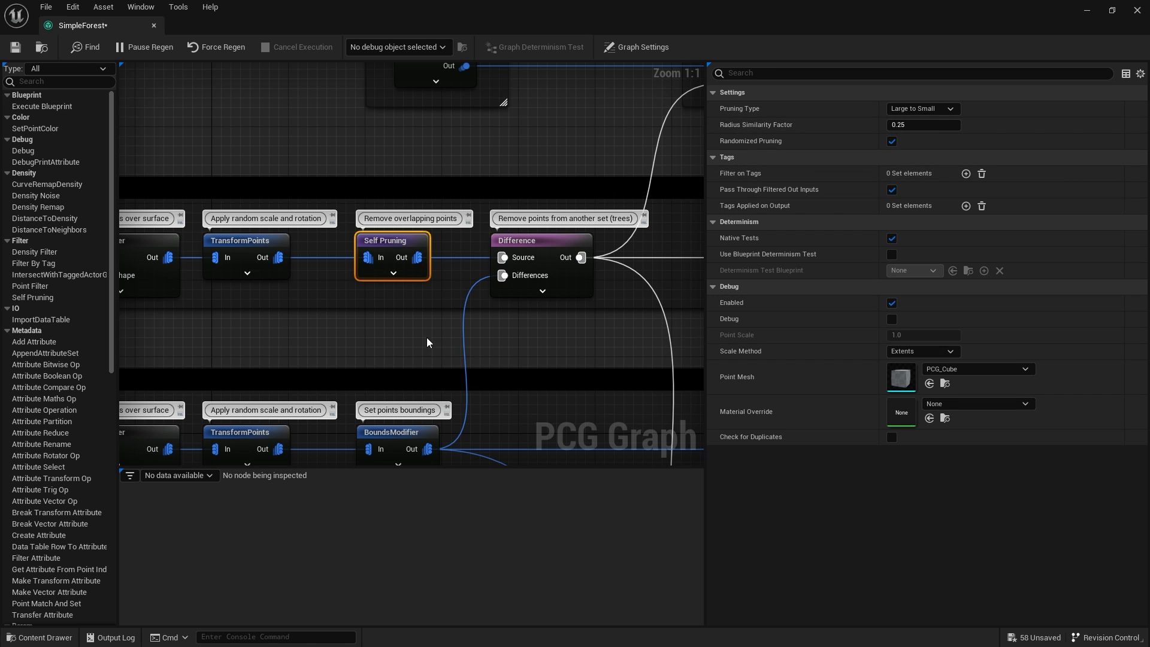
mouse_move(461, 332)
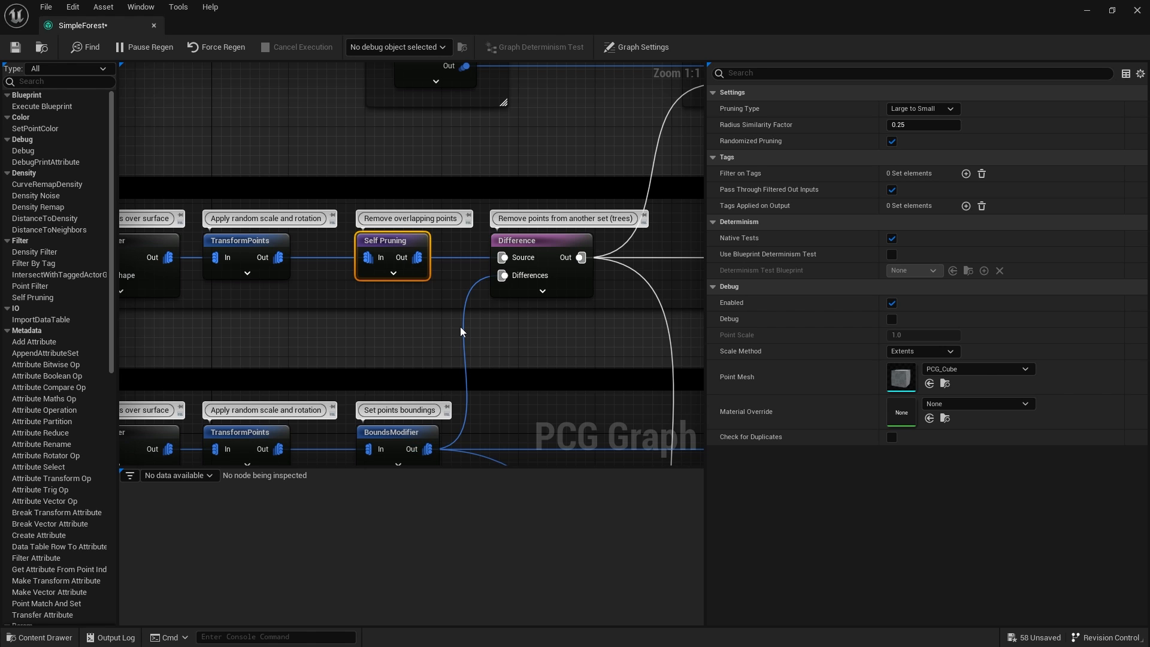
Step: Review the Rocks Difference node's settings and bring the mesh spawner nodes into view
left_click(515, 241)
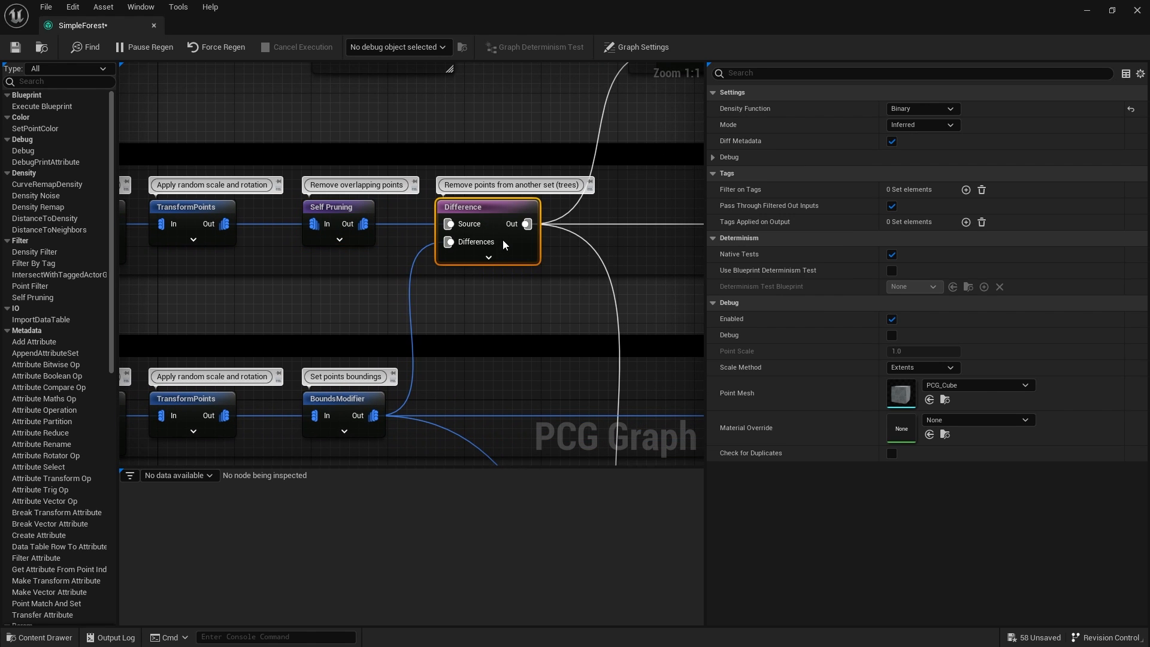
mouse_move(355, 213)
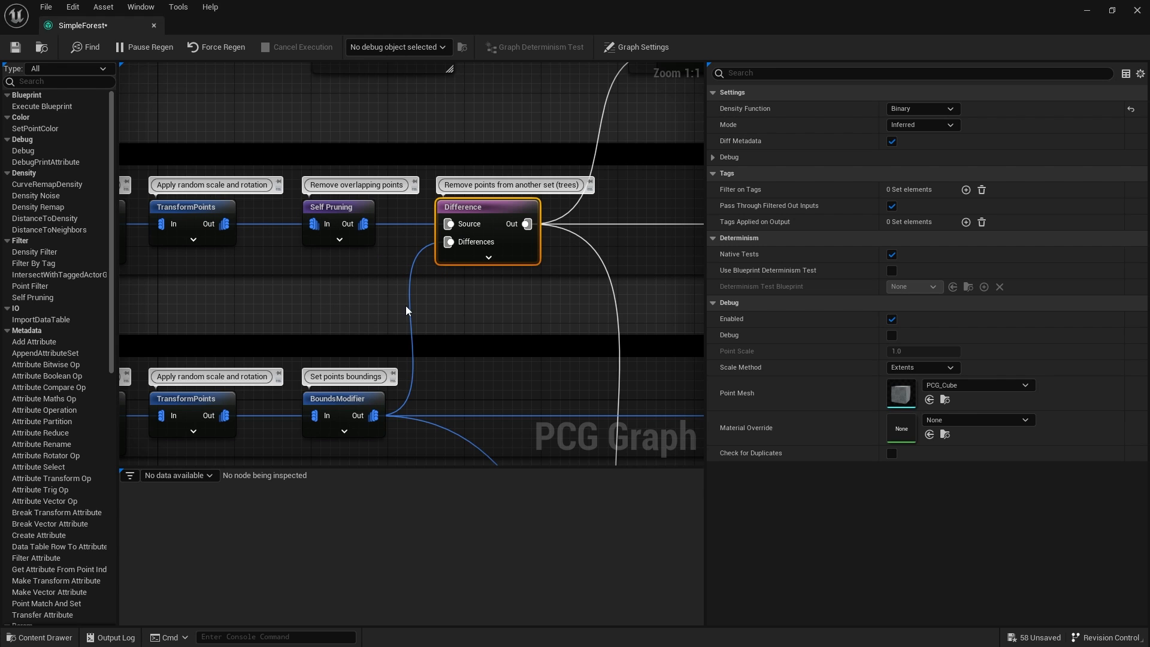
mouse_move(358, 338)
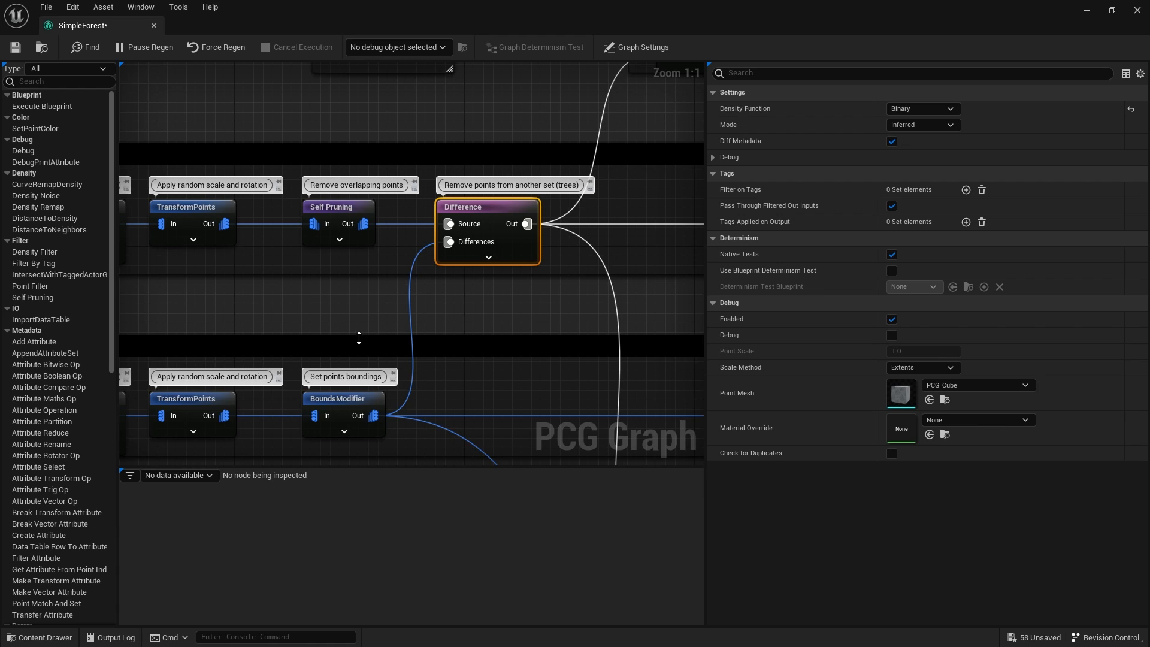
scroll("up", 3)
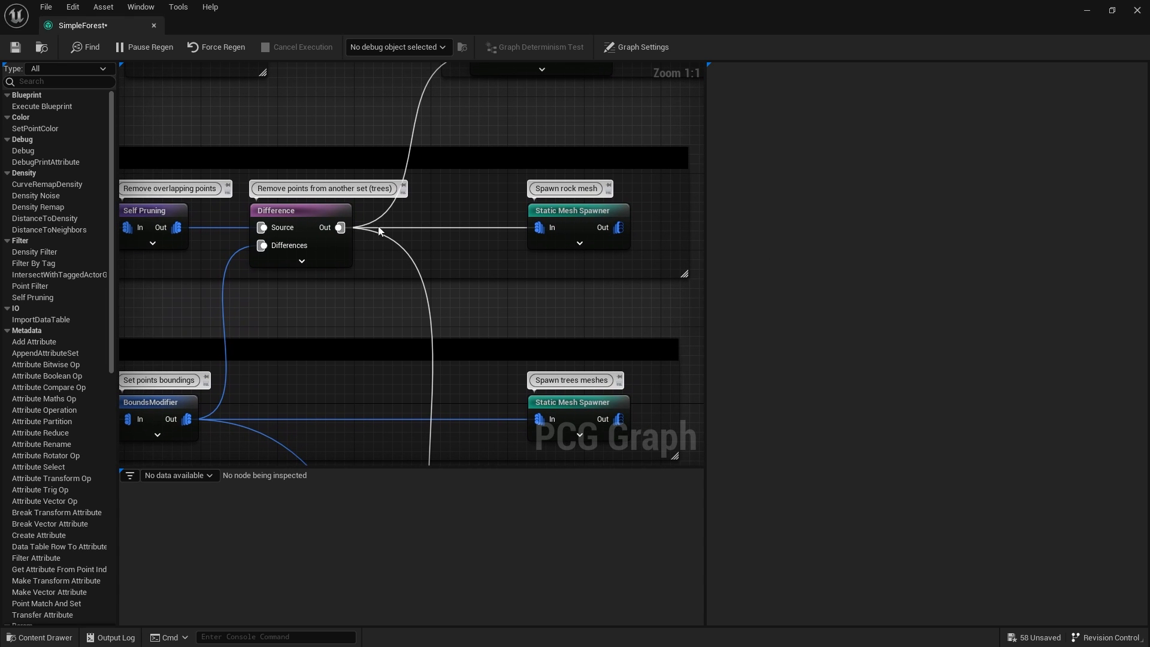
Step: Review the rock Static Mesh Spawner's PCG_Boulder_02 mesh entry and its collision options
left_click(577, 210)
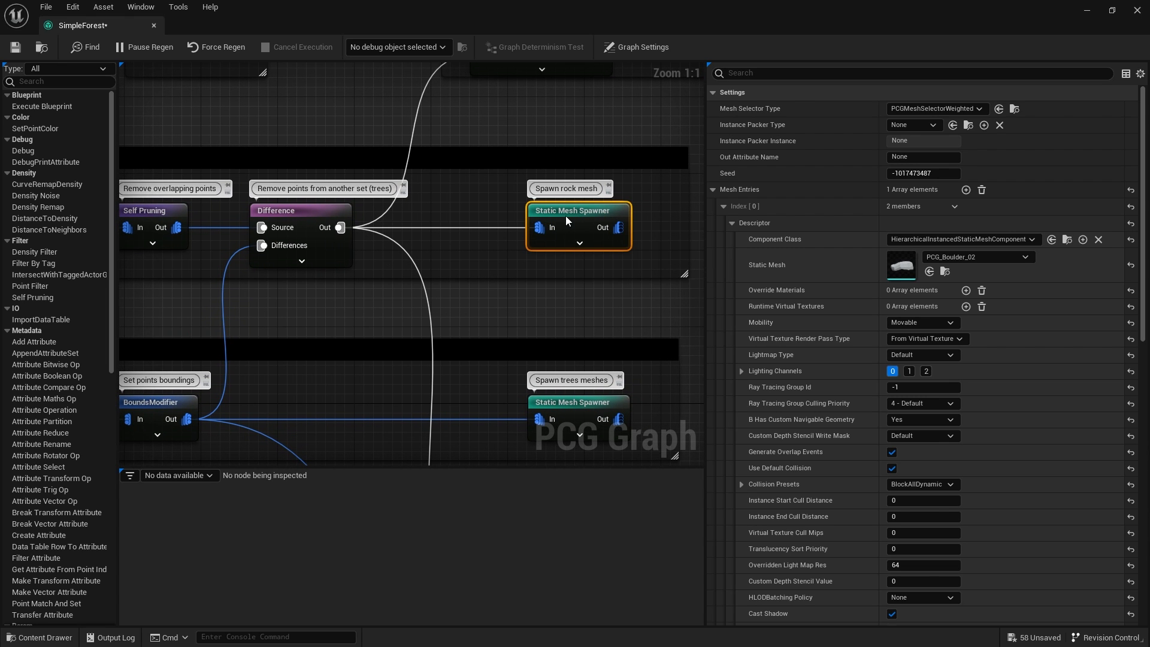
mouse_move(901, 266)
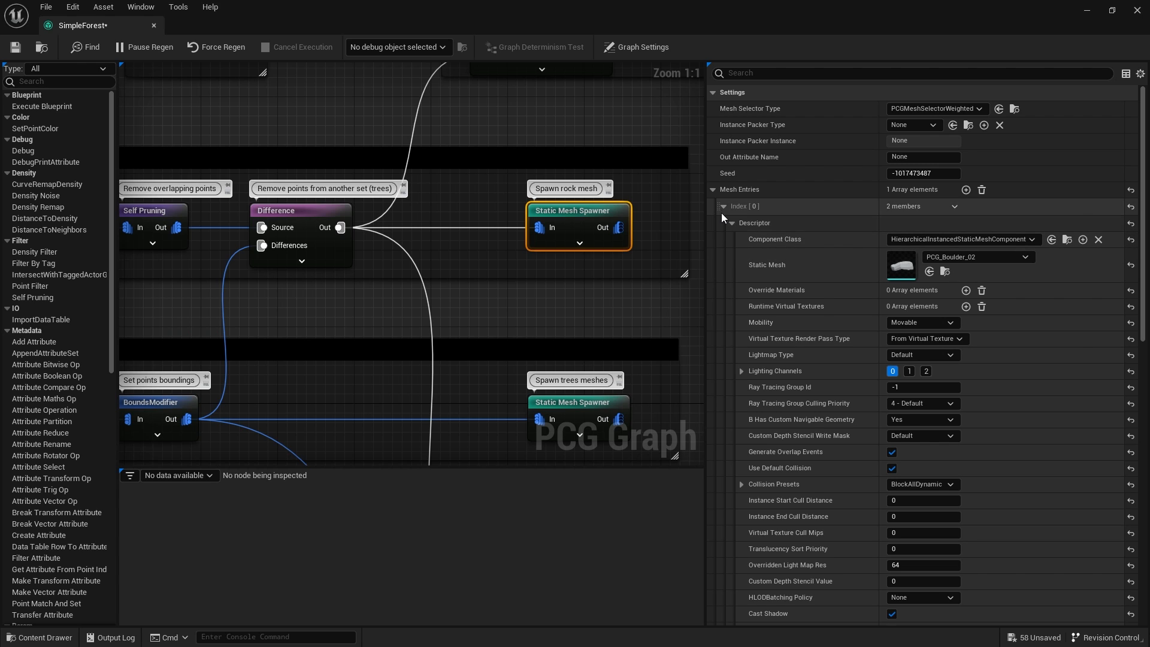
left_click(724, 206)
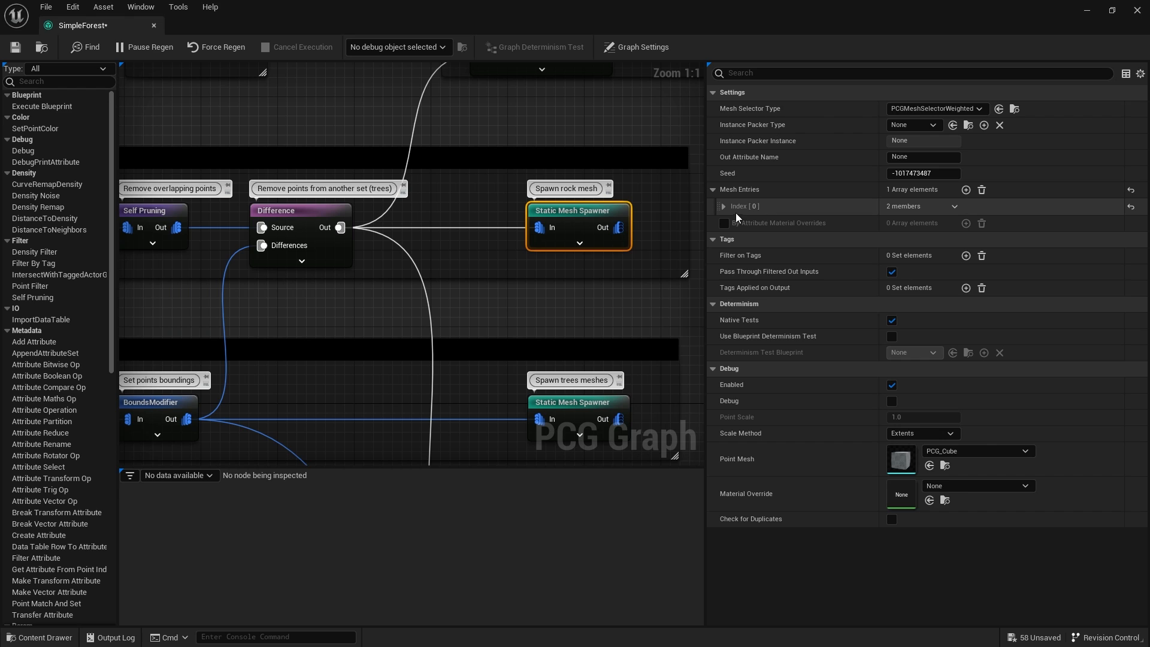
left_click(724, 206)
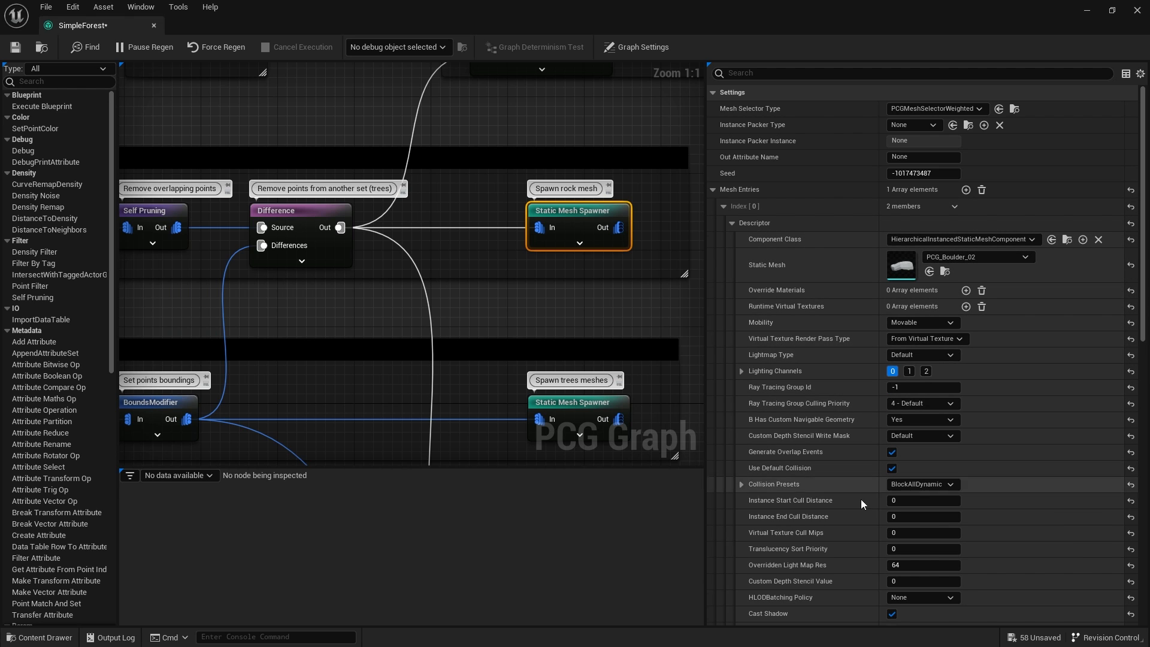
mouse_move(860, 439)
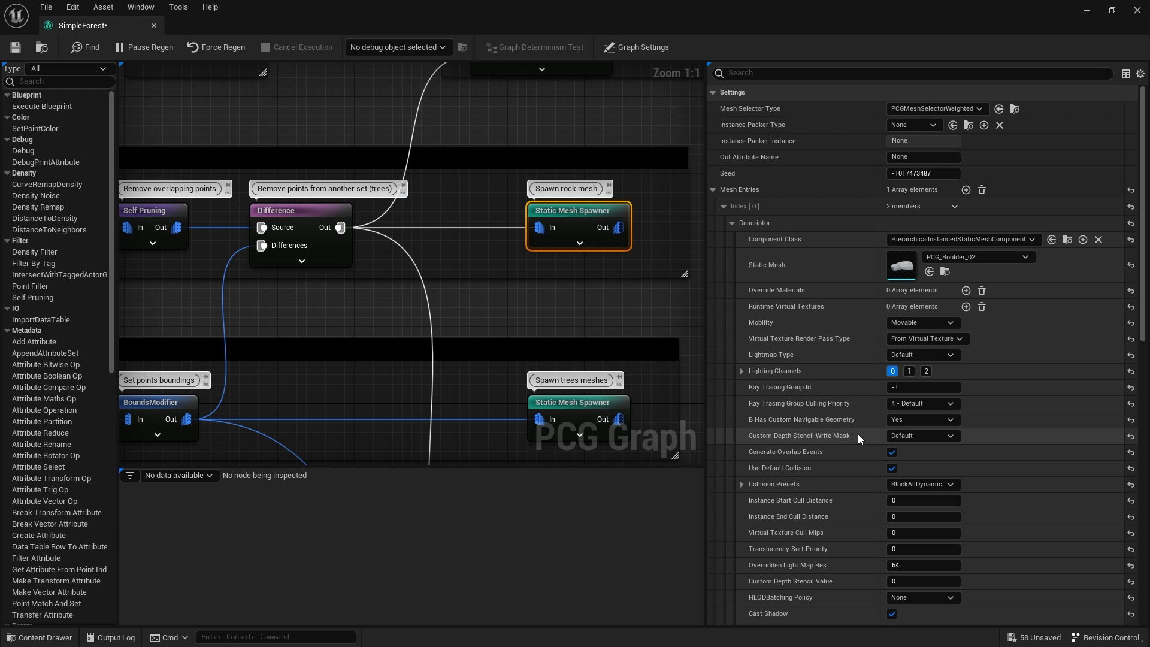
mouse_move(842, 428)
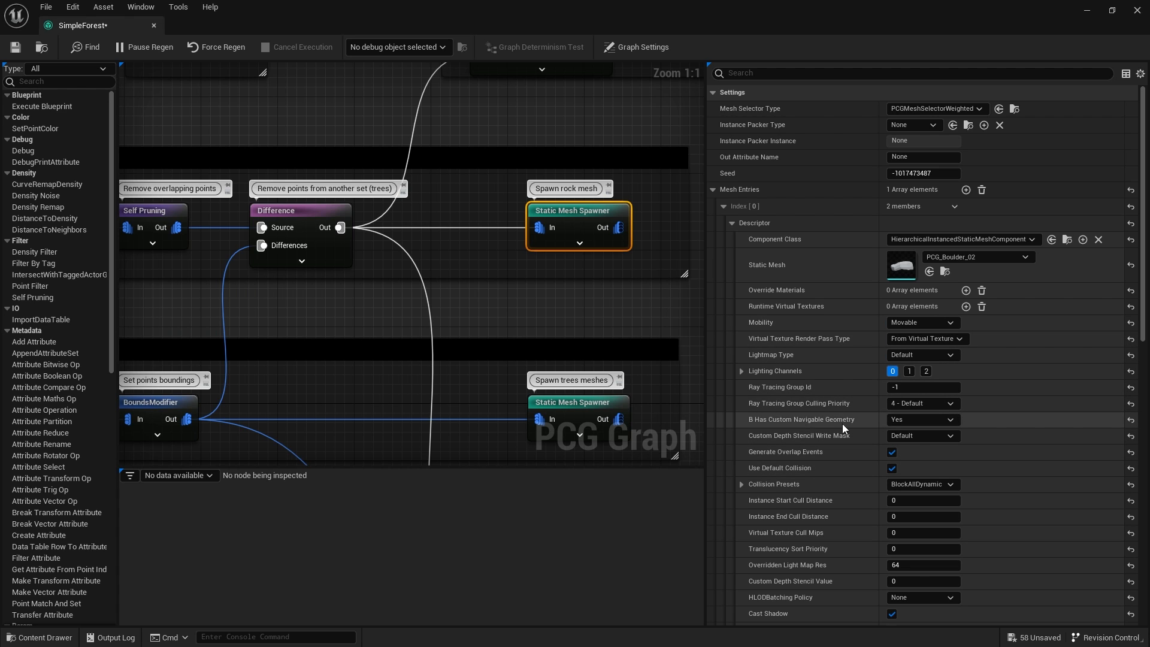
scroll("down", 3)
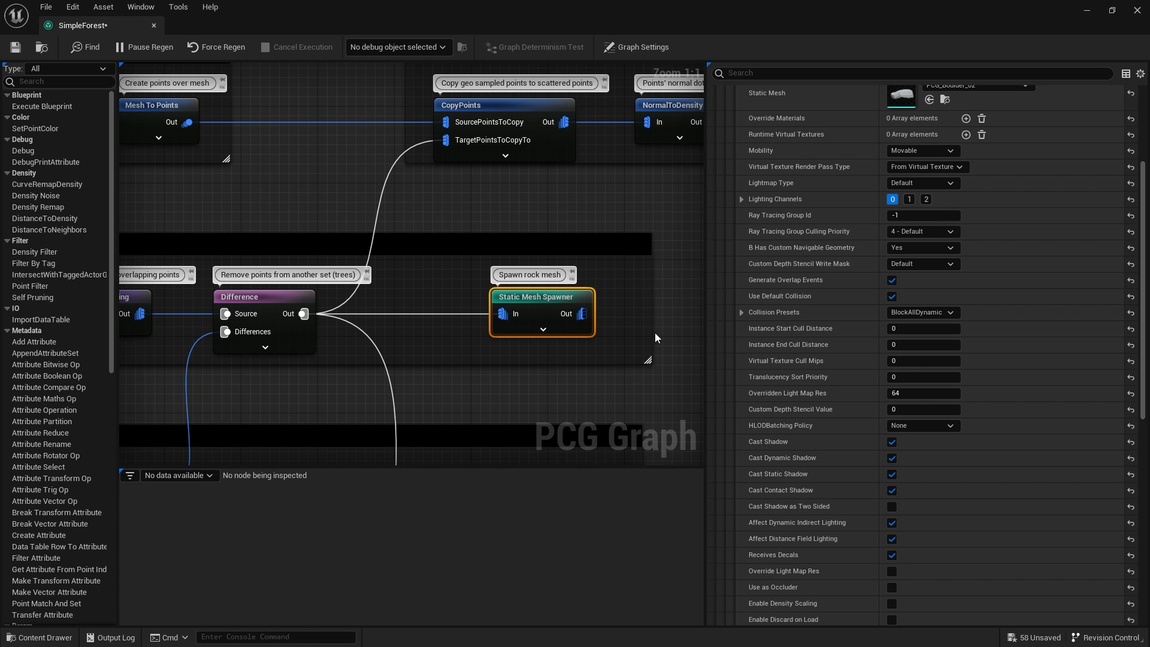
mouse_move(518, 347)
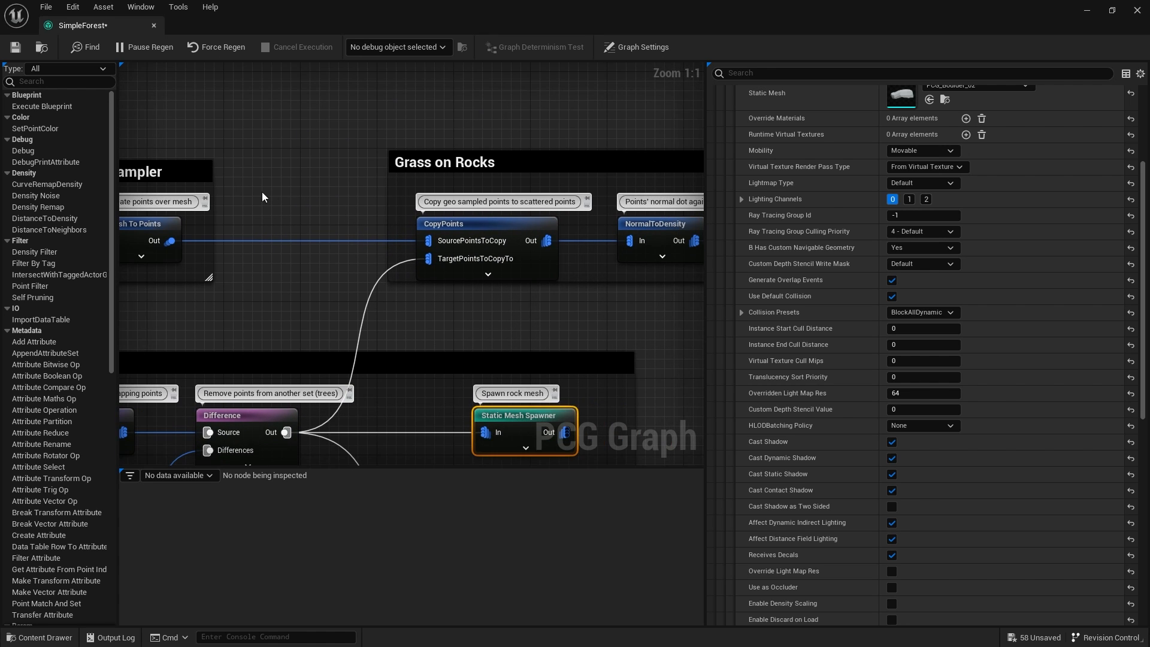
mouse_move(380, 174)
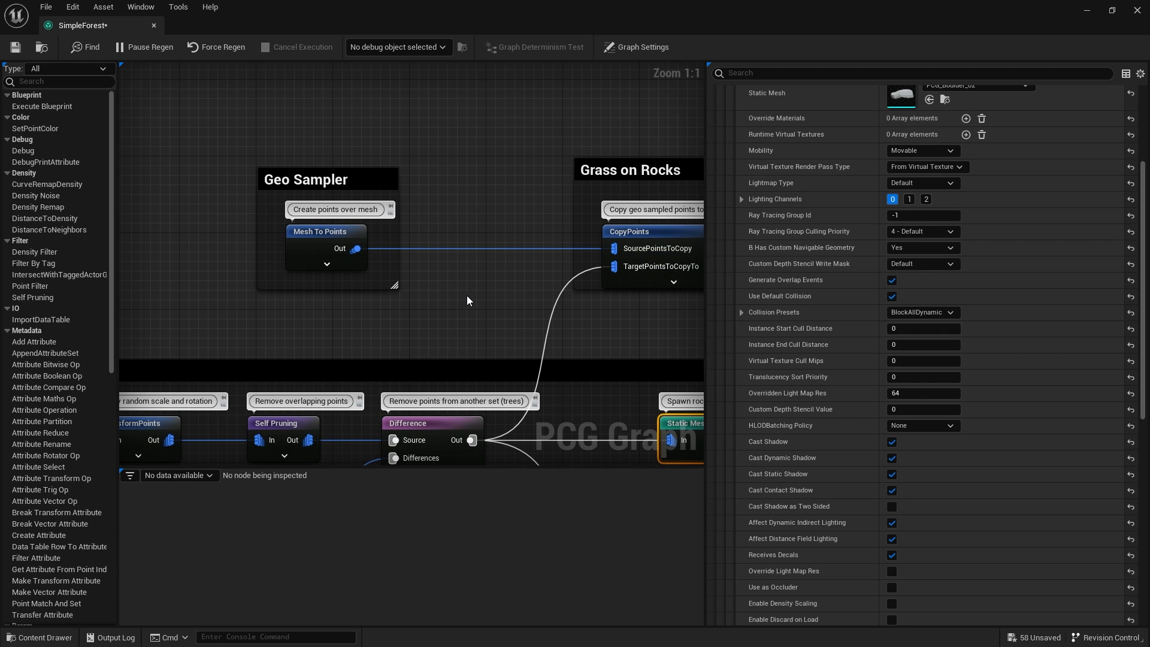
mouse_move(560, 326)
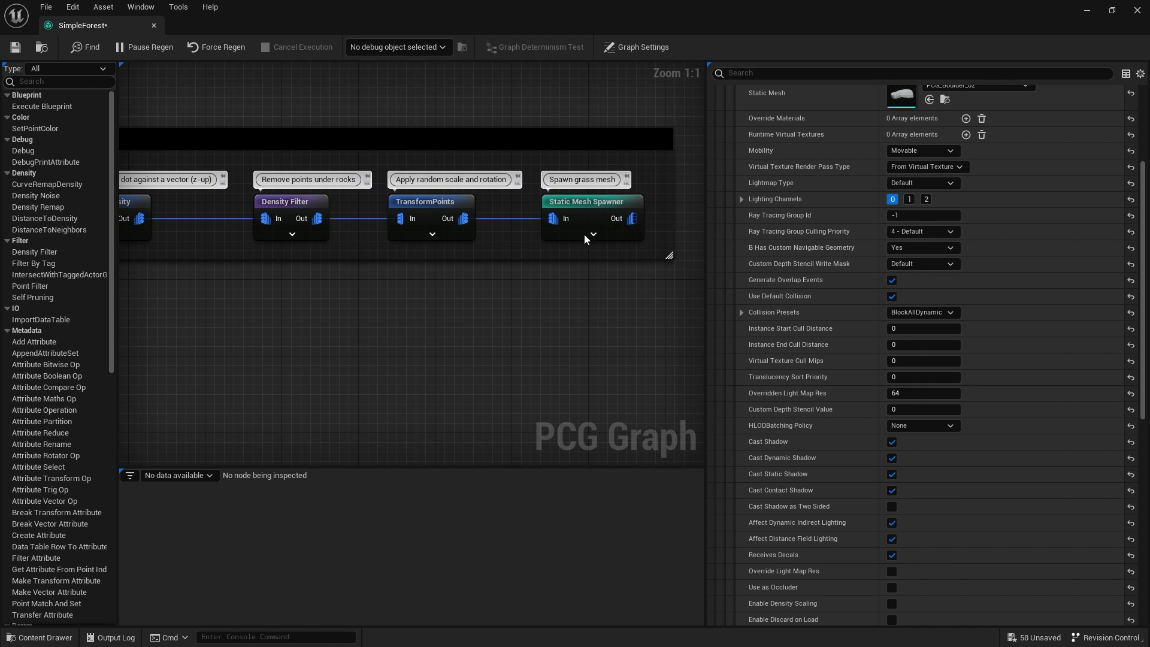
Step: Scroll the graph to the Grass section's Difference node feeding TransformPoints
scroll("down", 3)
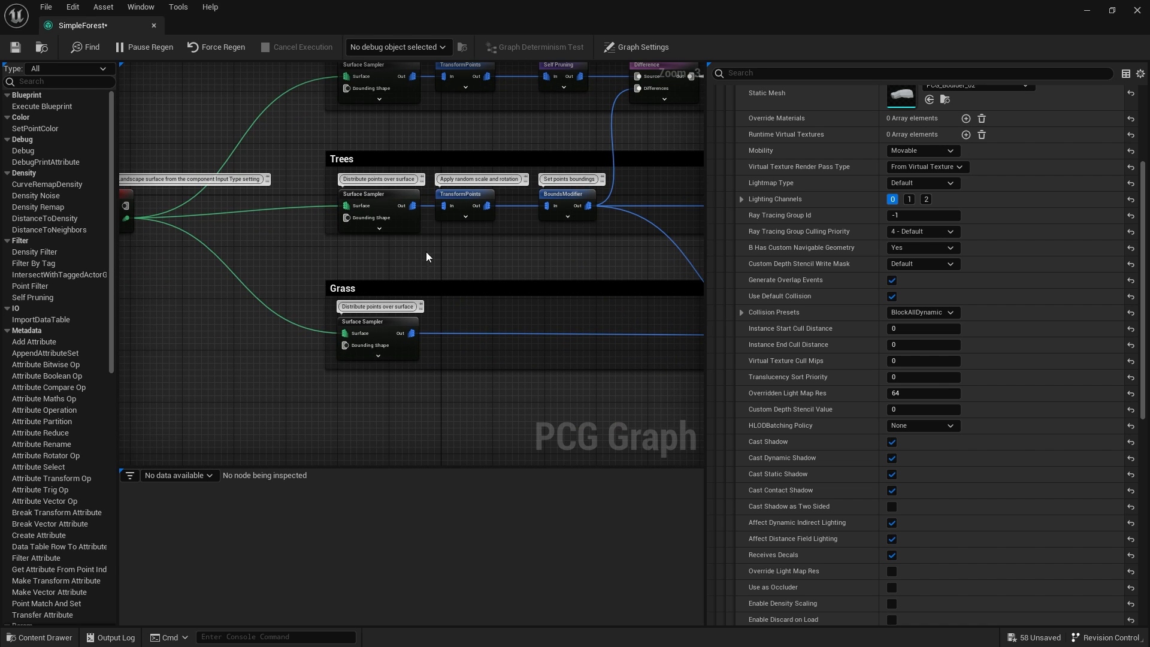
scroll("down", 3)
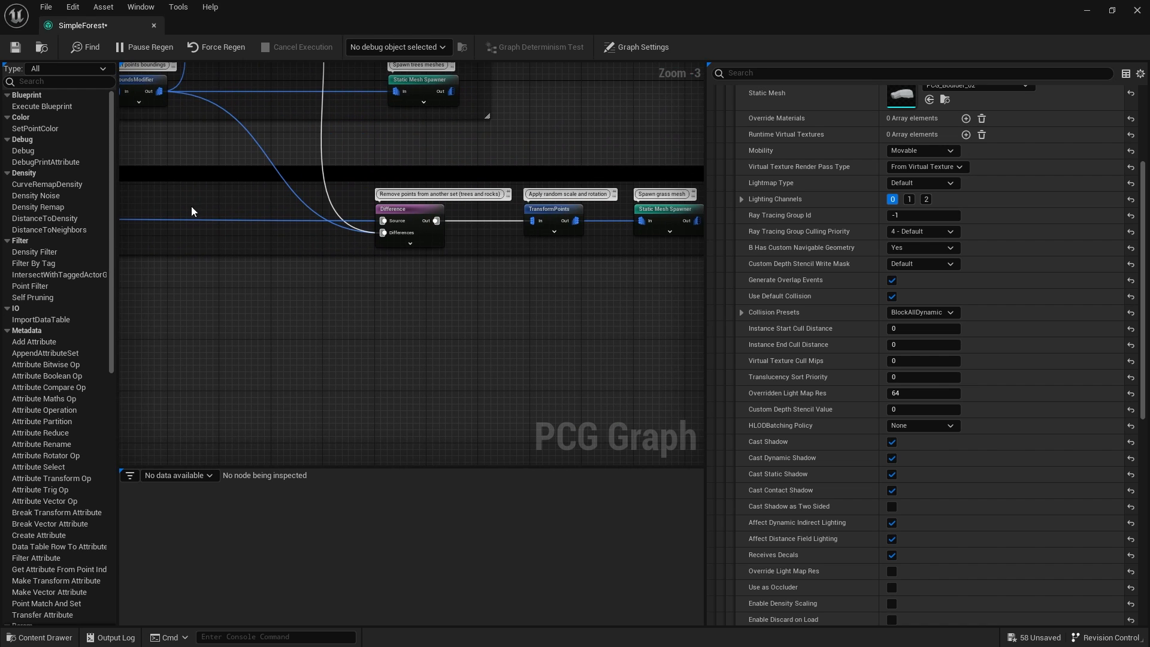
scroll("up", 3)
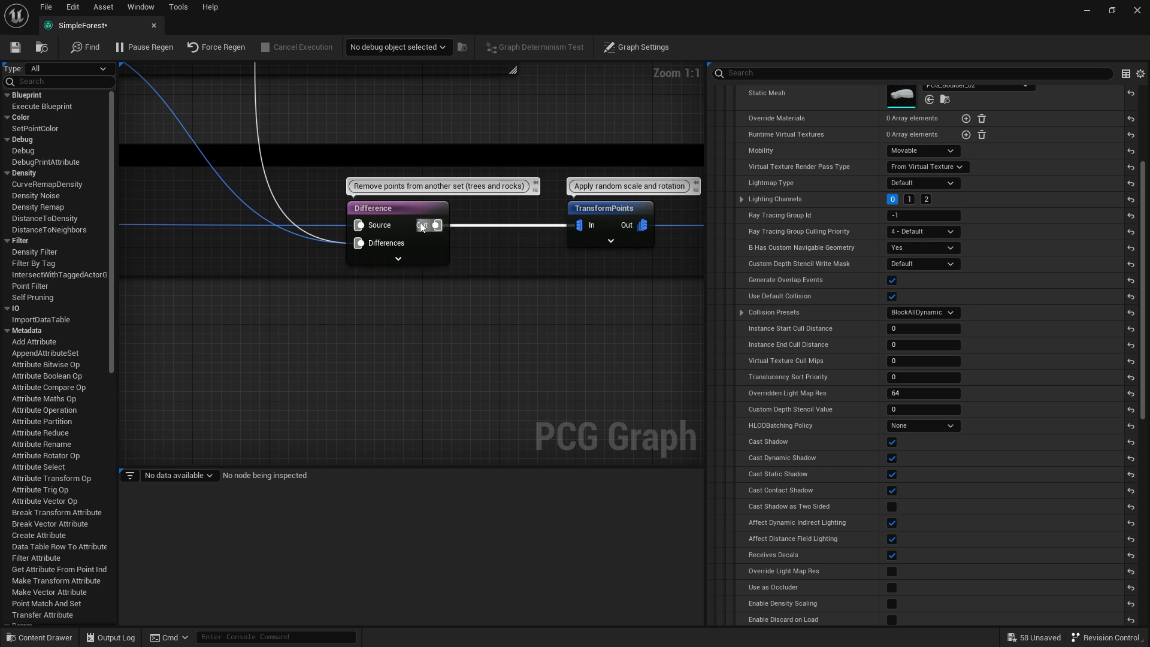
mouse_move(406, 214)
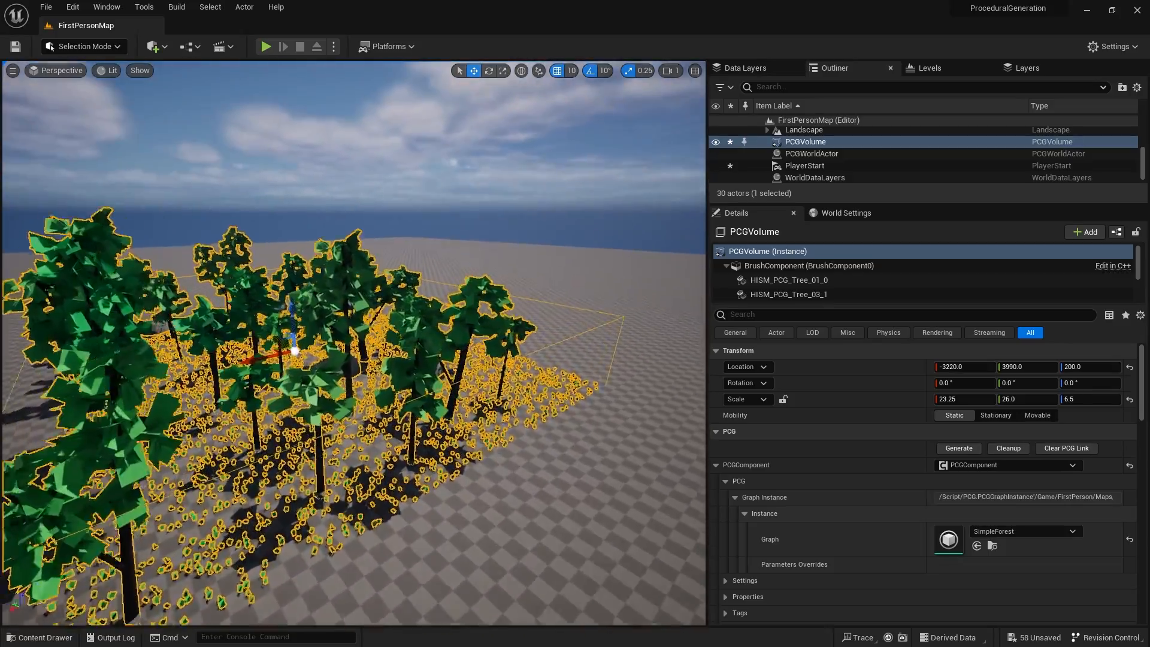
Step: Switch to Landscape Mode and sculpt a hill beneath the forest
left_click(82, 47)
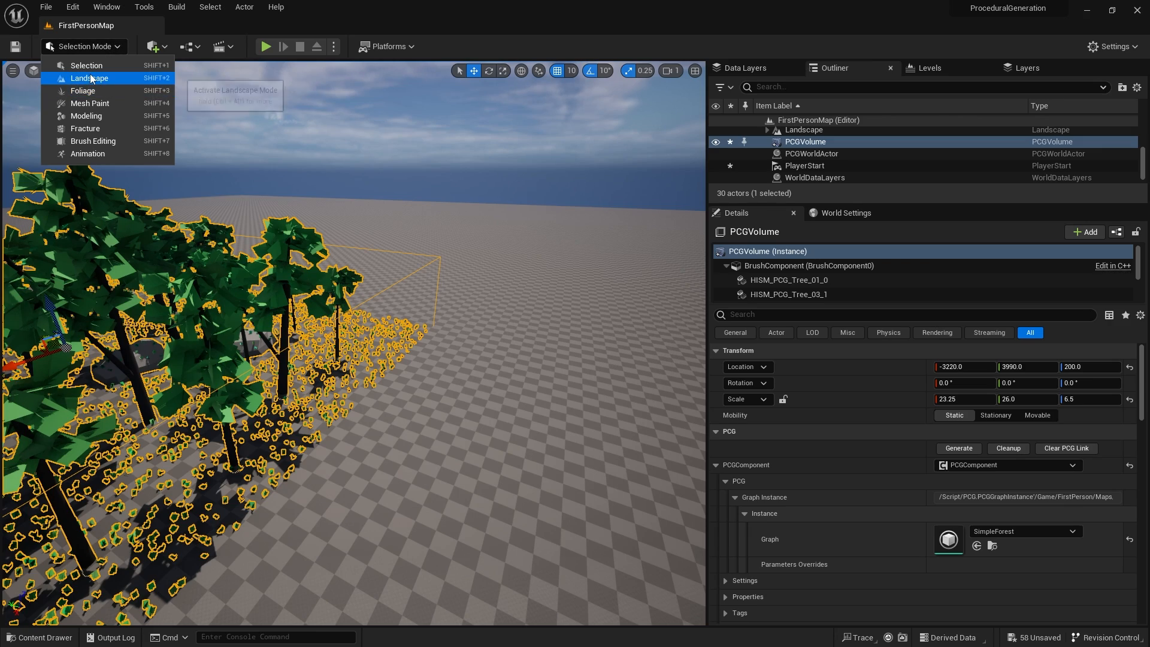
left_click(88, 78)
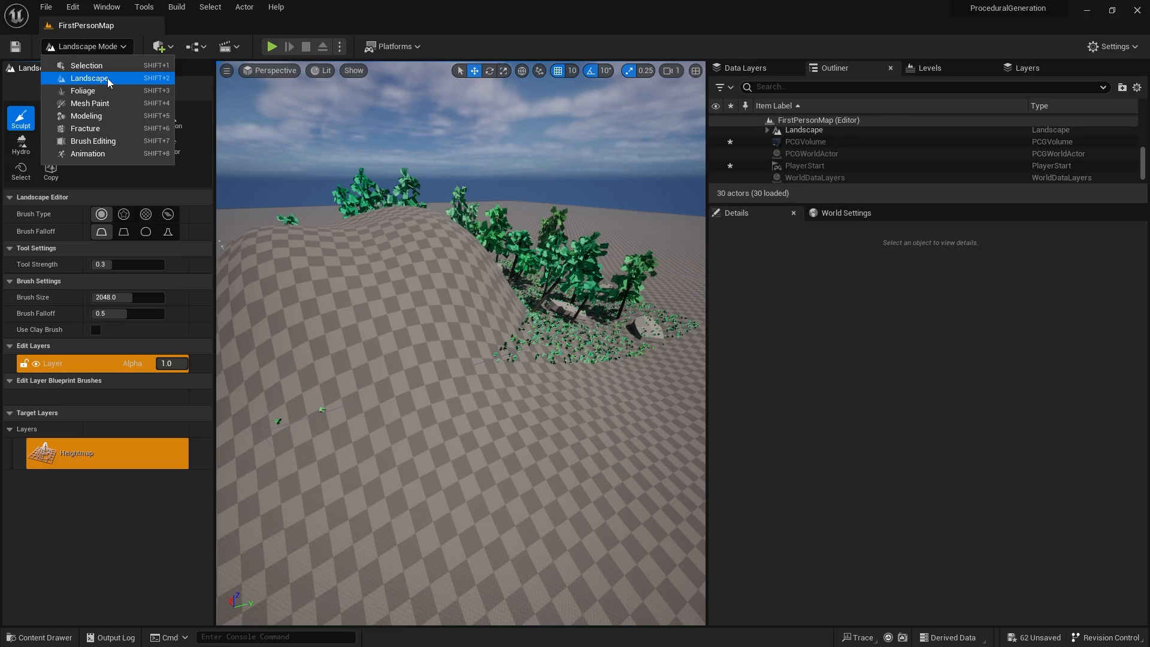
left_click(87, 65)
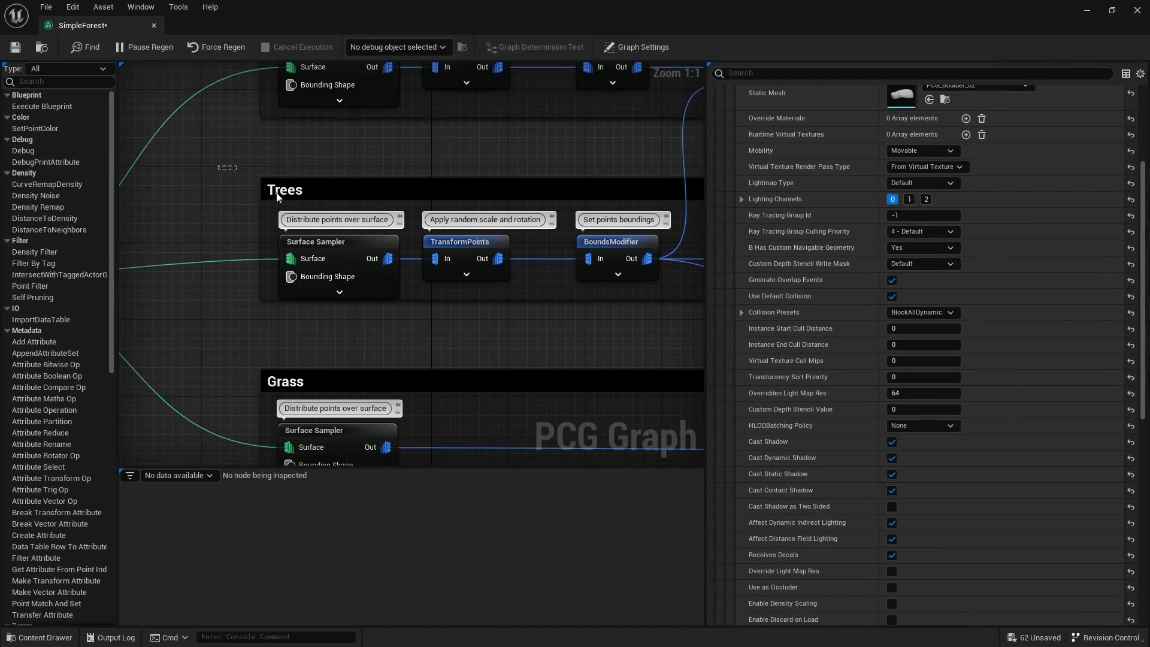
mouse_move(353, 248)
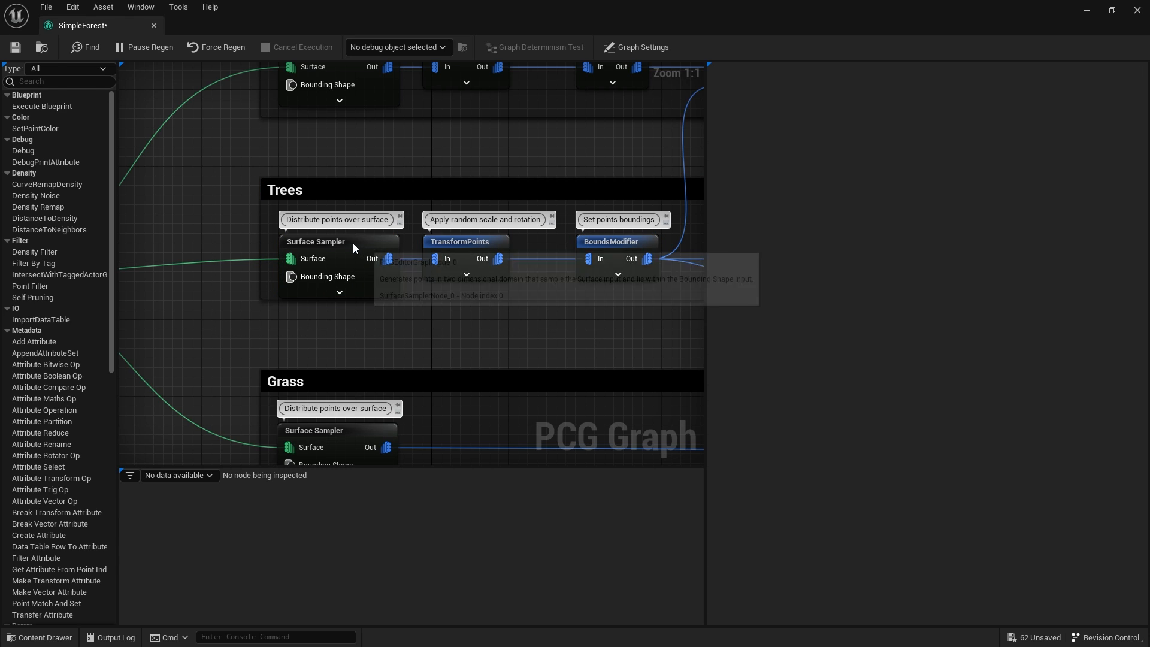
Step: Review the tree Surface Sampler and TransformPoints settings, then scale PCGVolume to 41.75, 44.5, 25.0
left_click(338, 241)
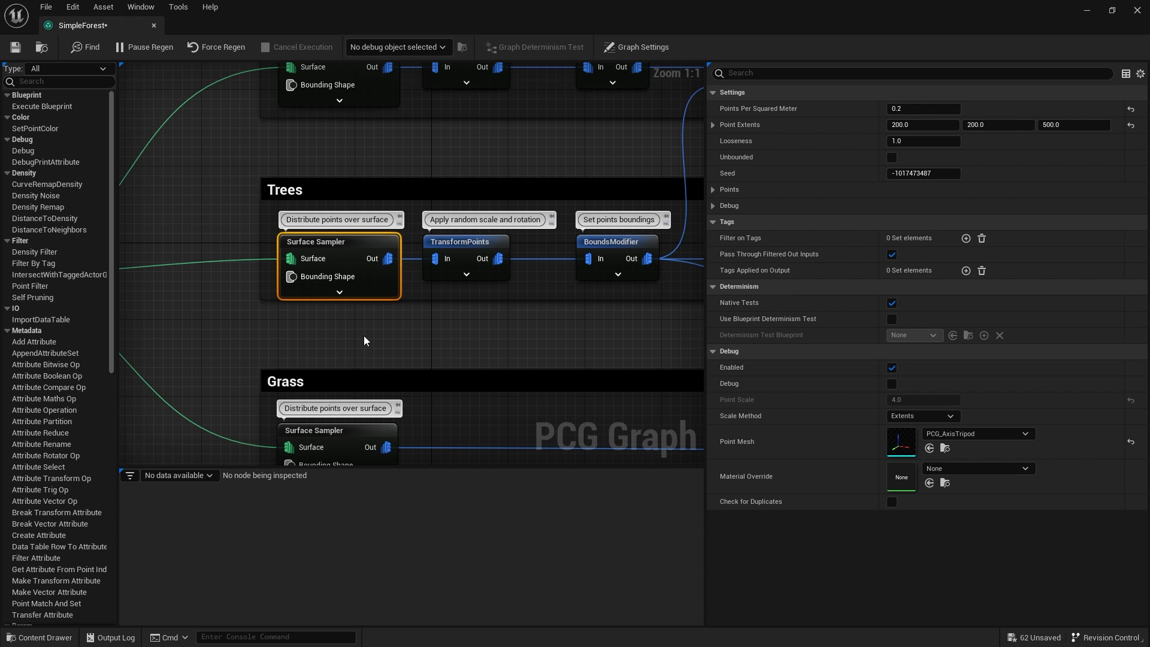
left_click(465, 241)
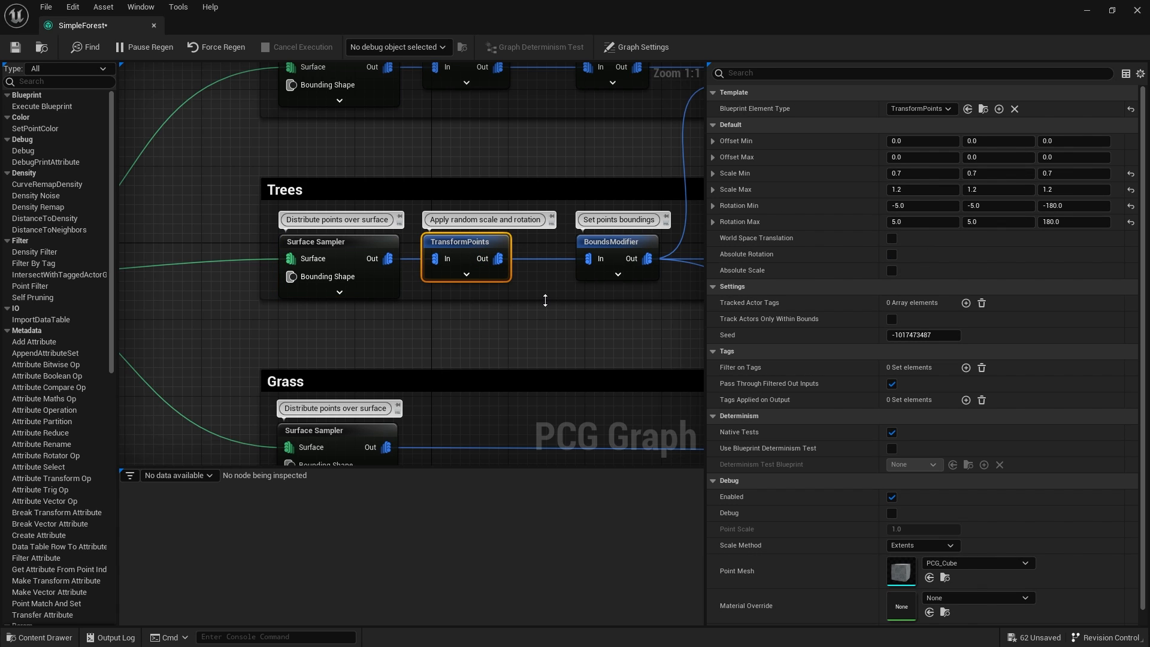
mouse_move(794, 218)
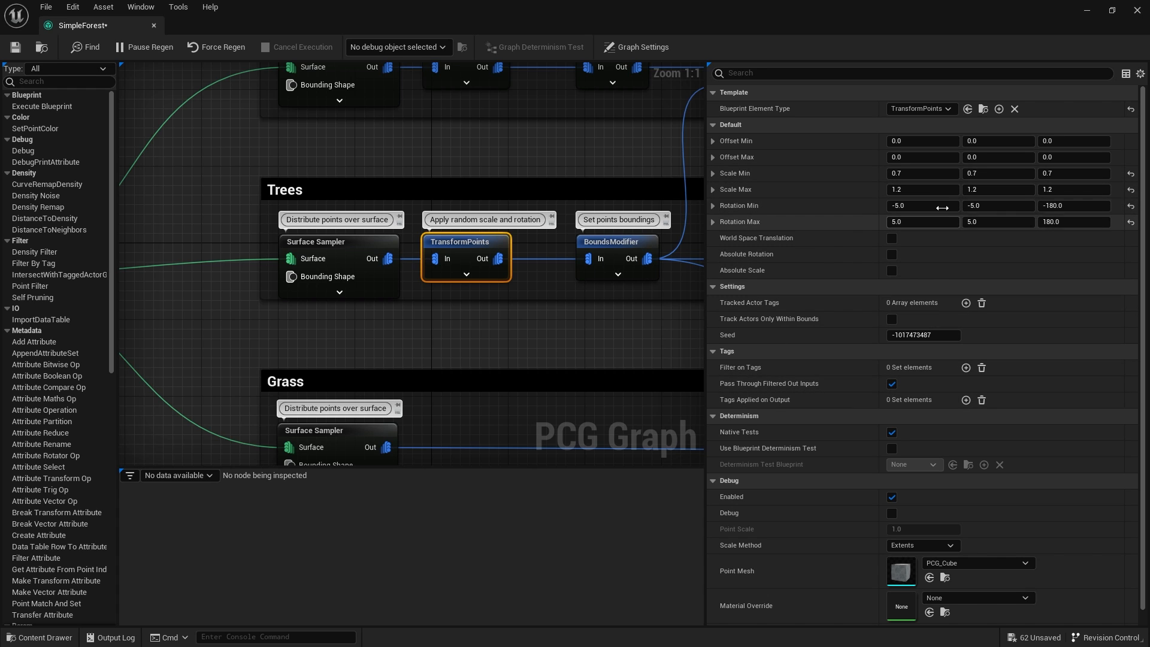
mouse_move(1090, 205)
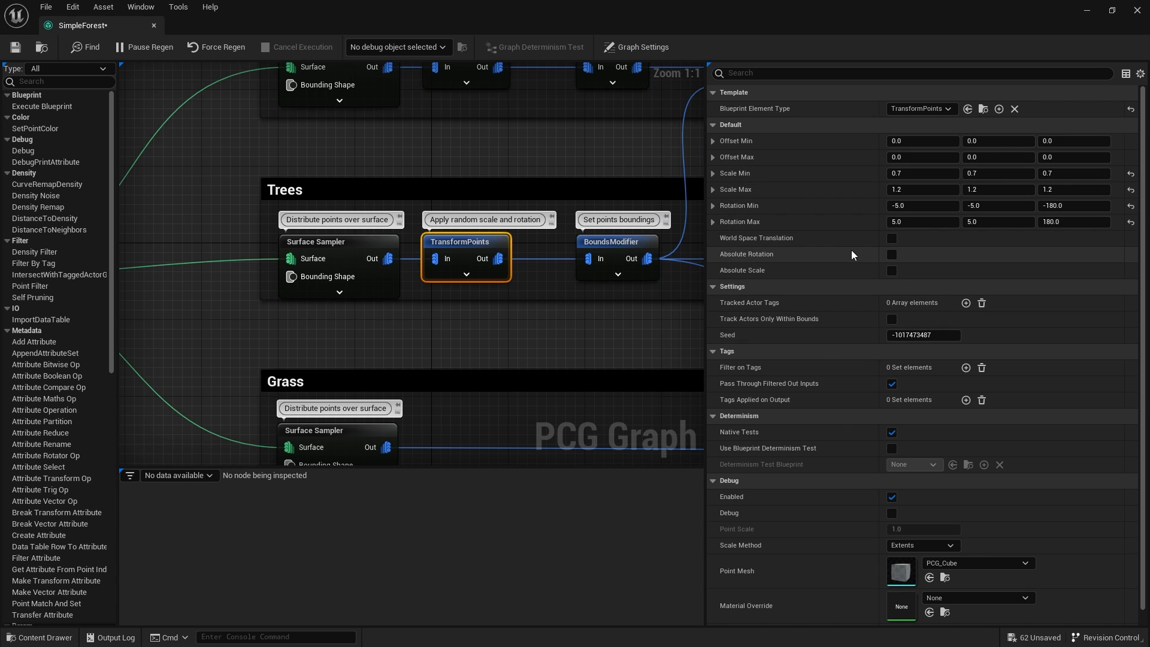
mouse_move(768, 261)
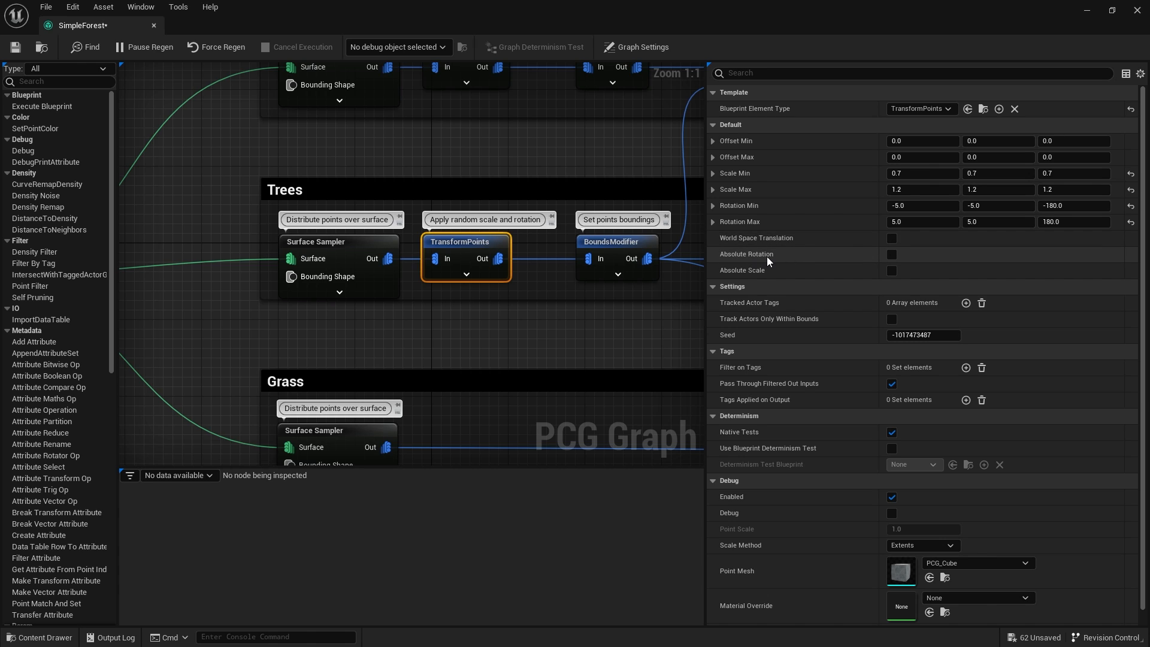
mouse_move(890, 266)
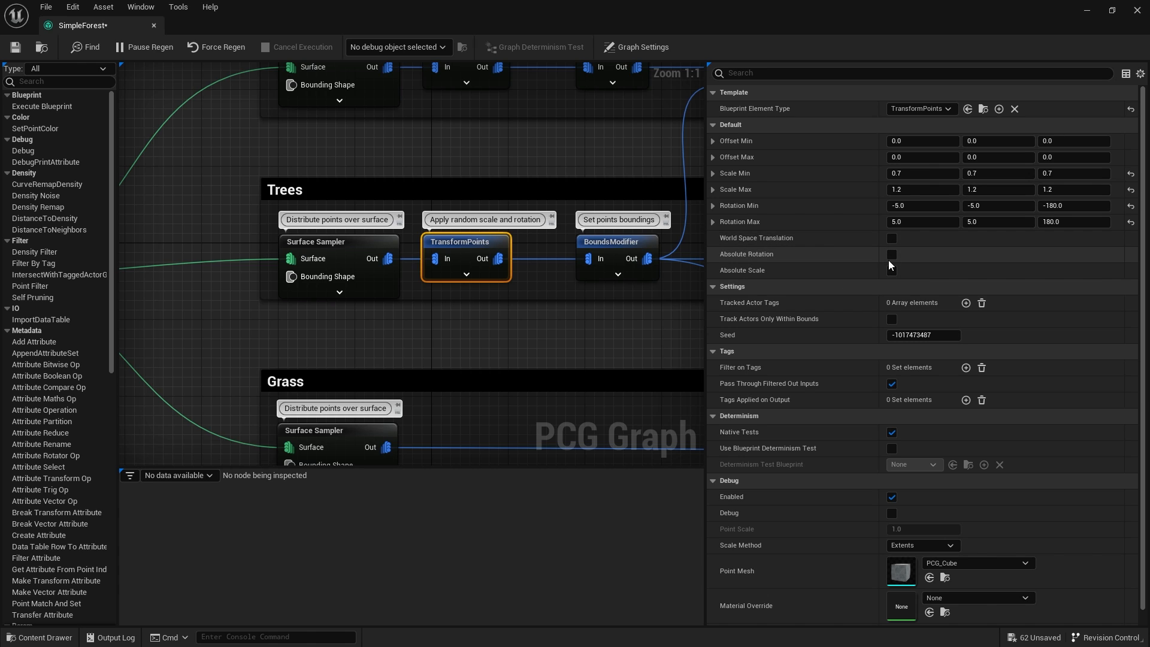
left_click(891, 254)
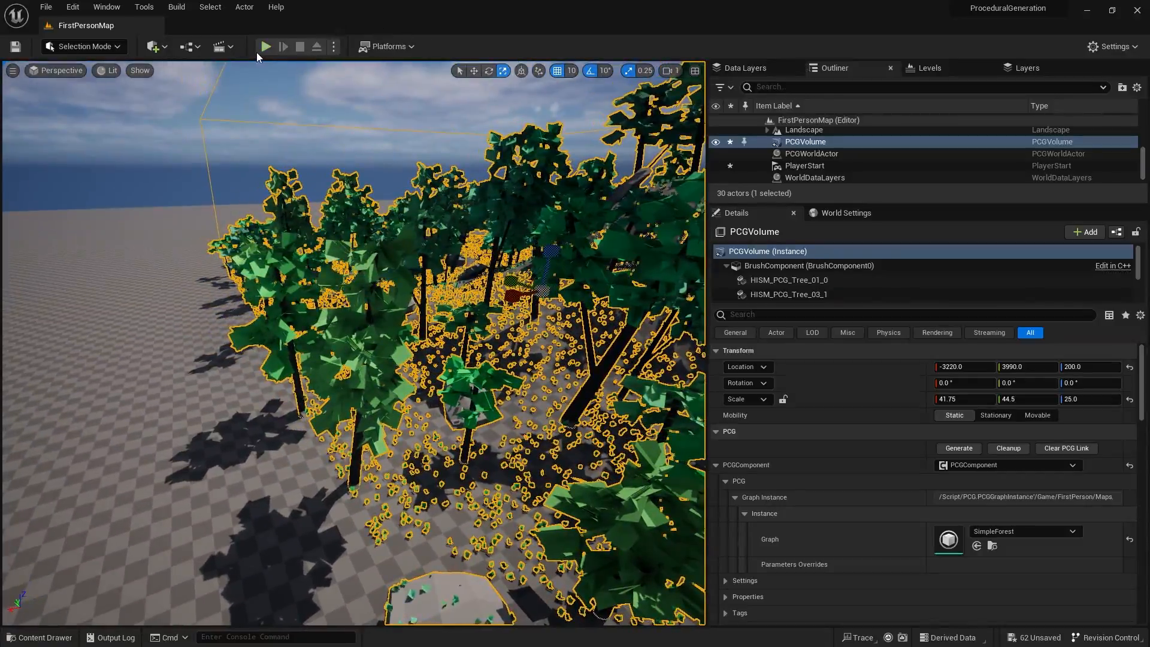
Step: Walk the hillside forest in Play mode, stop, and return to the level's content
left_click(266, 46)
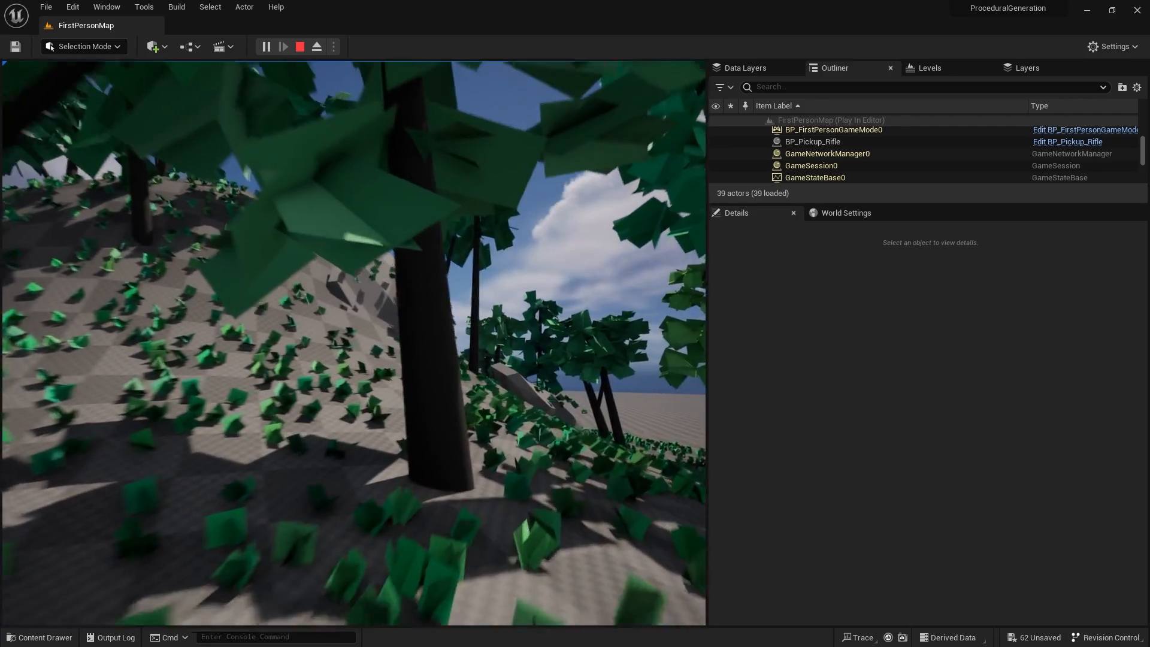
left_click(300, 47)
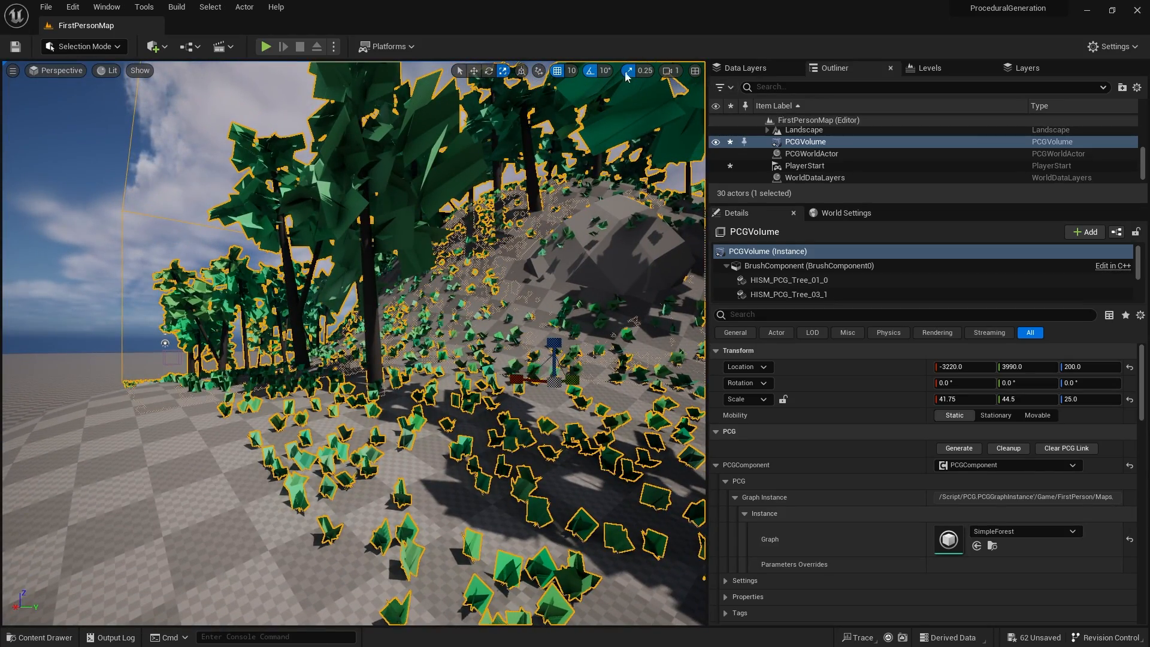
mouse_move(286, 110)
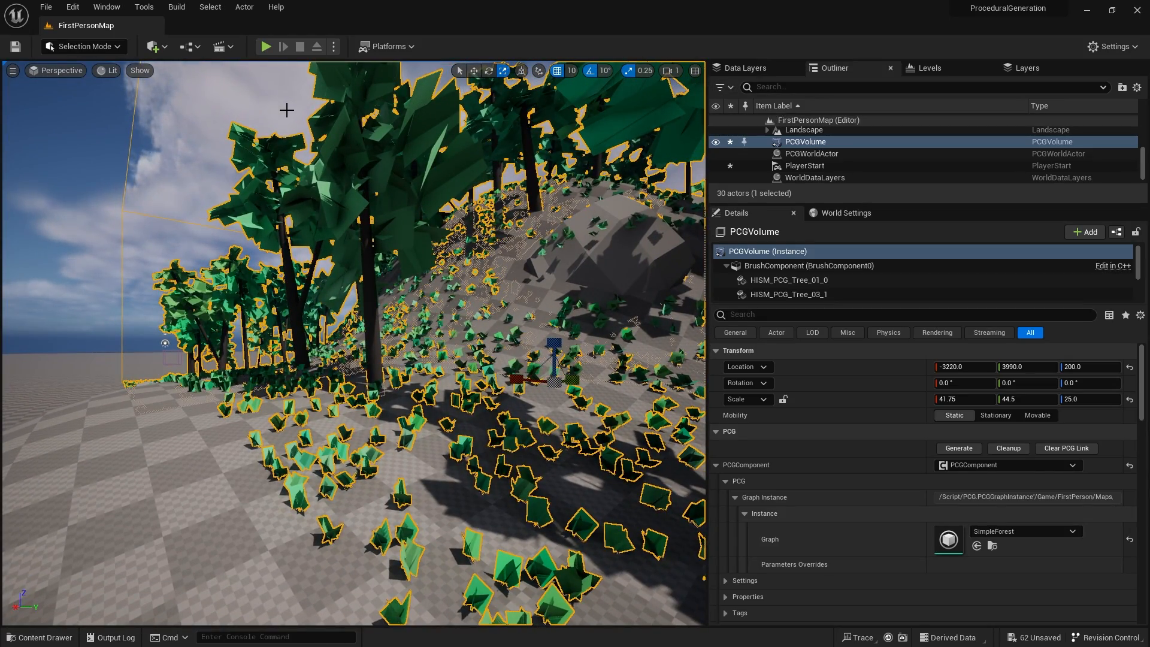
left_click(155, 47)
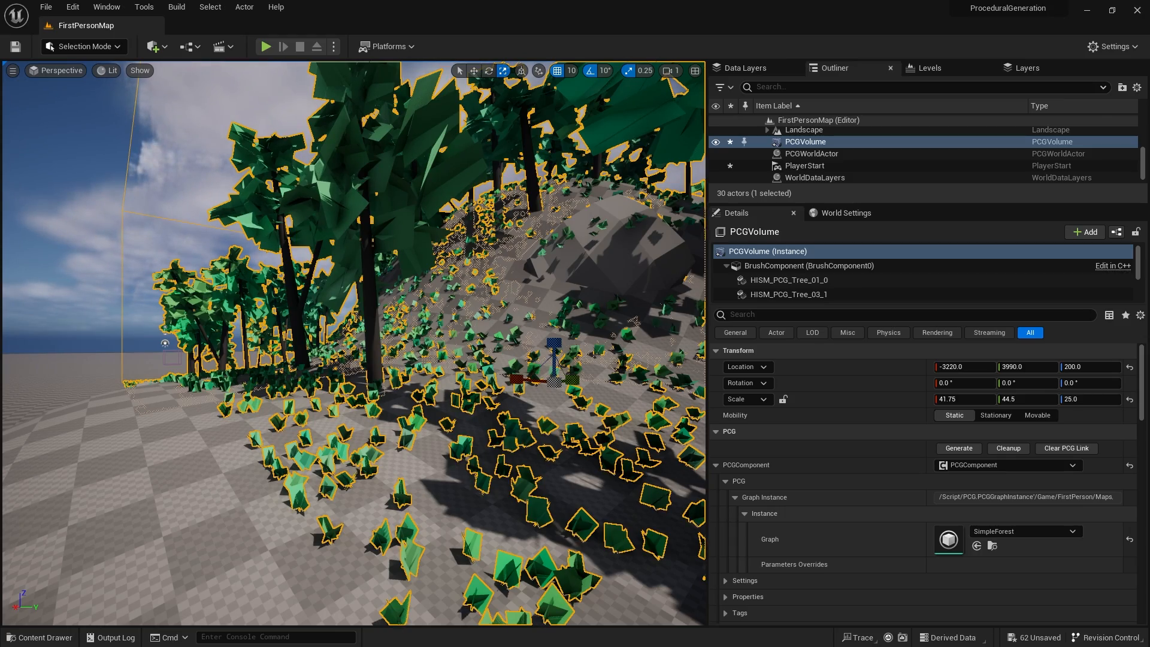
left_click(958, 448)
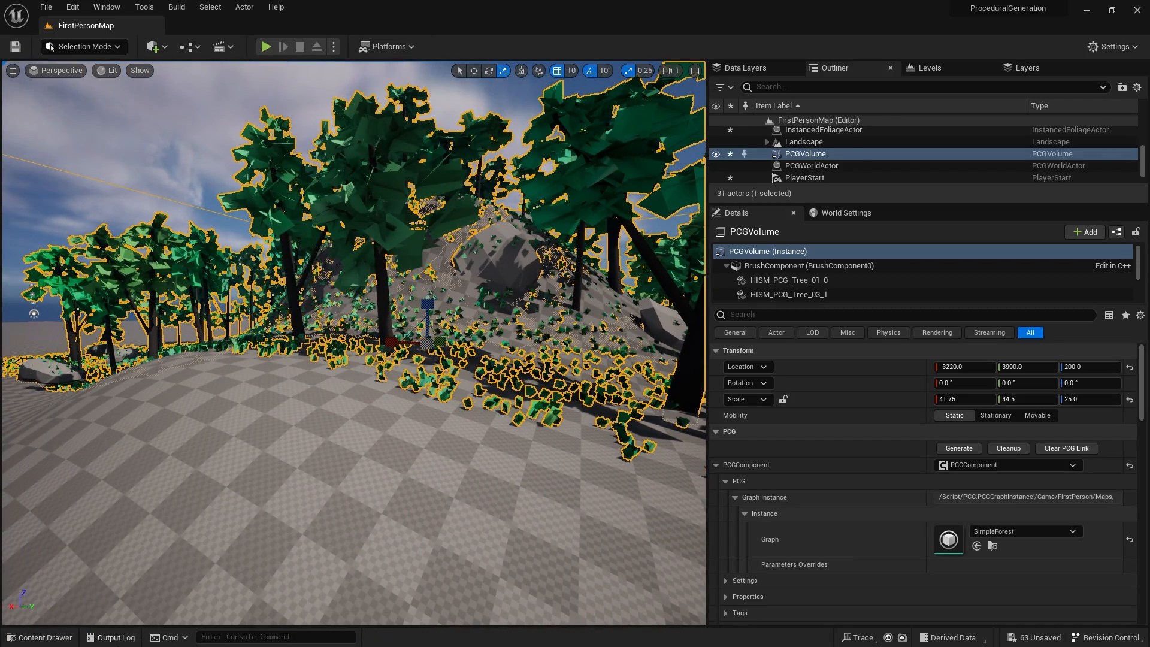
left_click(38, 637)
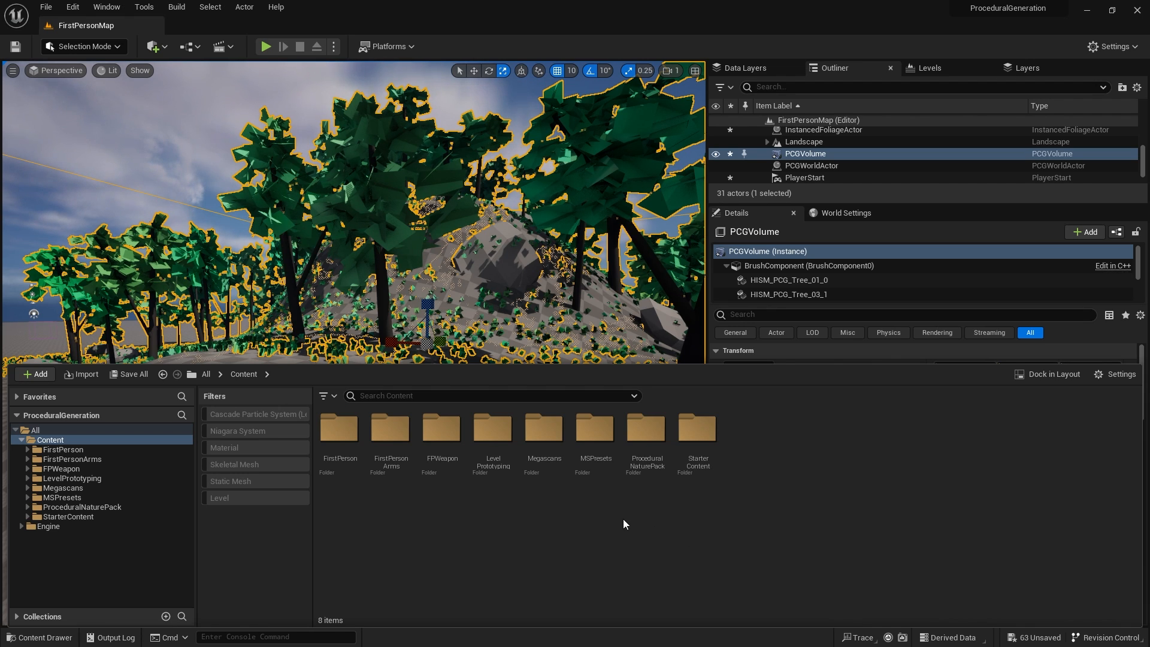
Step: Browse the Megascans 3D_Plants ferns and the ProceduralNaturePack static meshes
double_click(542, 427)
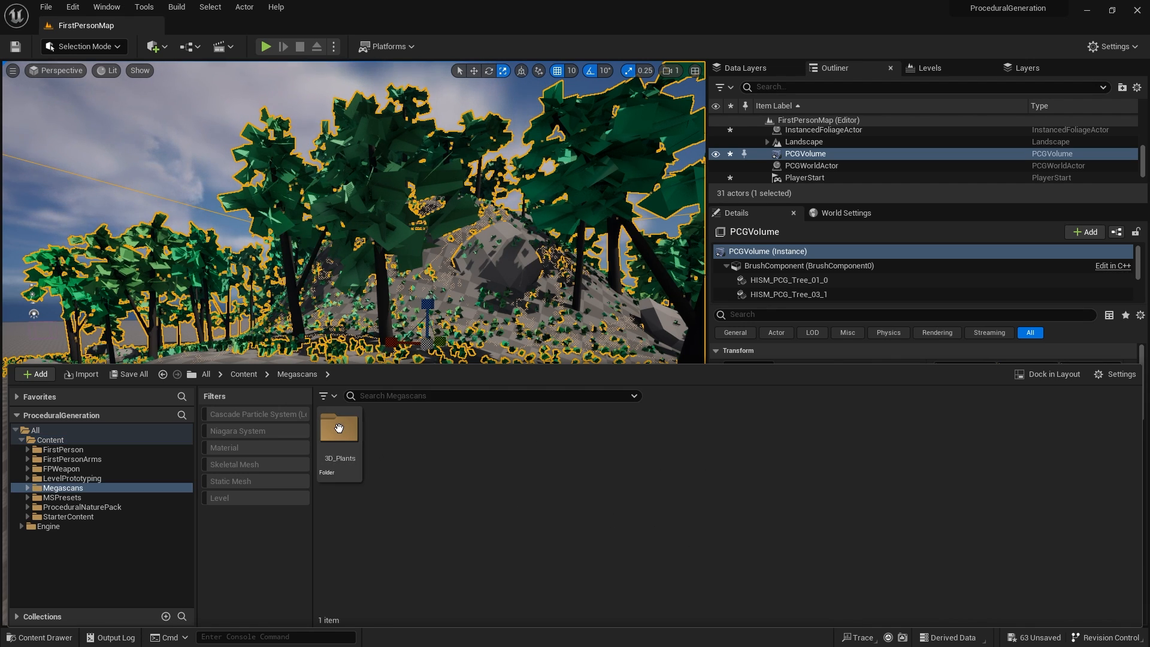
double_click(338, 428)
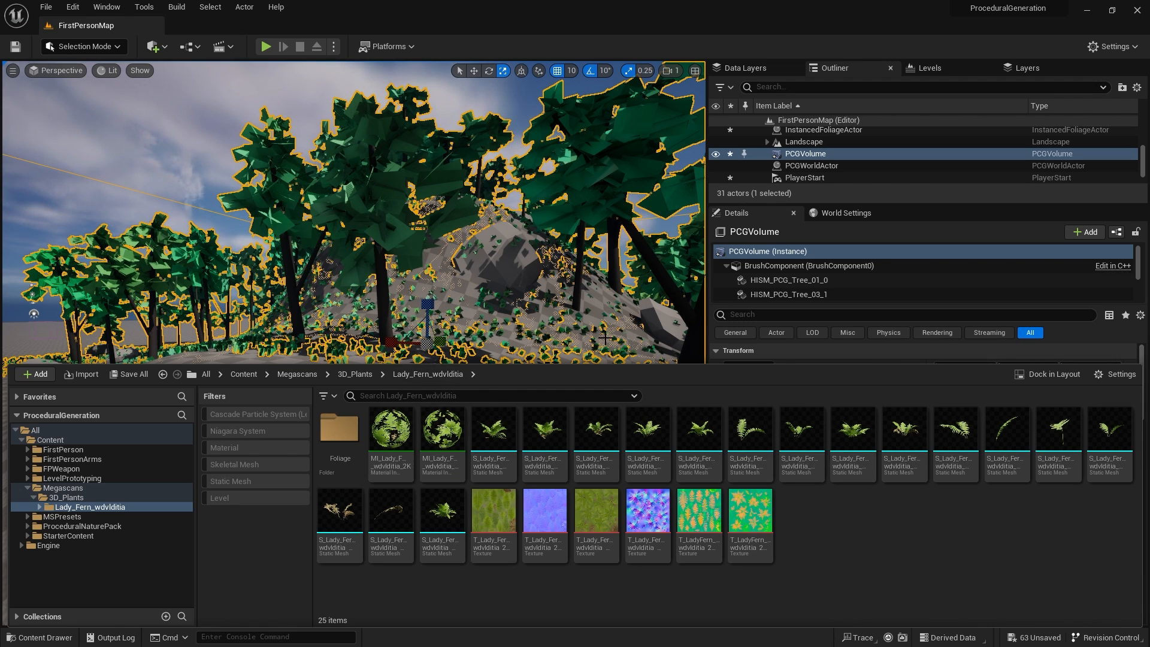
left_click(355, 374)
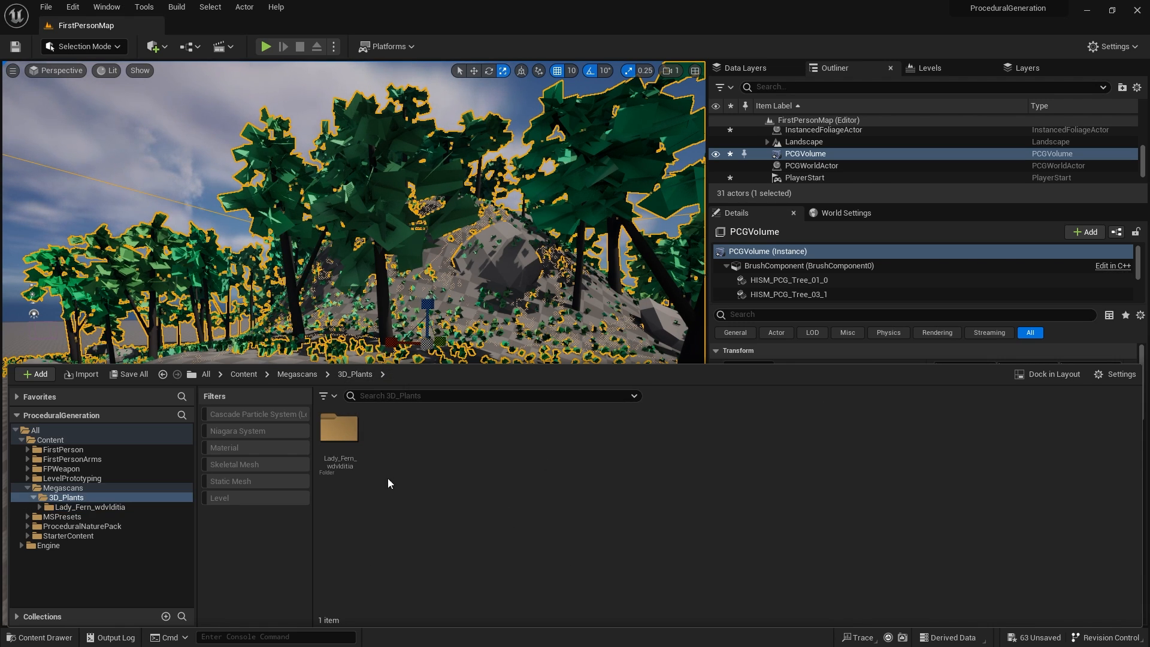
left_click(297, 373)
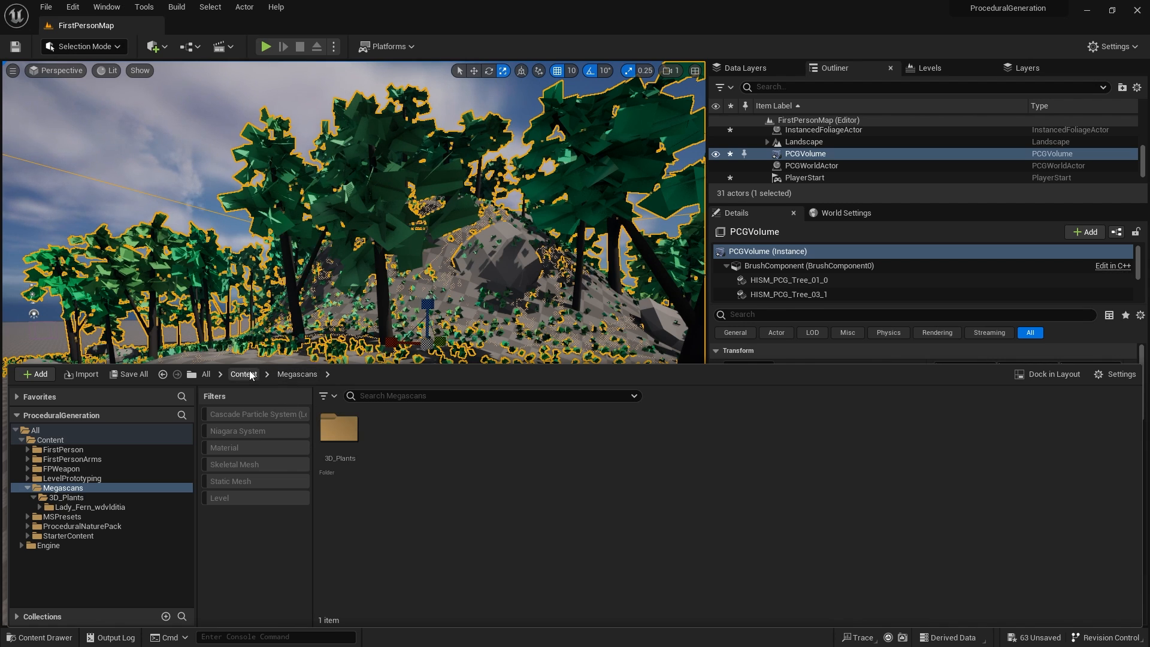
left_click(83, 526)
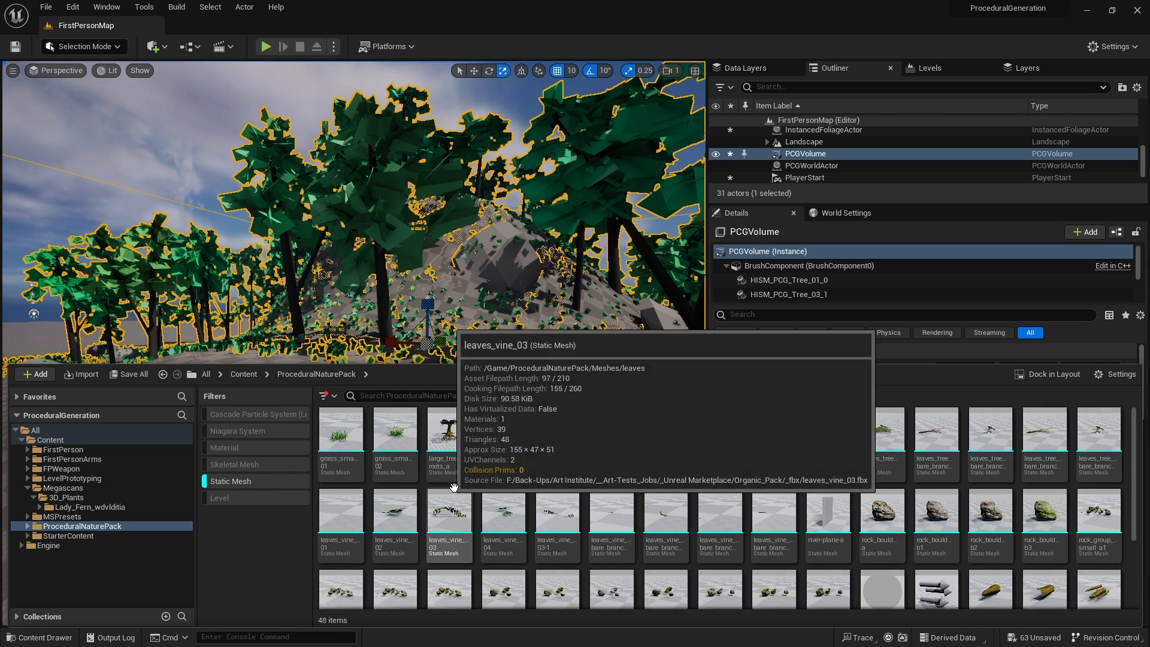
scroll("down", 3)
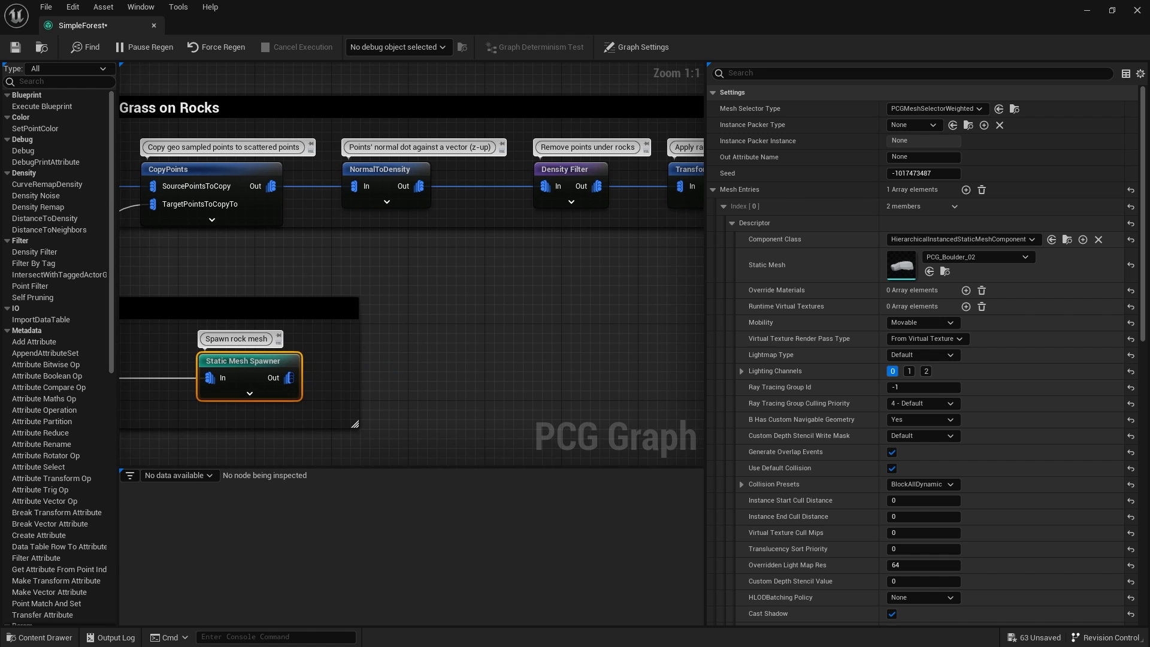
Step: Assign a ProceduralNaturePack rock mesh to the rock spawner's Static Mesh entry
scroll("down", 3)
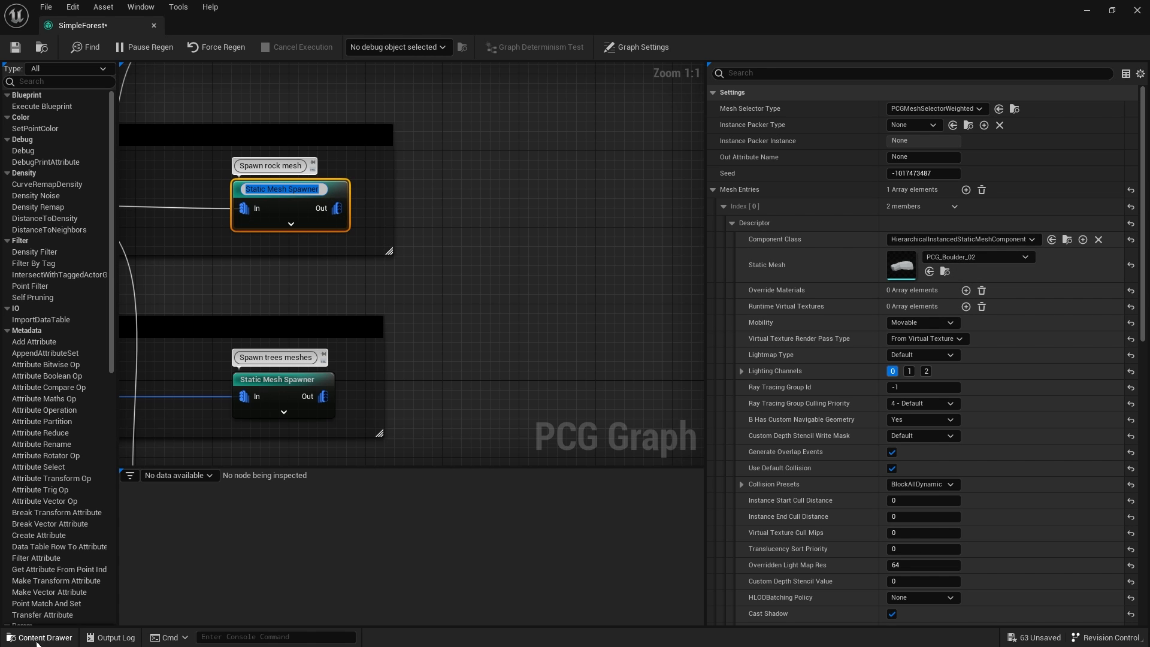
left_click(40, 642)
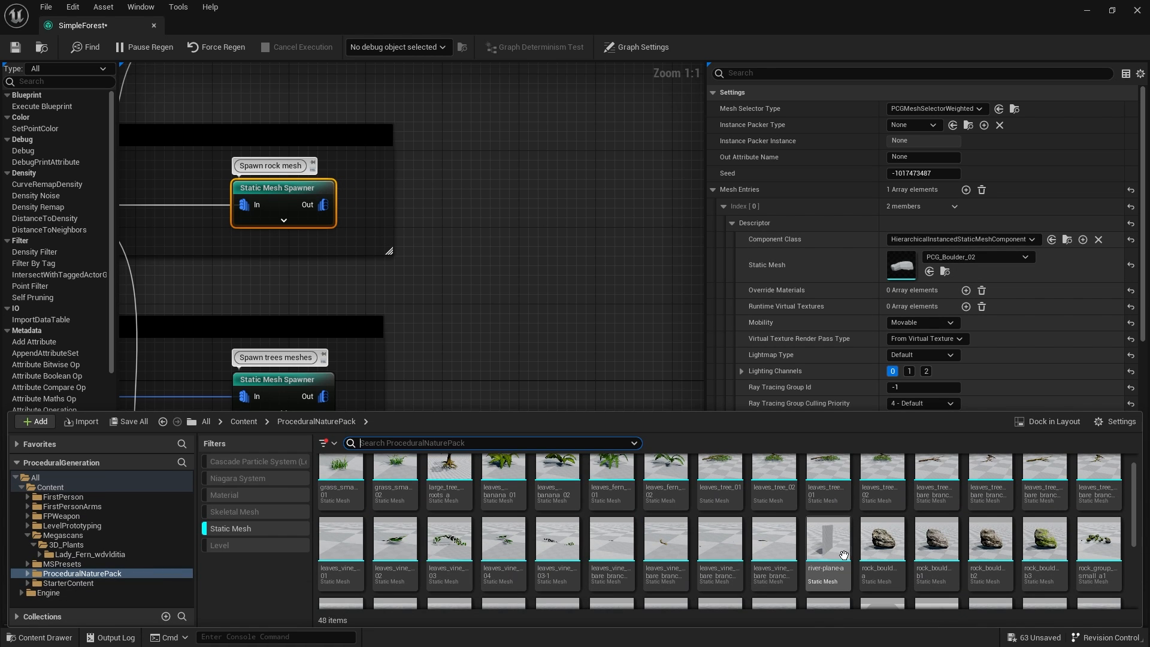
left_click(880, 541)
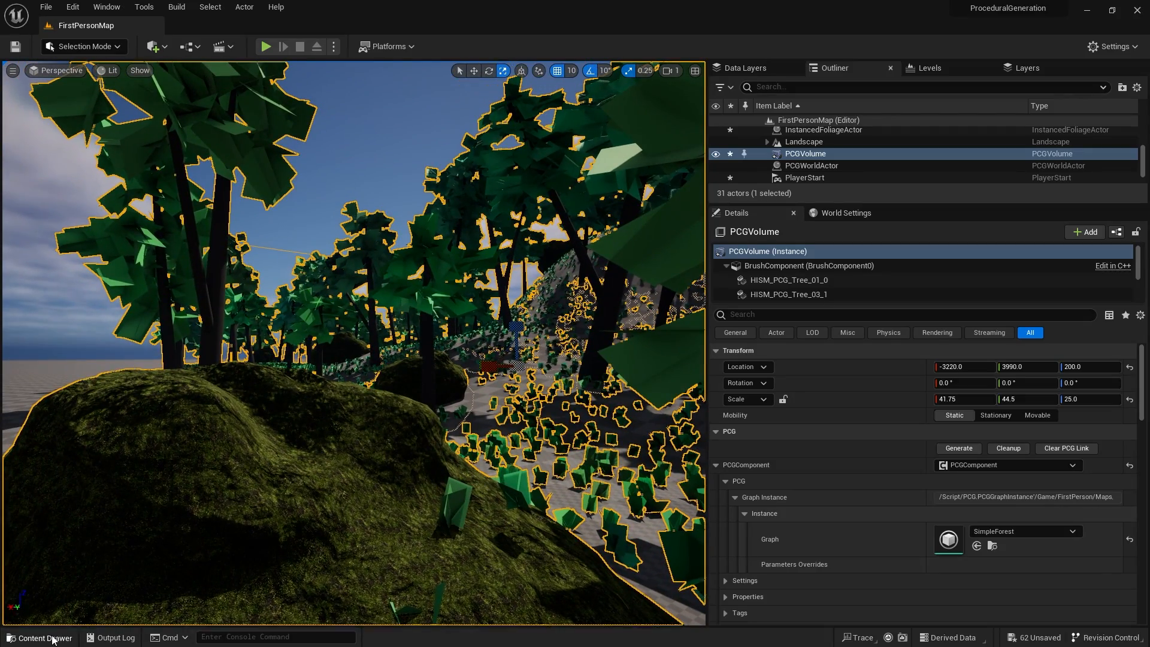
left_click(41, 637)
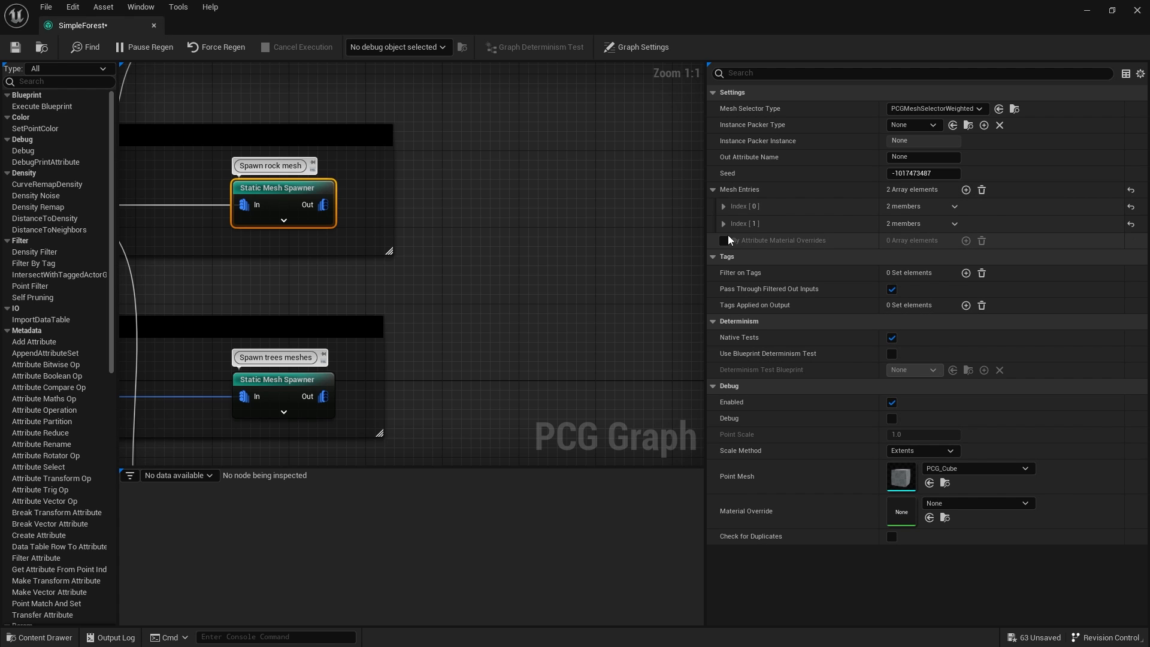
Step: Set the rock spawner's second mesh entry to a nature-pack rock
left_click(724, 223)
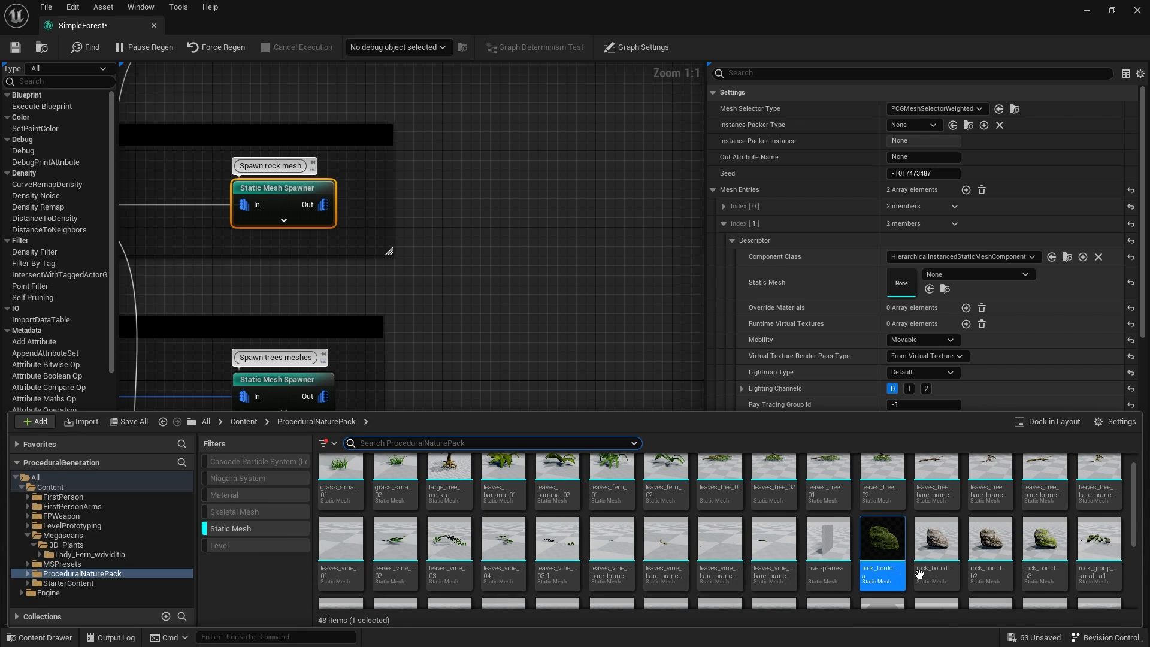
left_click(935, 549)
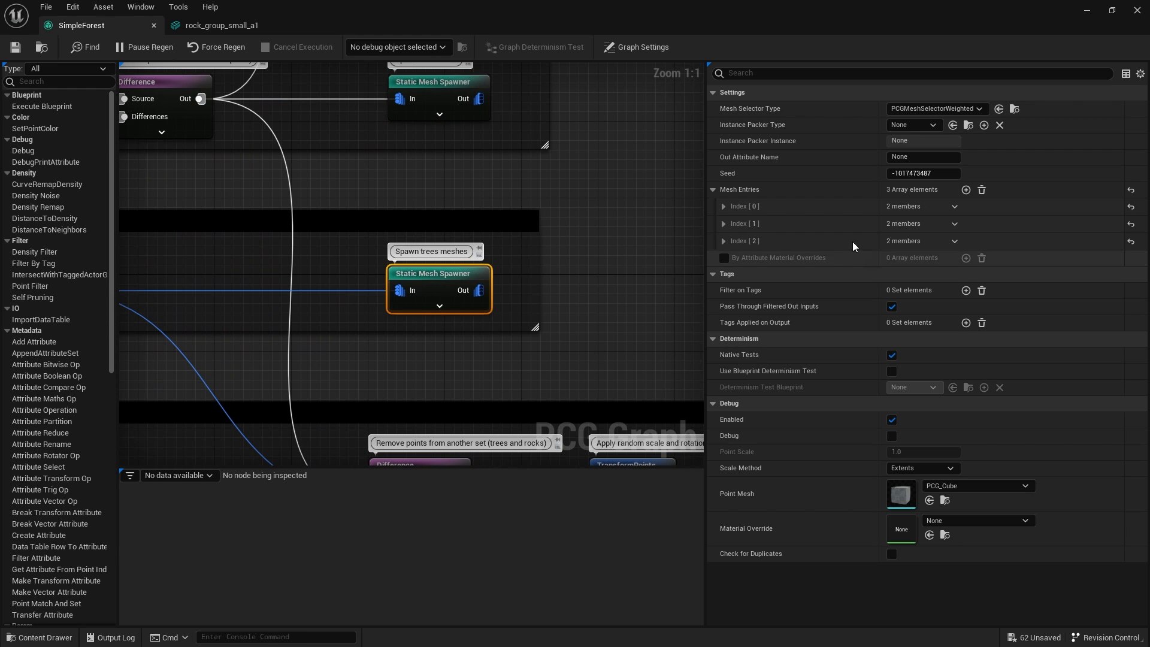
Step: Expose the first tree entry's PCG_Tree_01 mesh and list ProceduralNaturePack static meshes
left_click(724, 206)
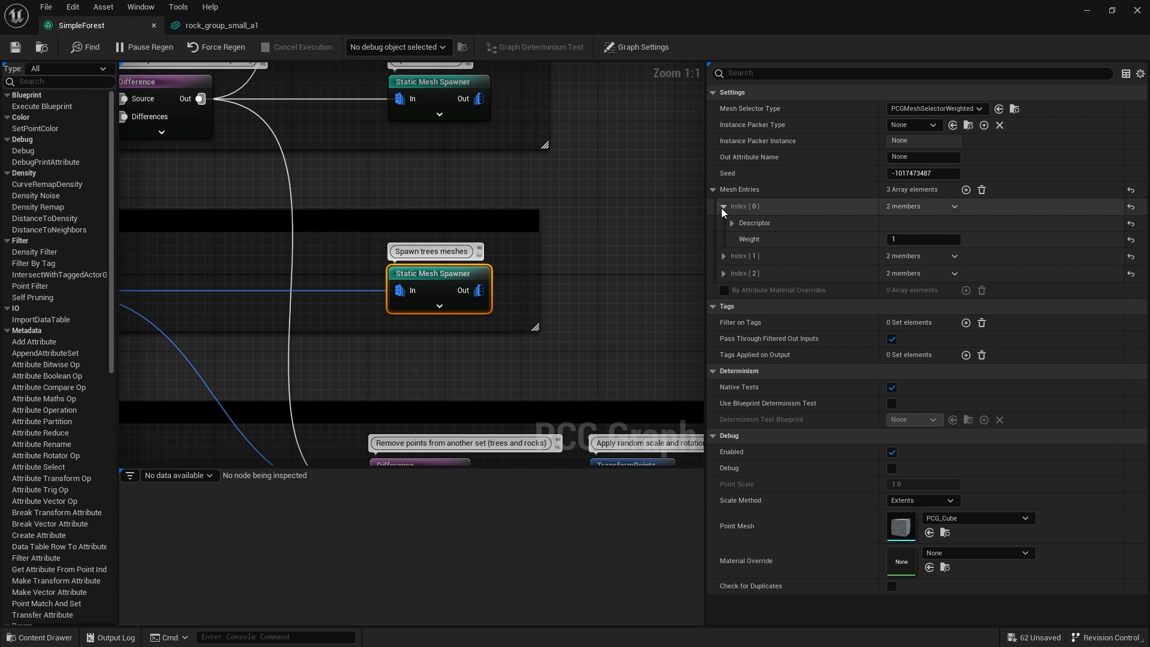
left_click(732, 223)
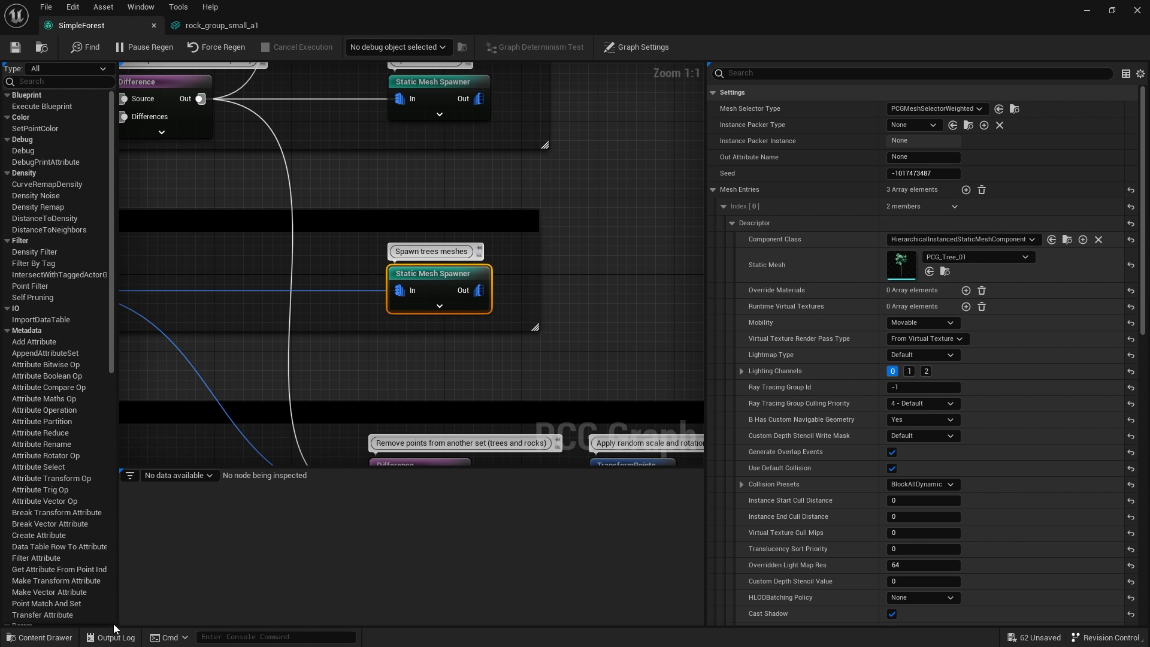
left_click(41, 637)
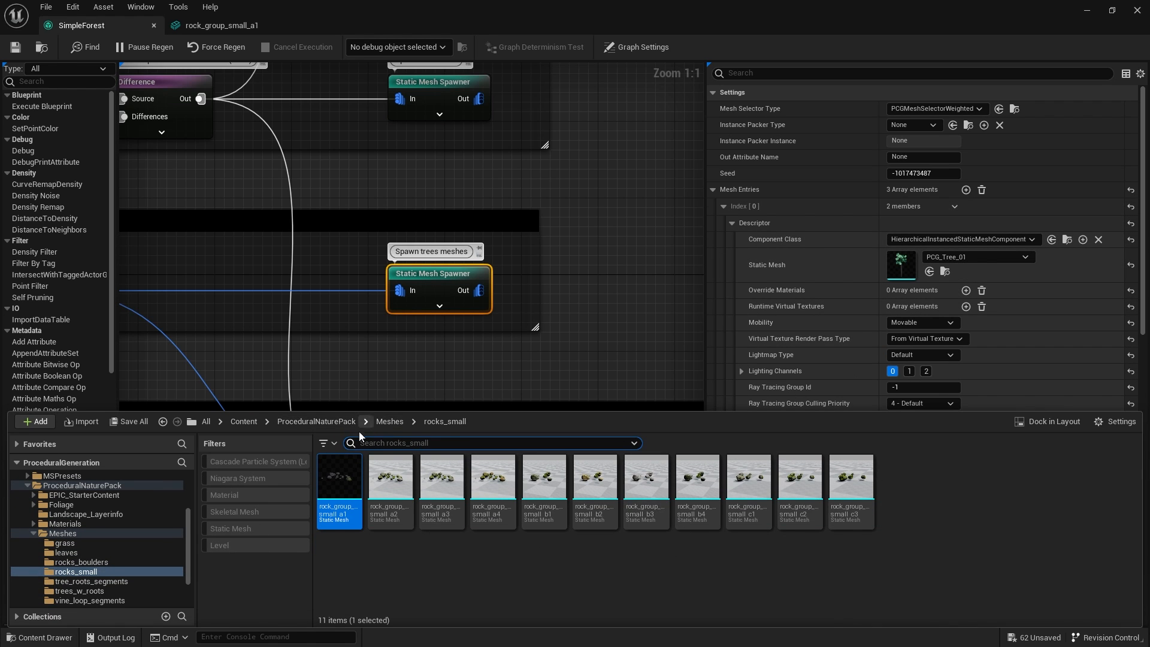
left_click(316, 420)
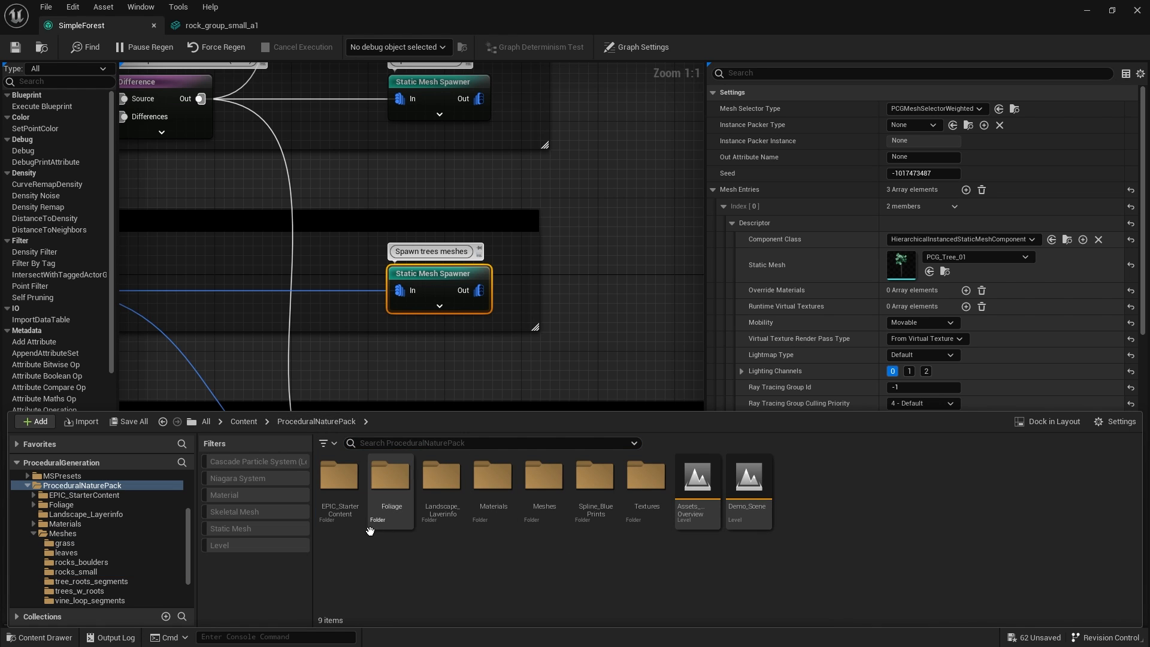
left_click(230, 528)
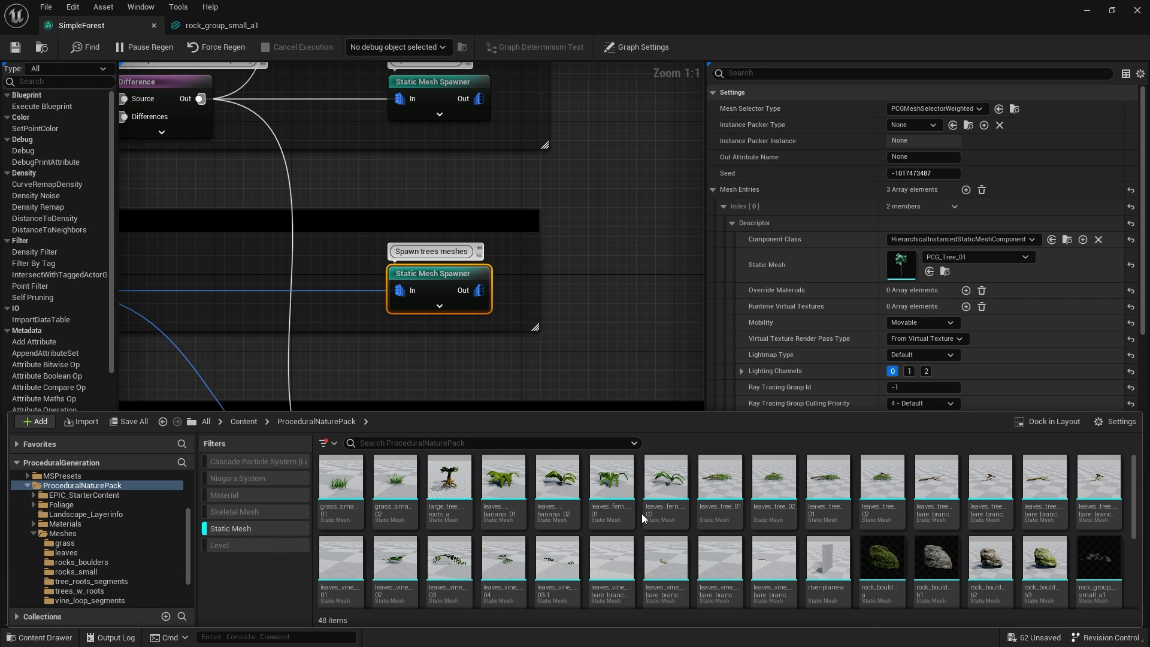
scroll("down", 3)
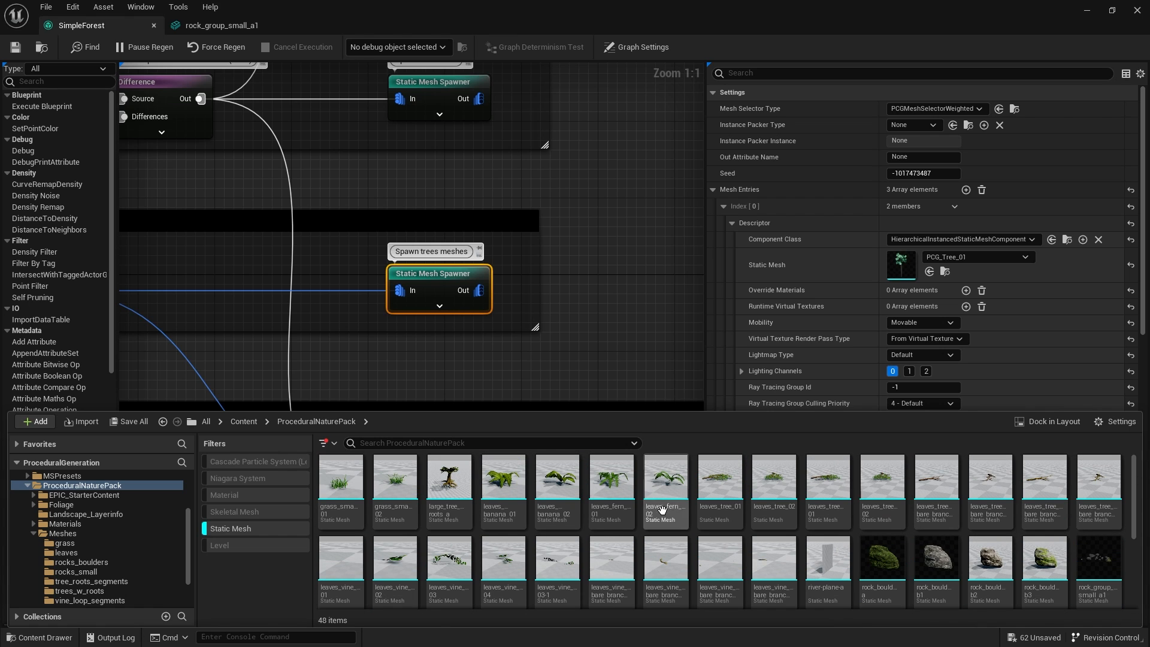
scroll("down", 3)
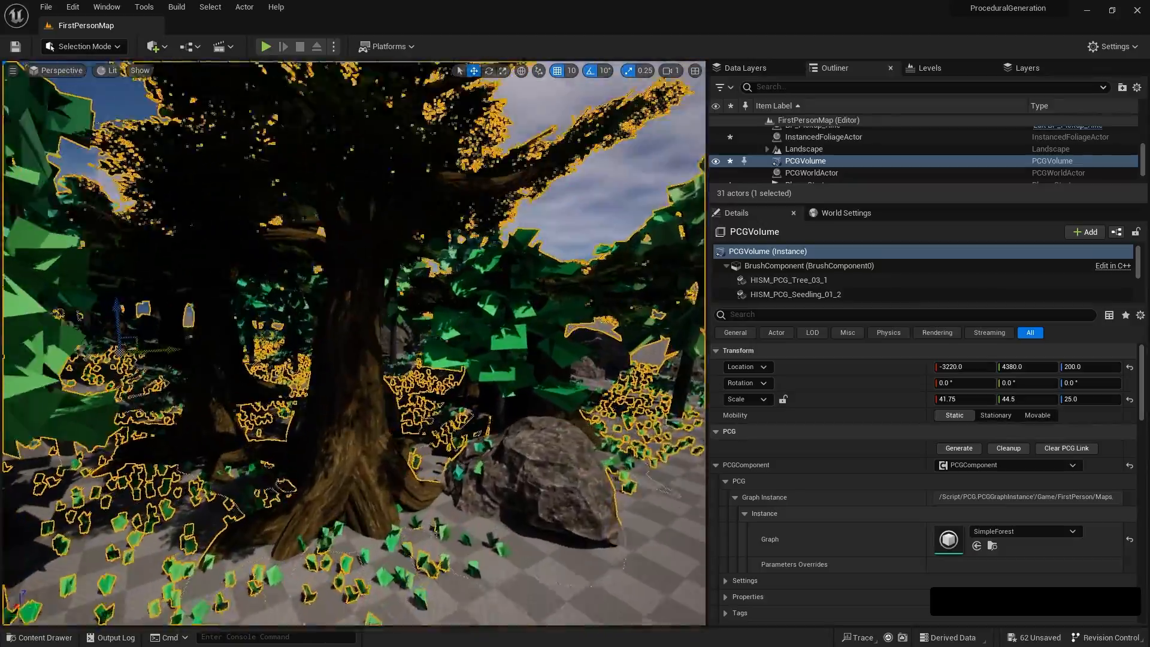
Step: Search ProceduralNaturePack for 'tree' assets to replace PCG_Tree_01
left_click(40, 636)
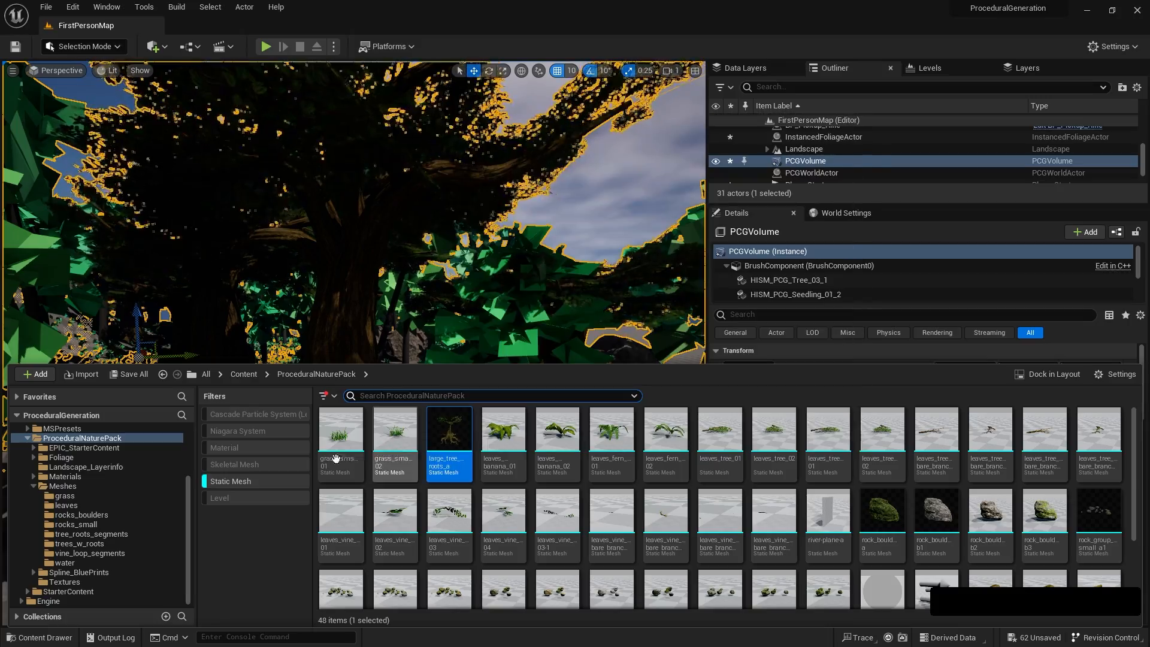
left_click(230, 480)
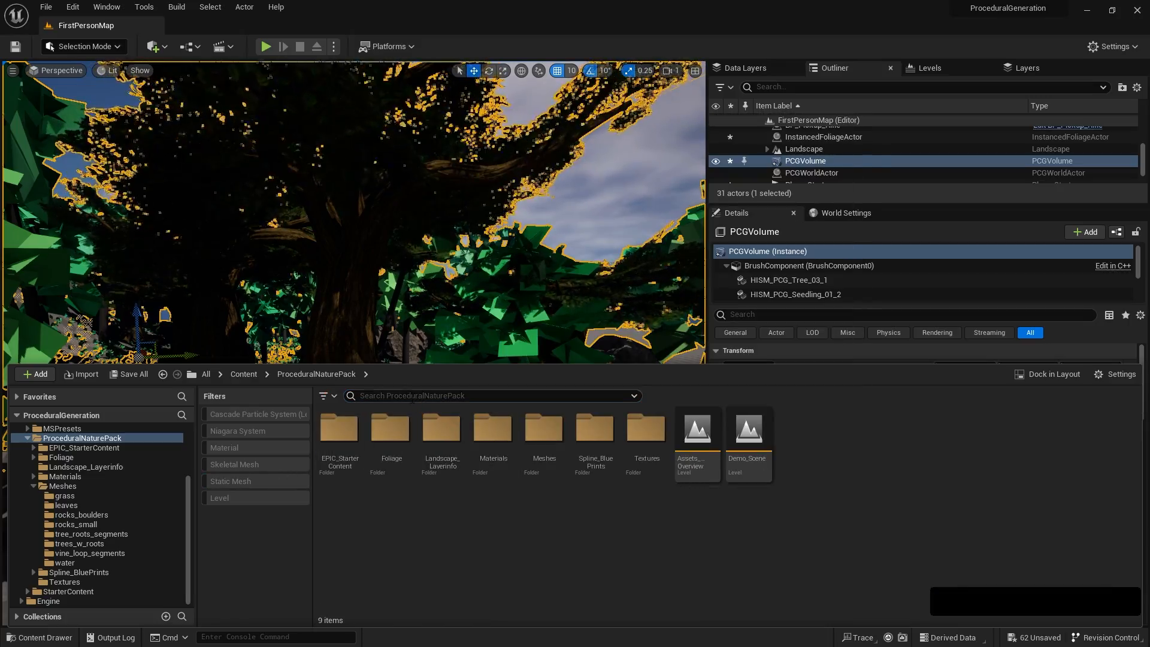
type("tree")
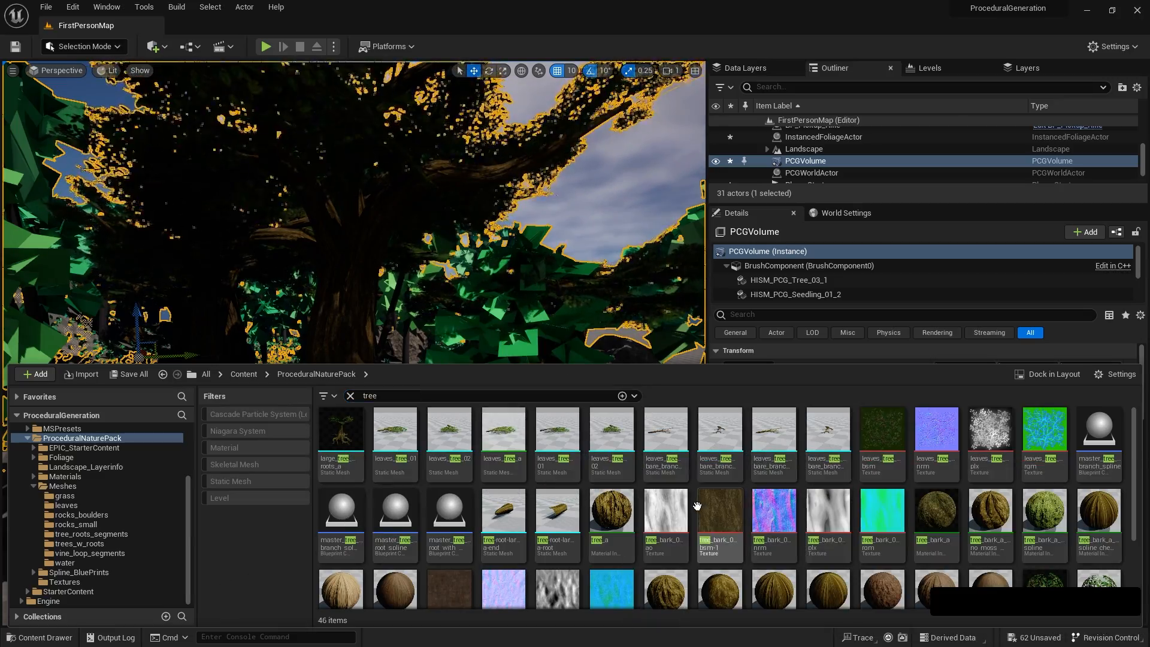
scroll("down", 3)
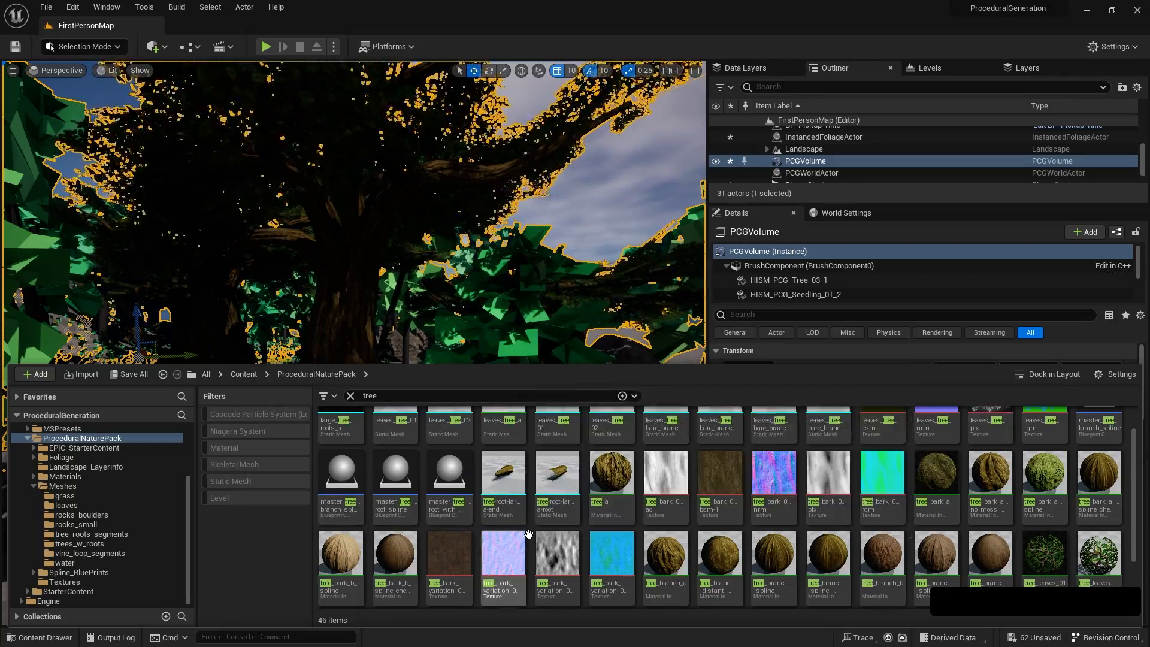
scroll("up", 3)
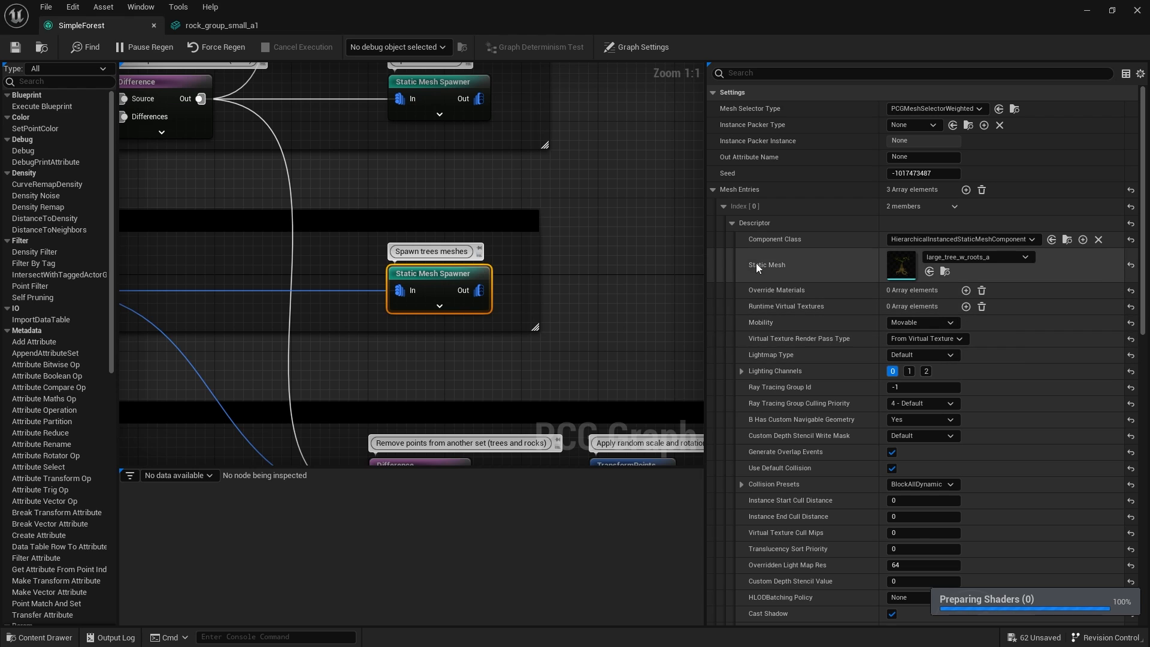
Step: Assign leaves_banana_01 to the tree spawner's second mesh entry
left_click(723, 206)
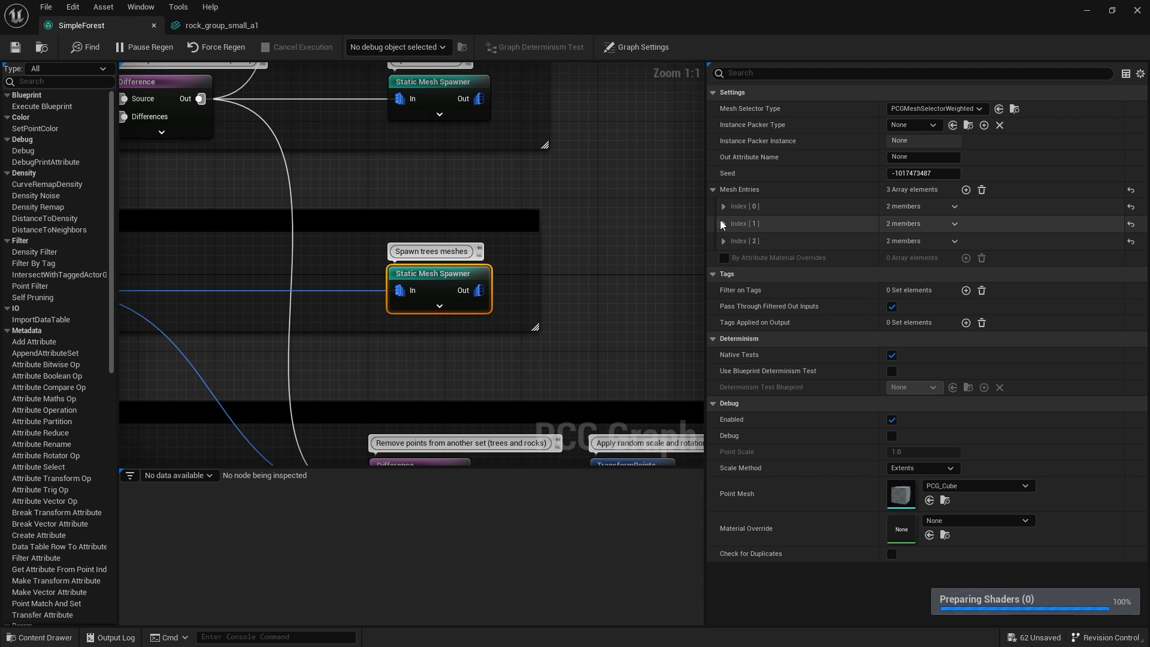
left_click(723, 224)
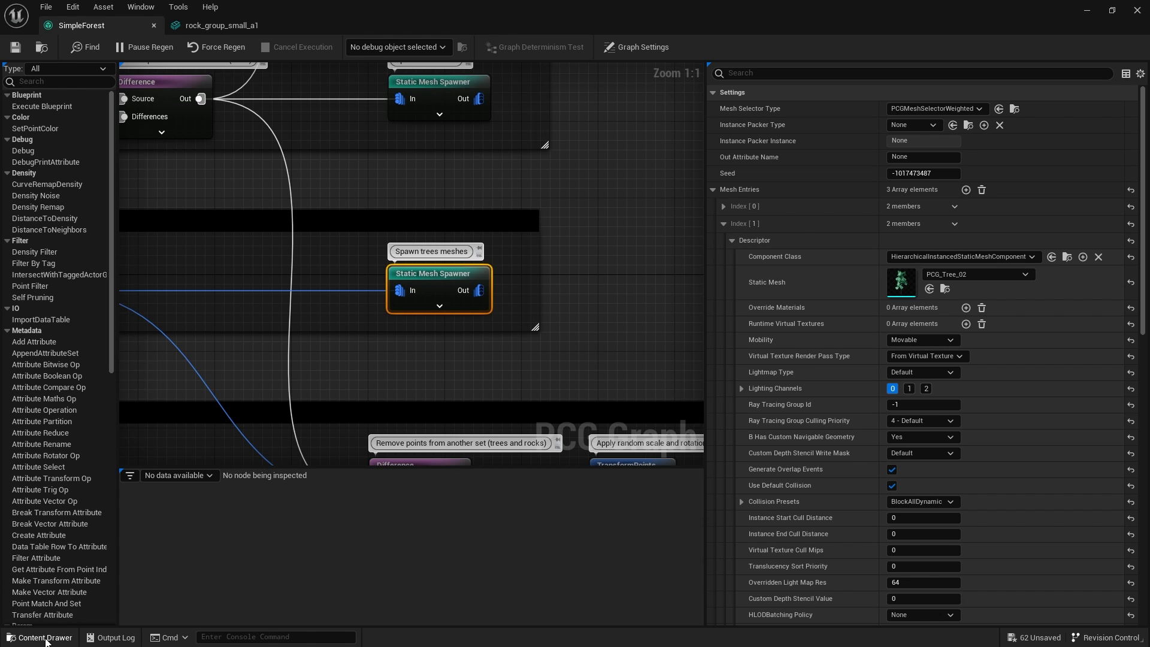
left_click(41, 636)
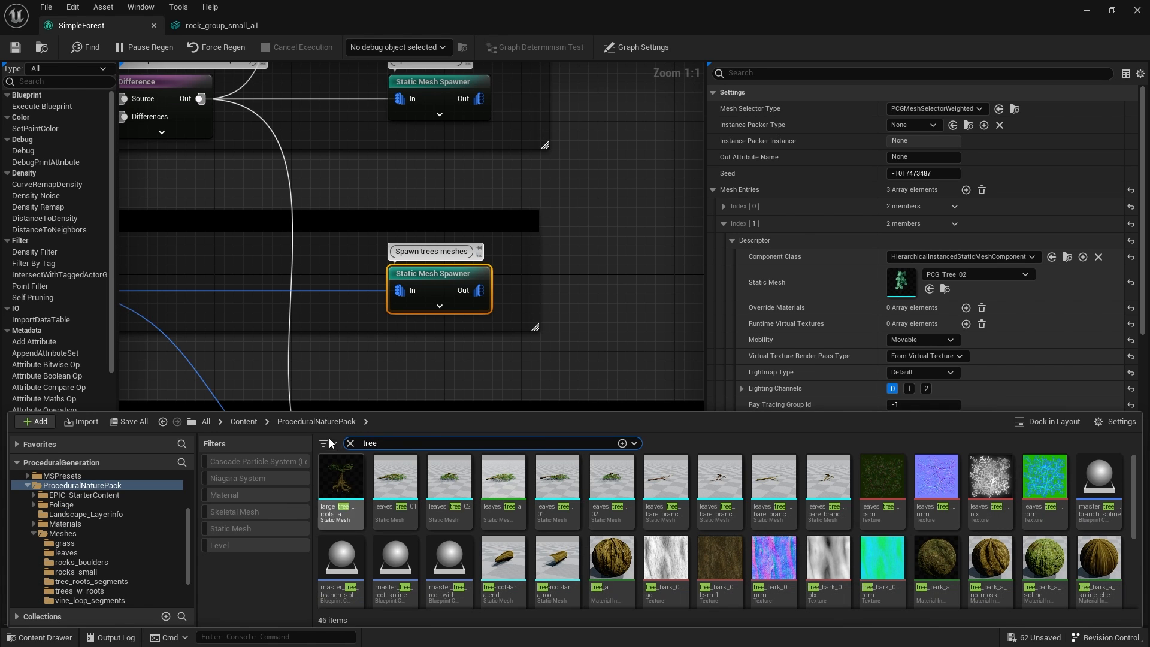
left_click(351, 442)
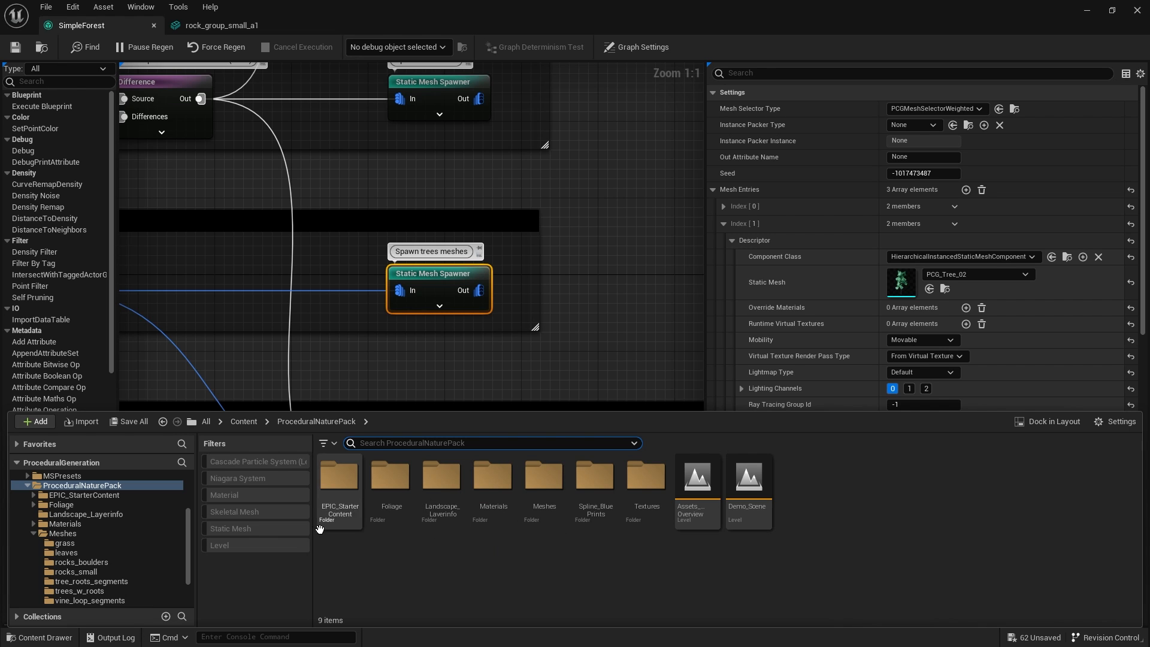
left_click(230, 529)
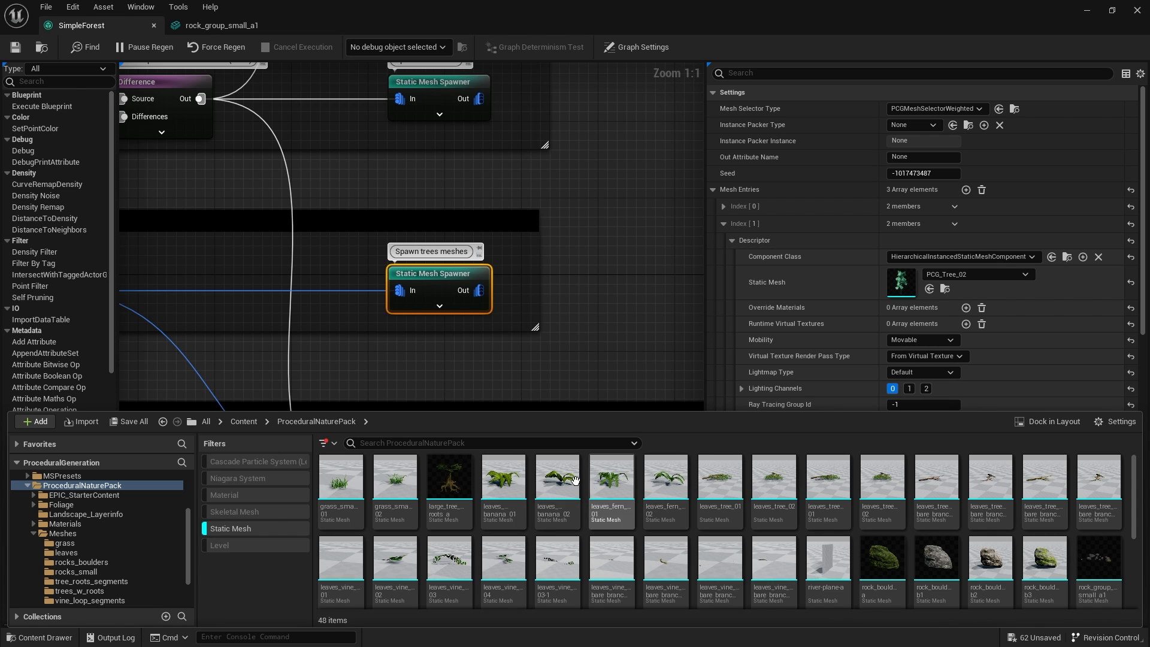
left_click(502, 487)
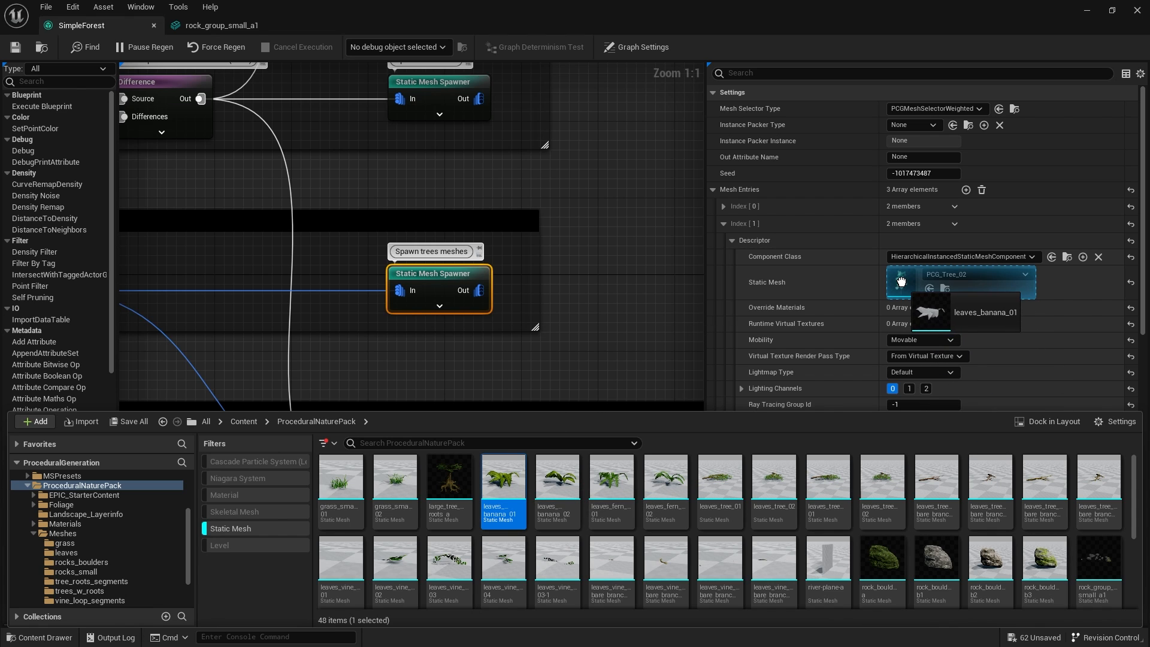
left_click(986, 312)
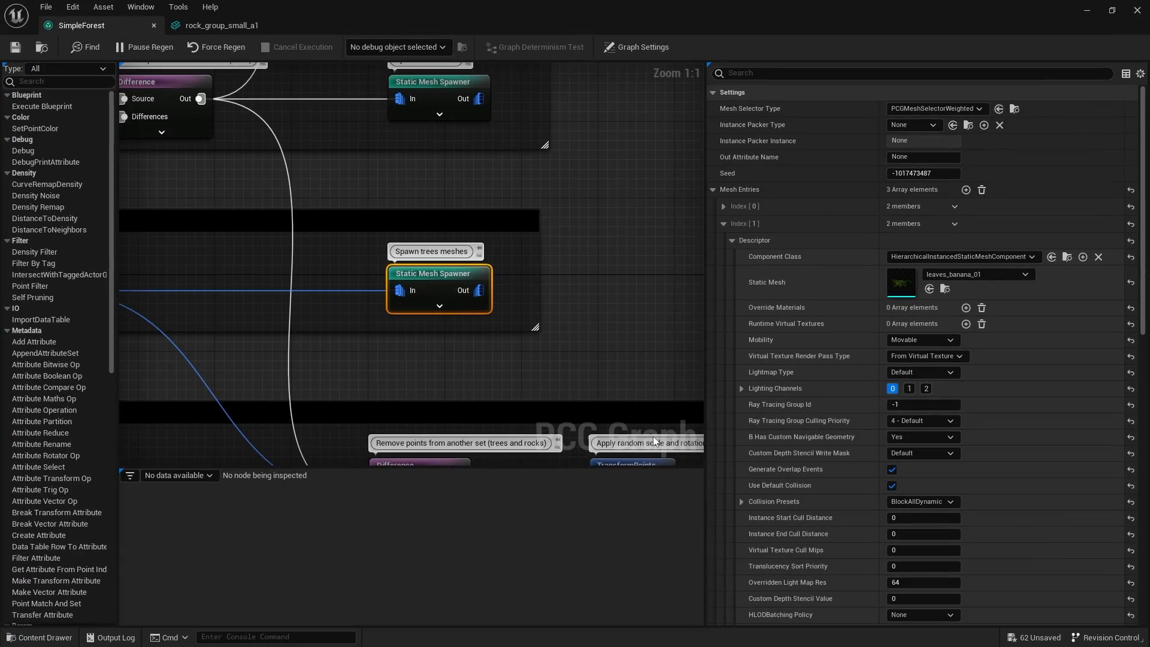
Step: Replace the third entry's PCG_Tree_03 with a fern mesh
left_click(731, 239)
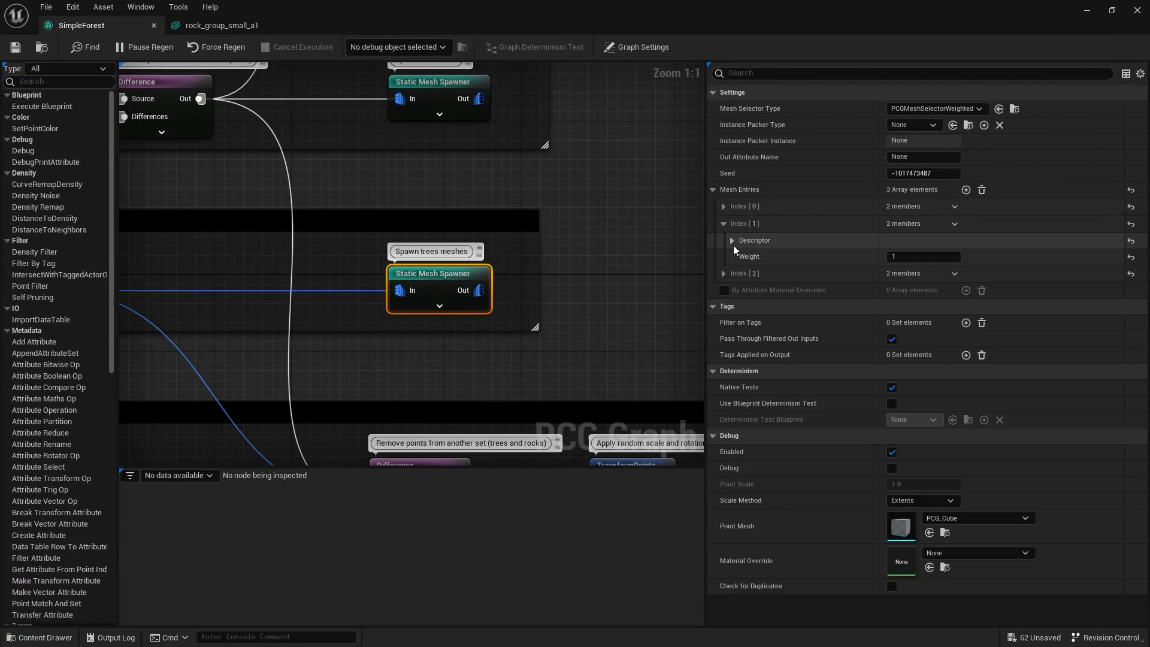
left_click(724, 223)
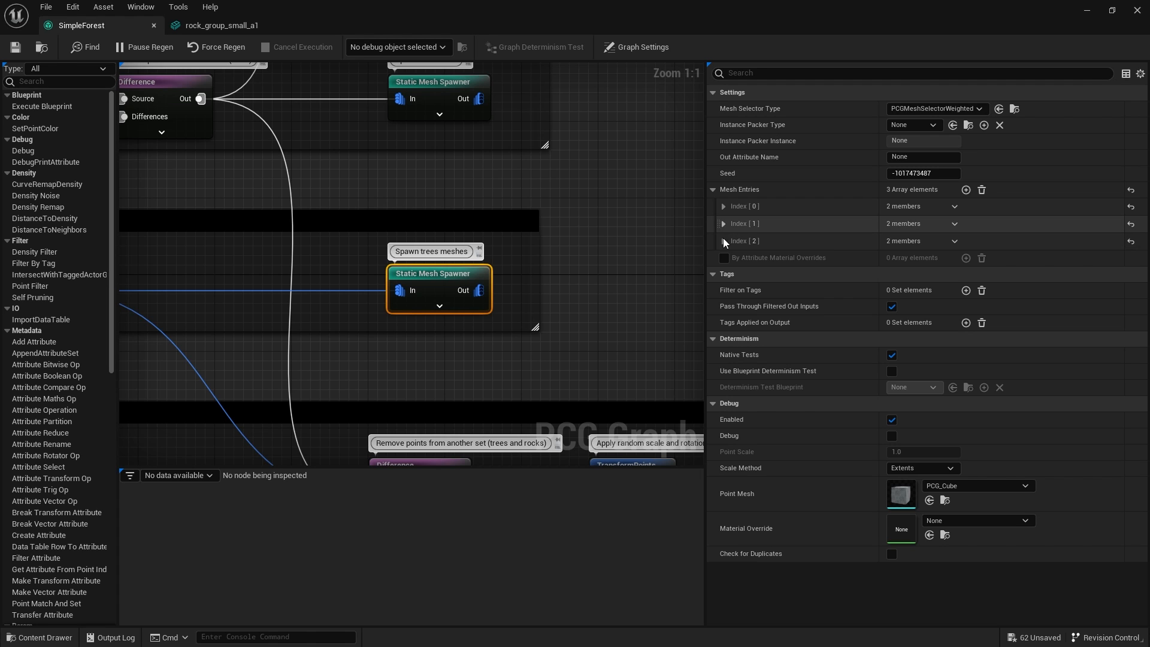
left_click(723, 241)
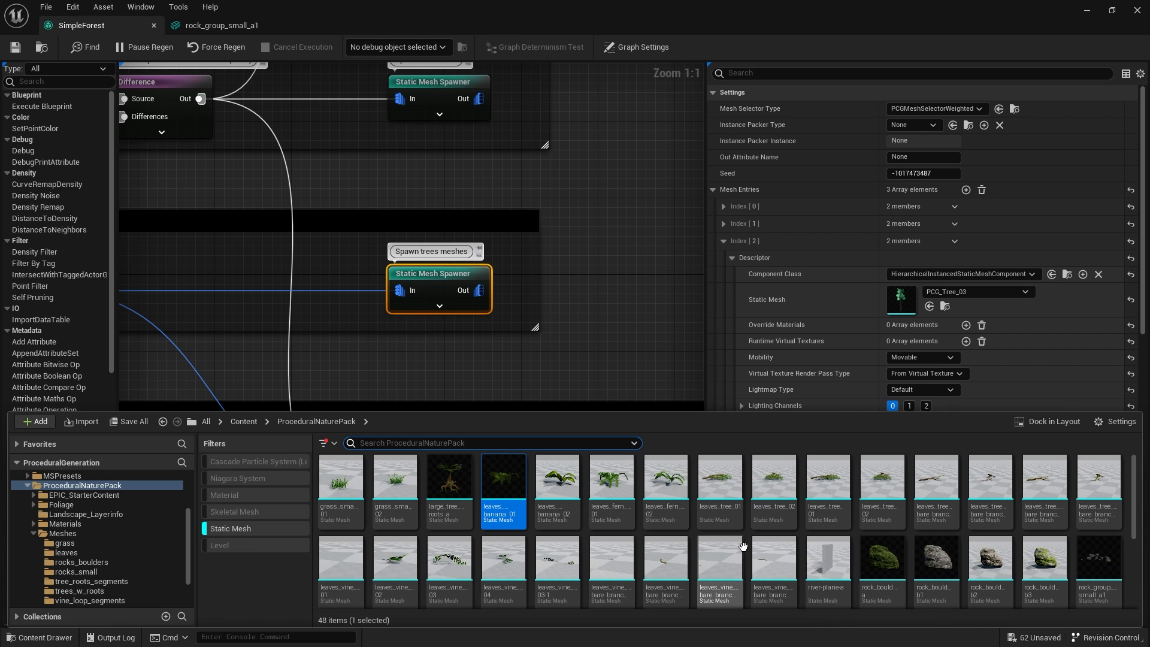
scroll("down", 3)
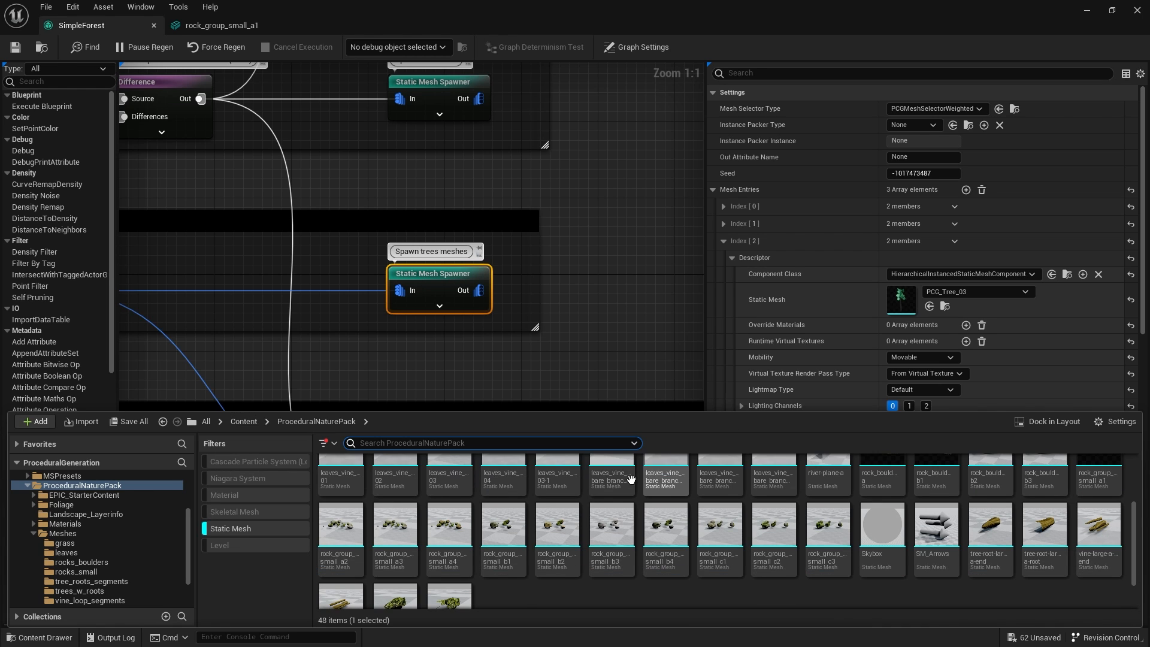
scroll("down", 3)
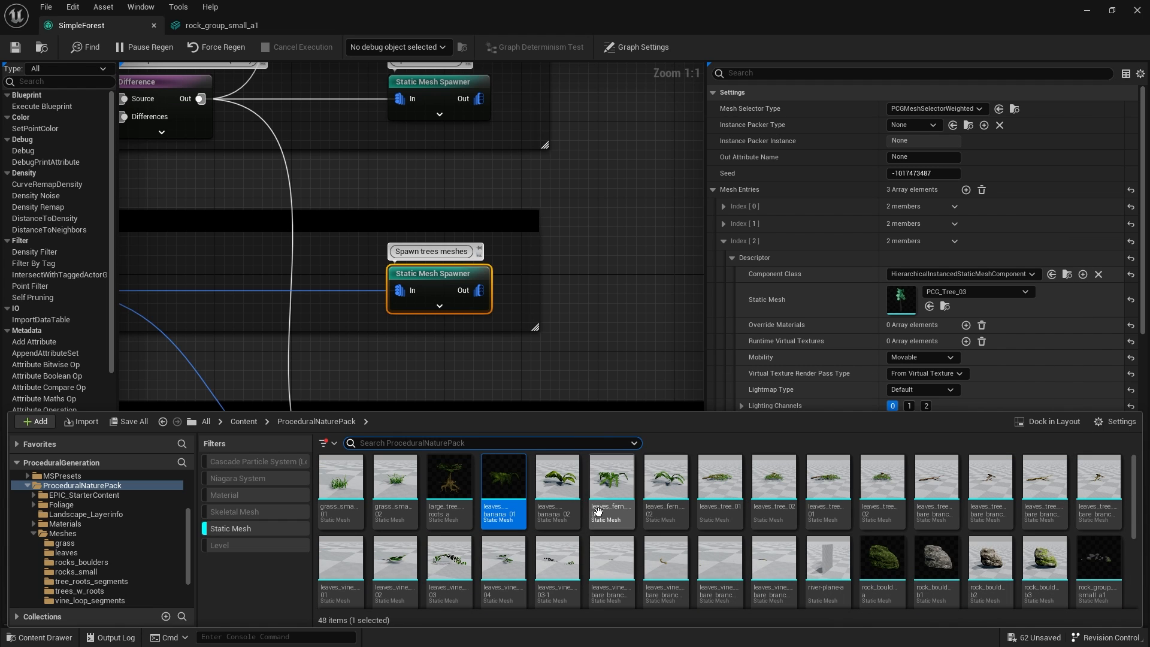
mouse_move(616, 474)
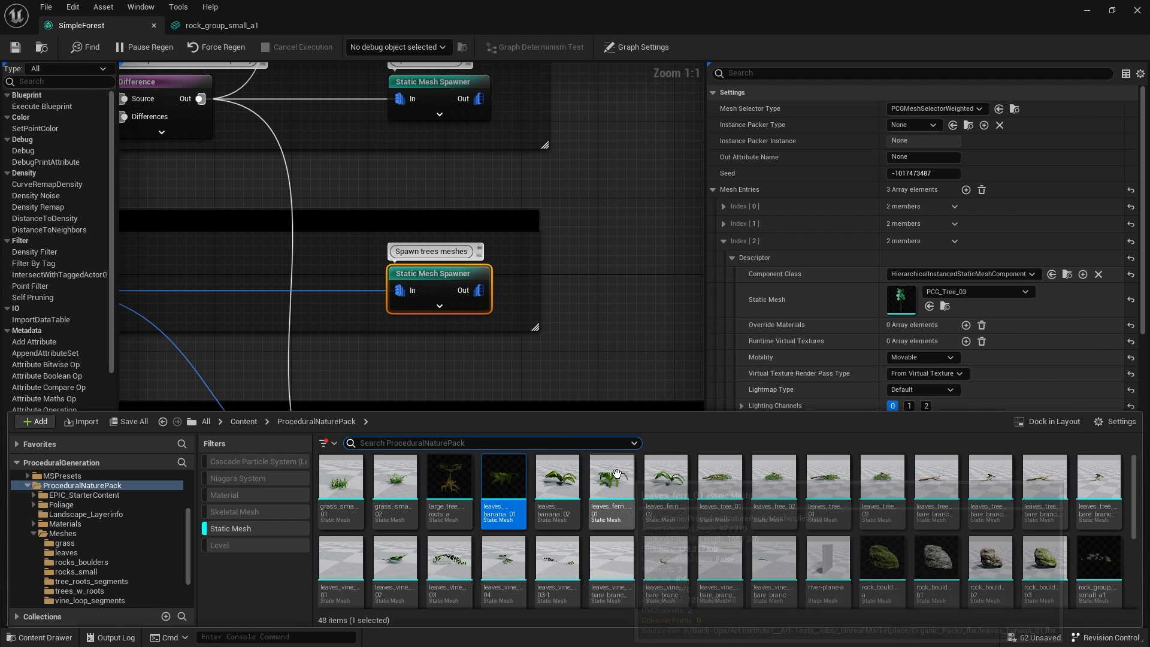
left_click(610, 488)
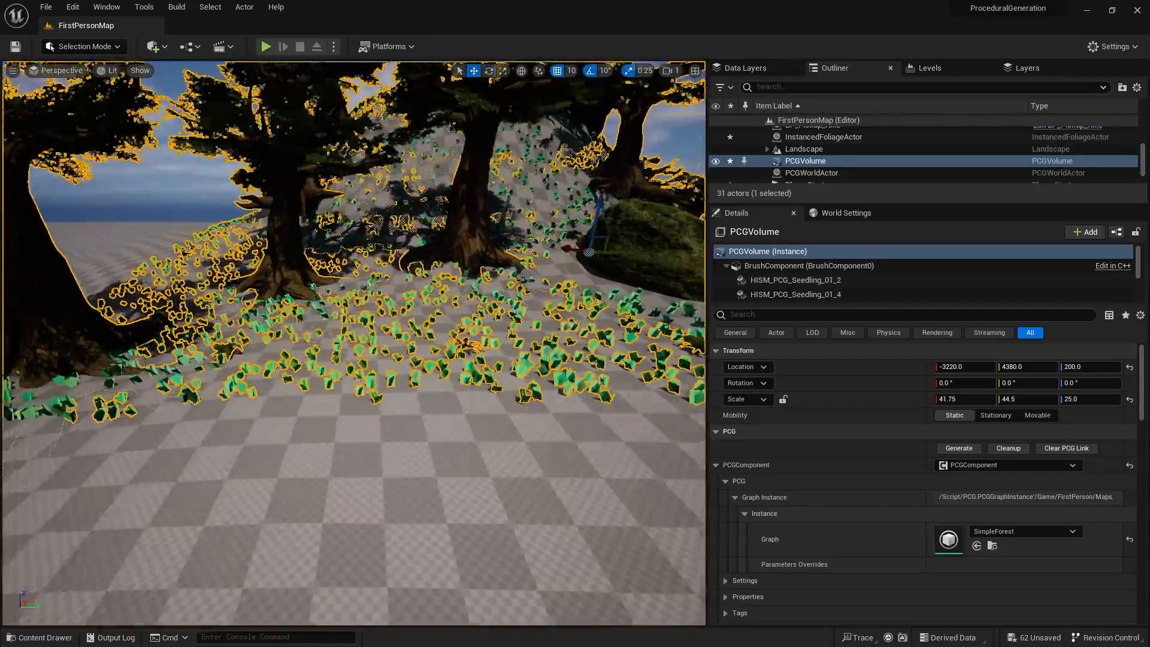
mouse_move(40, 636)
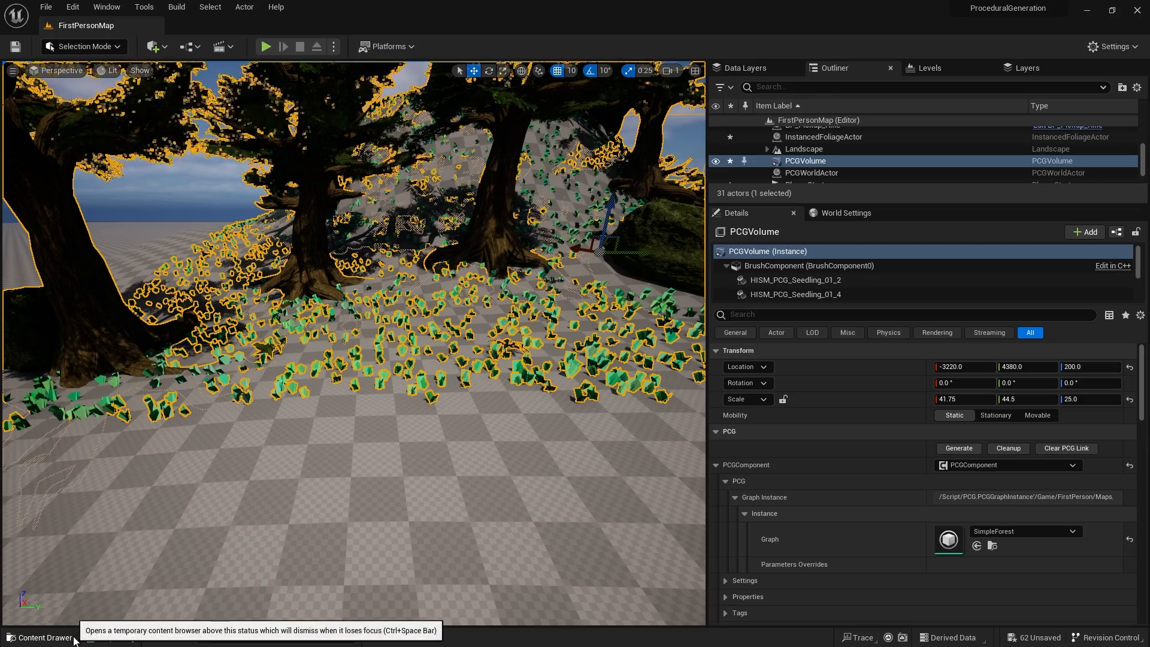
Step: Add a second Mesh Entries element to the grass spawner and assign a small grass mesh
left_click(40, 636)
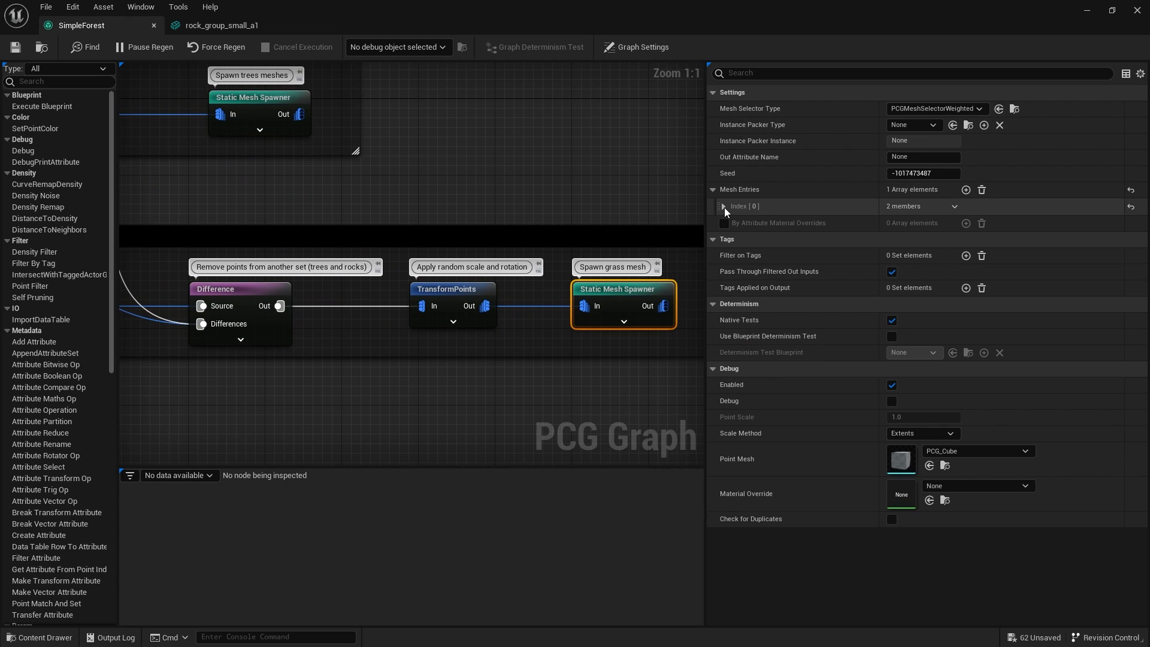
left_click(722, 206)
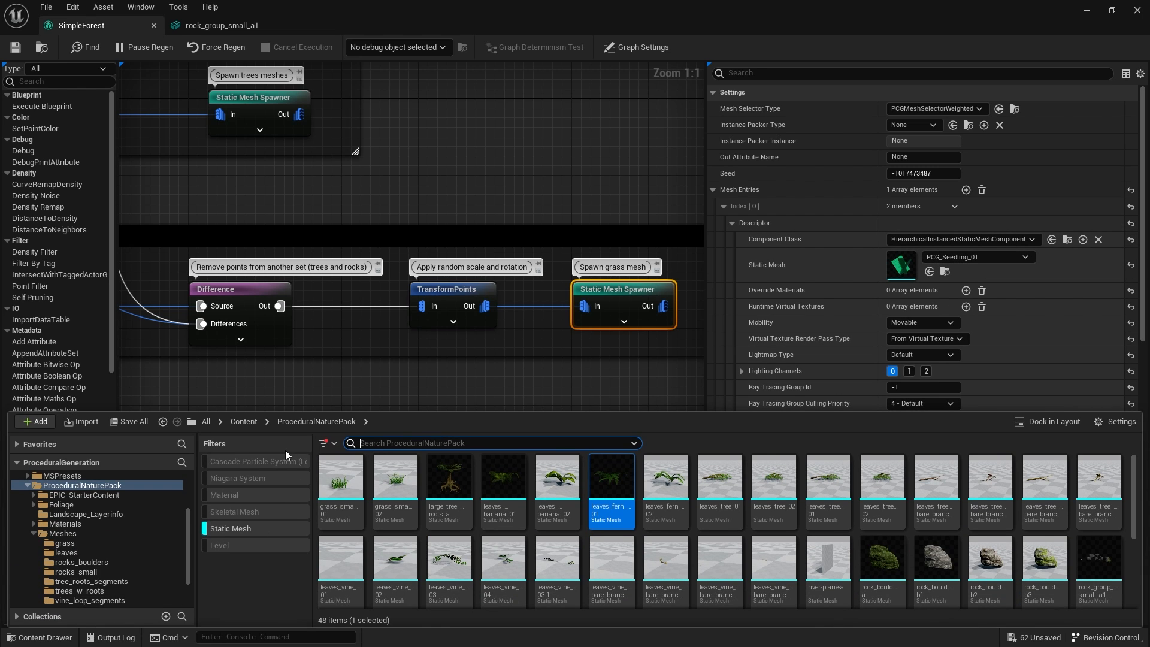
left_click(339, 481)
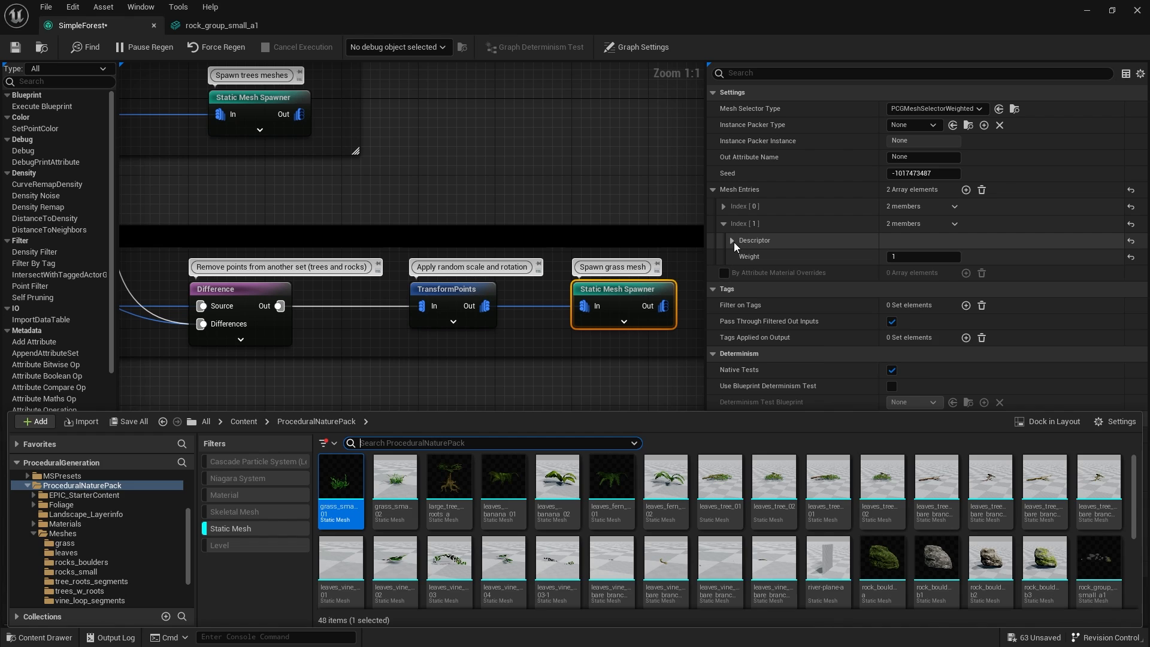
left_click(731, 241)
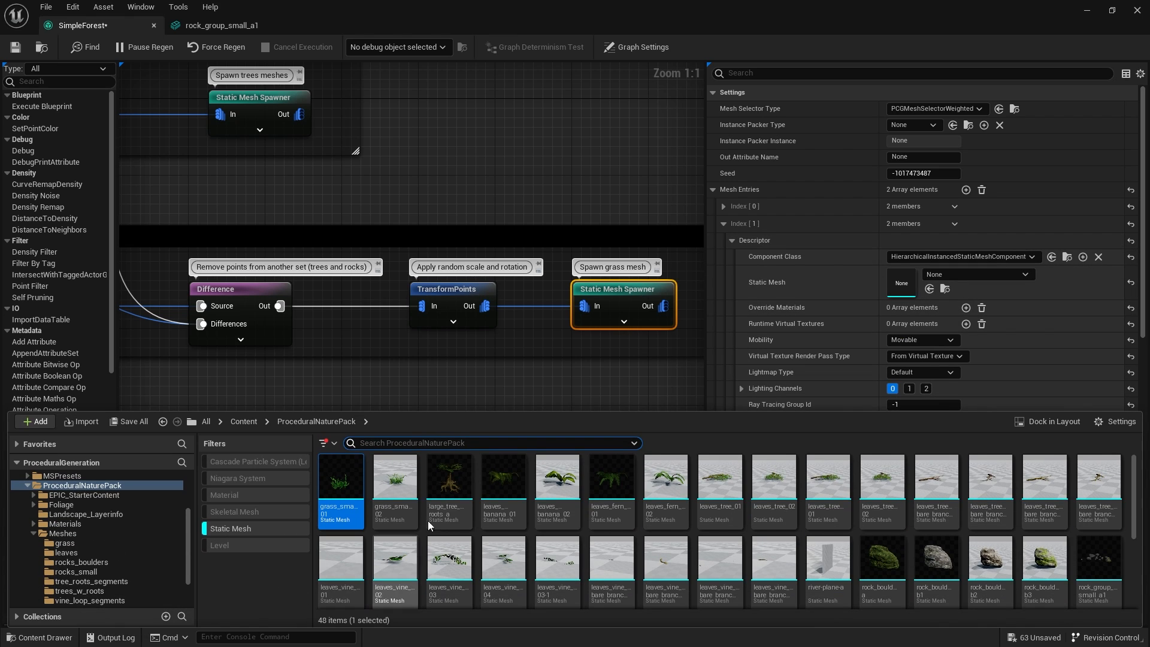
left_click(394, 477)
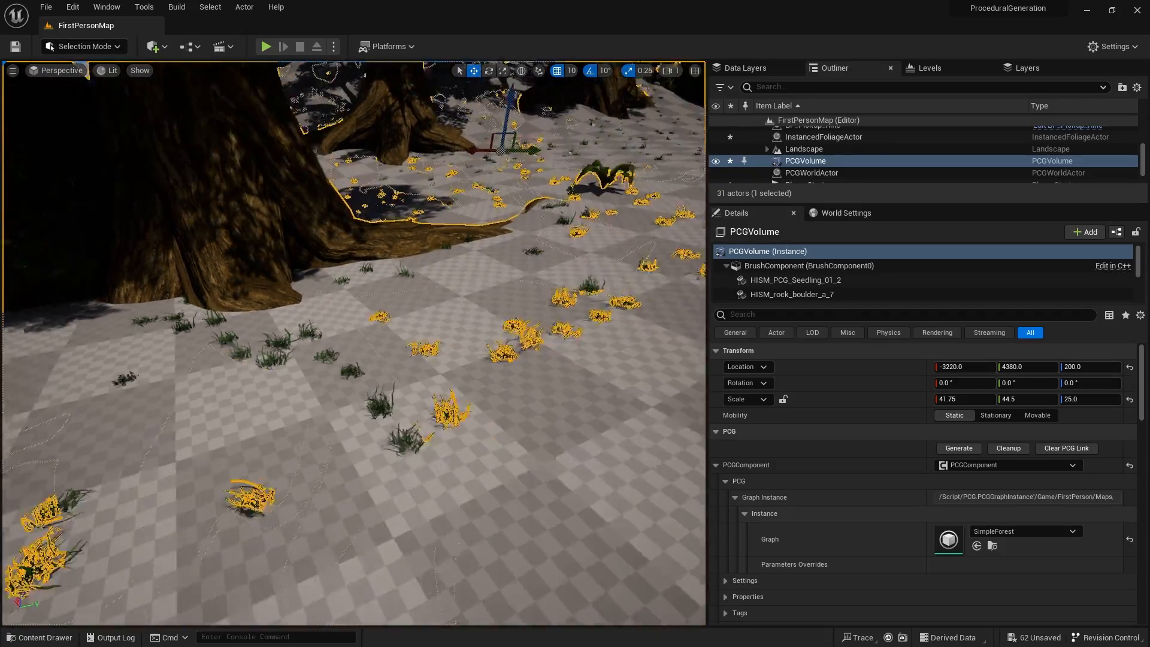
Step: Increase the grass TransformPoints Scale Min/Max values in the SimpleForest graph so the grass grows larger
left_click(40, 636)
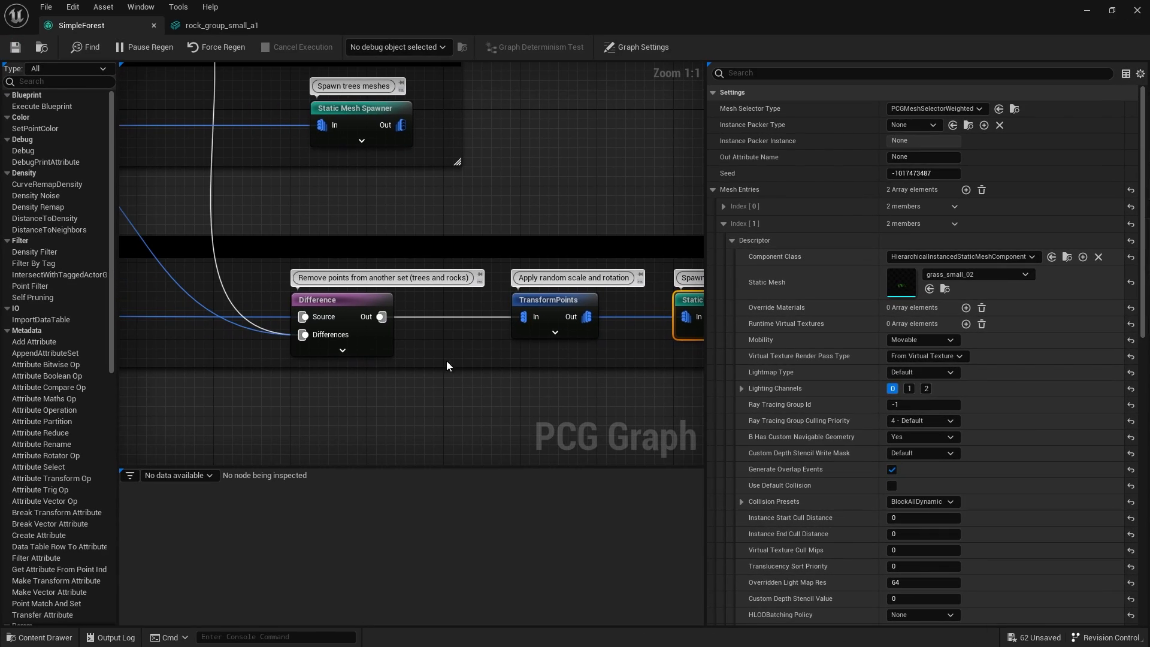
left_click(554, 300)
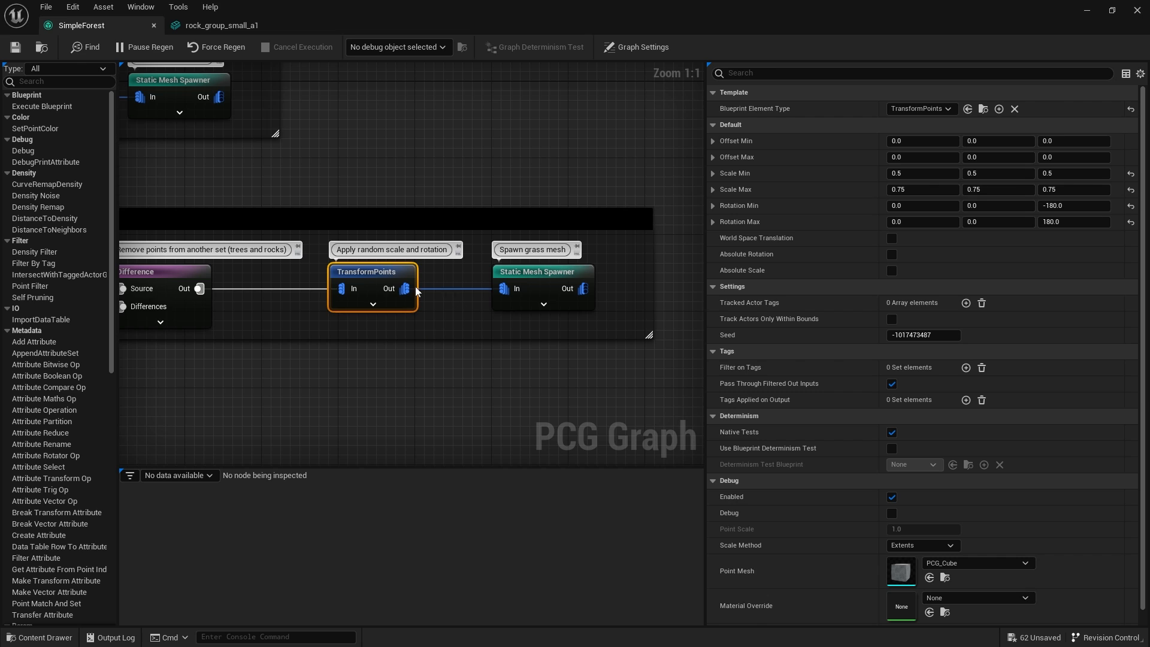
mouse_move(733, 195)
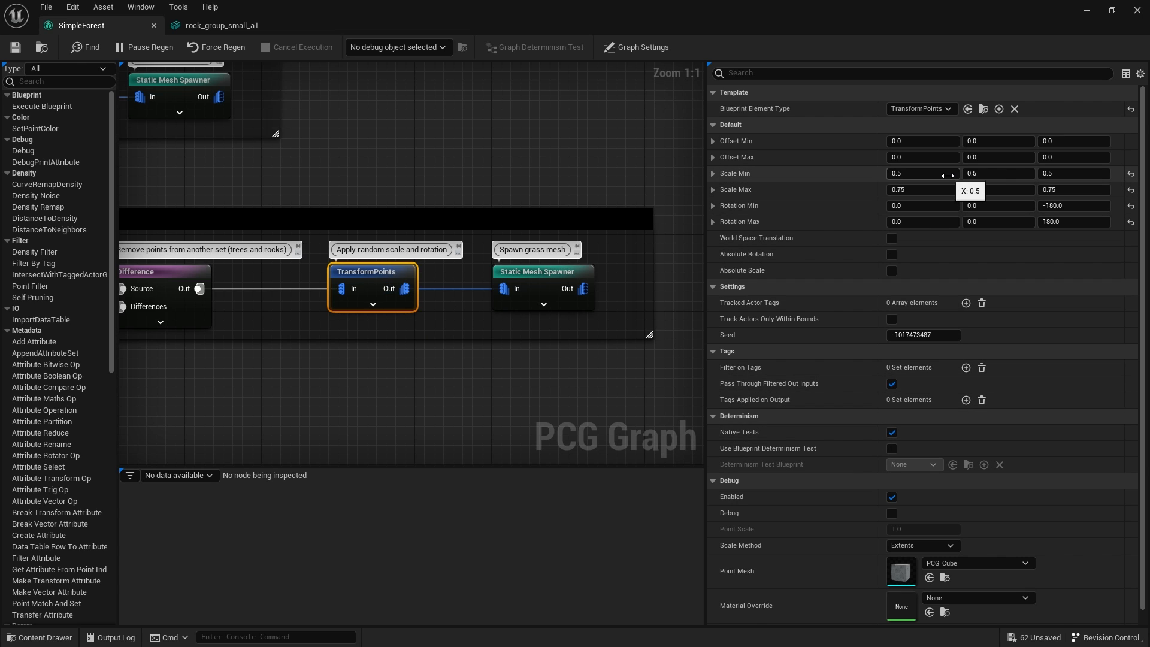
mouse_move(944, 190)
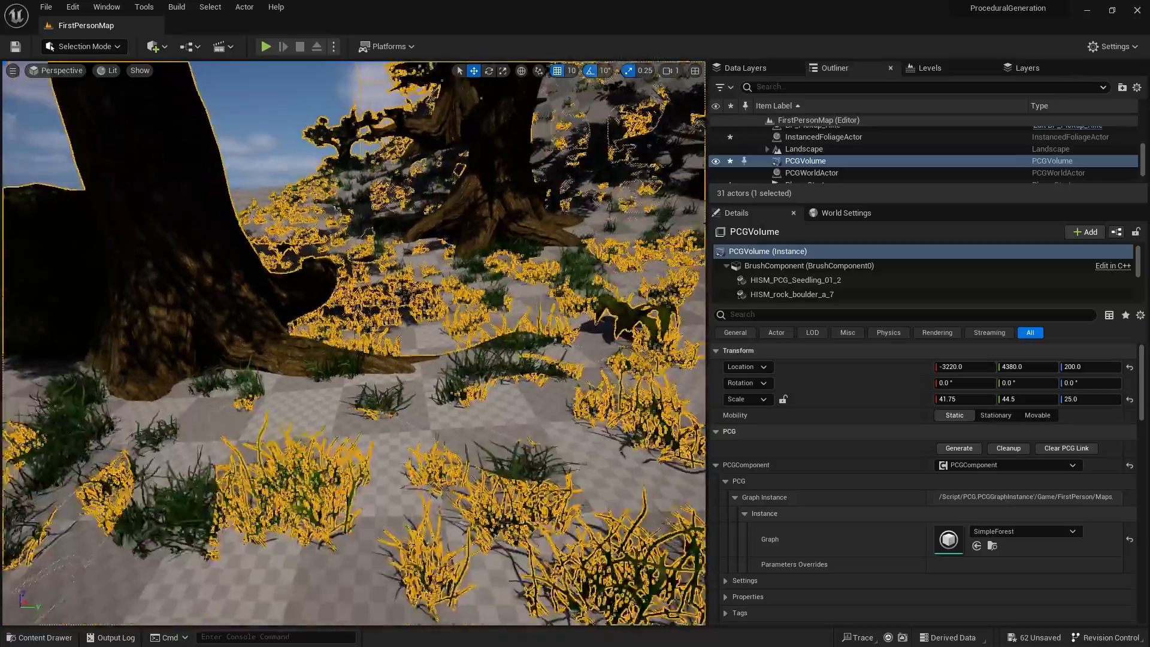
left_click(39, 636)
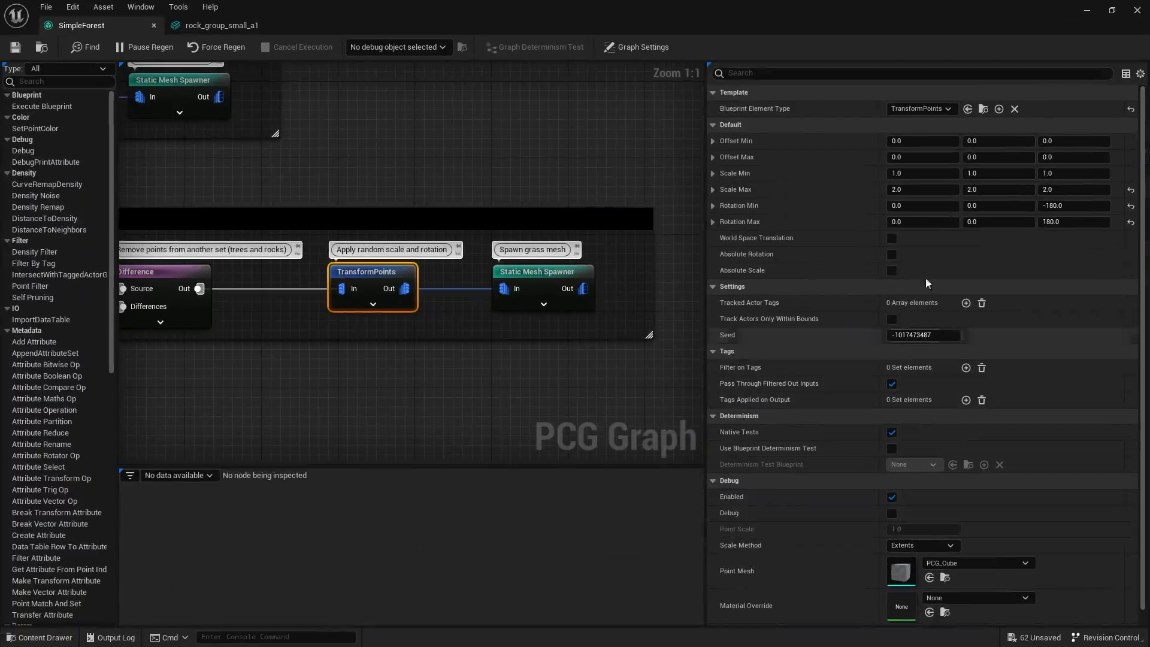
left_click(922, 173)
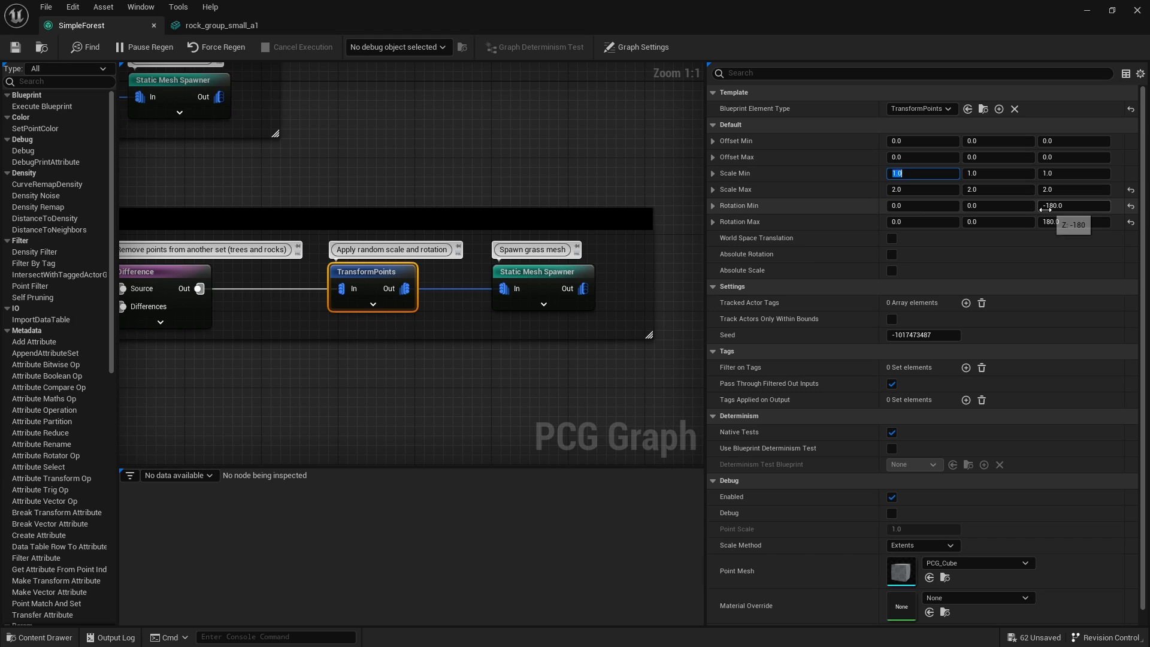
type("3.0")
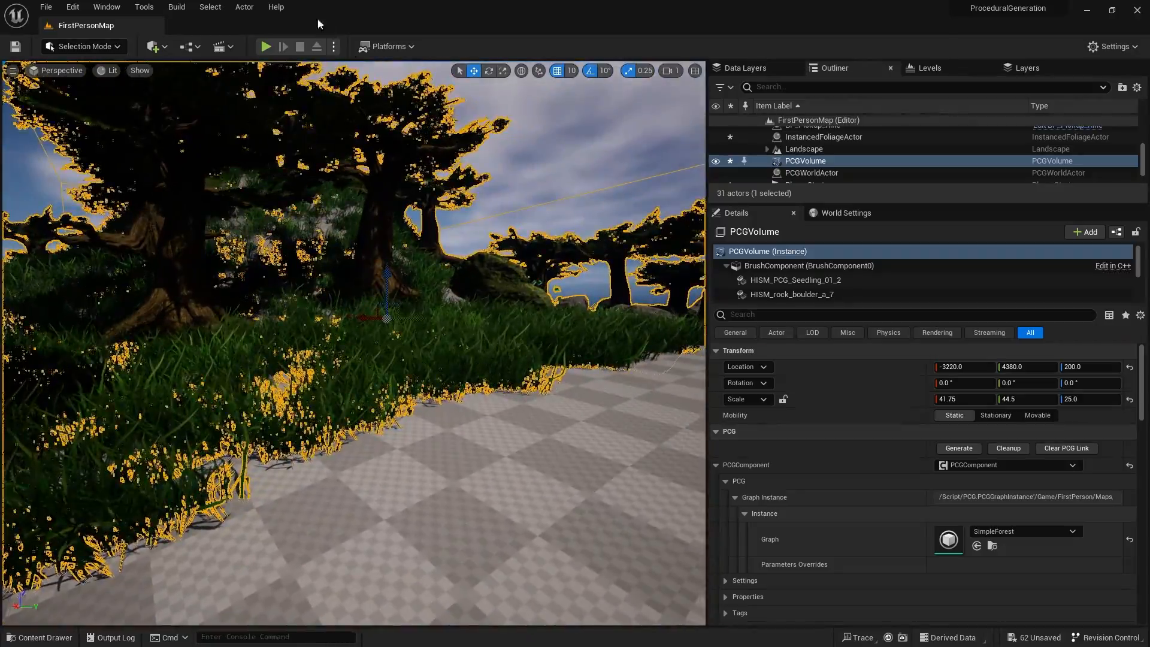
Step: Open the large_tree_w_roots_a static mesh in the Static Mesh Editor
left_click(266, 47)
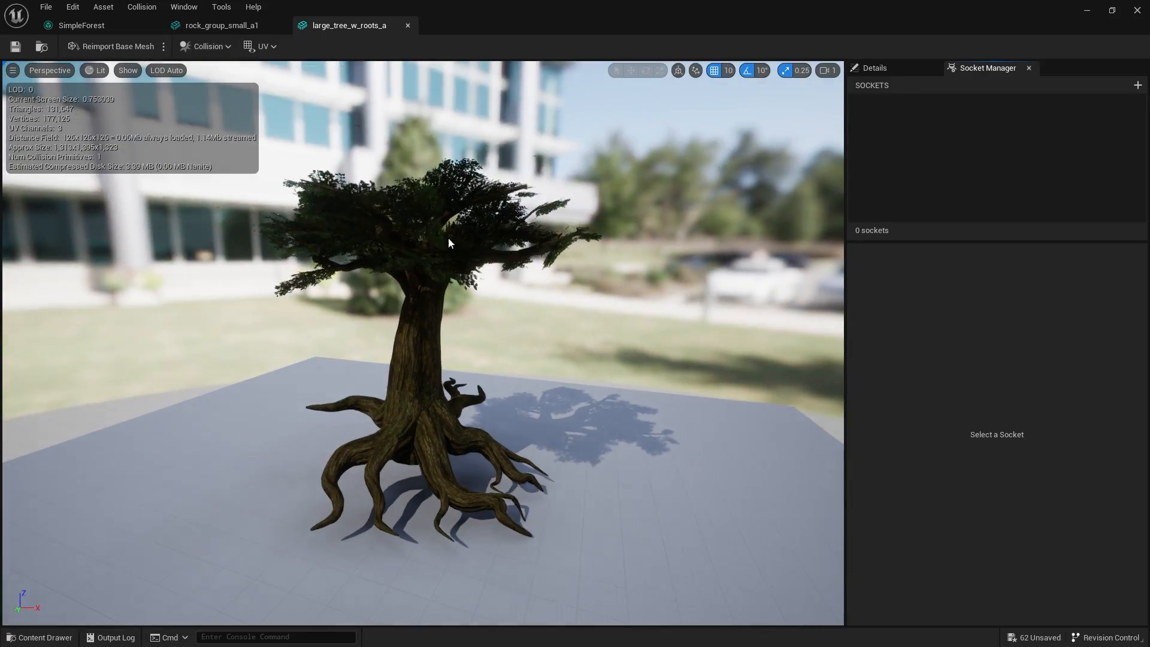
Step: Show Simple Collision and remove the tree's existing convex collision
left_click(127, 69)
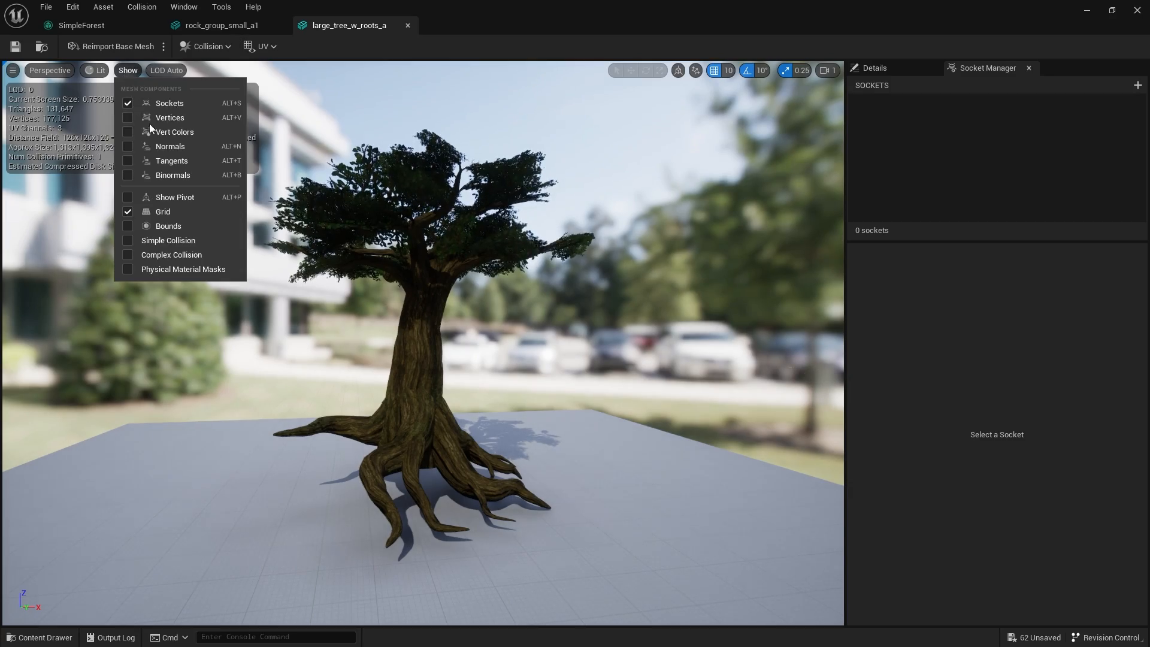
left_click(167, 241)
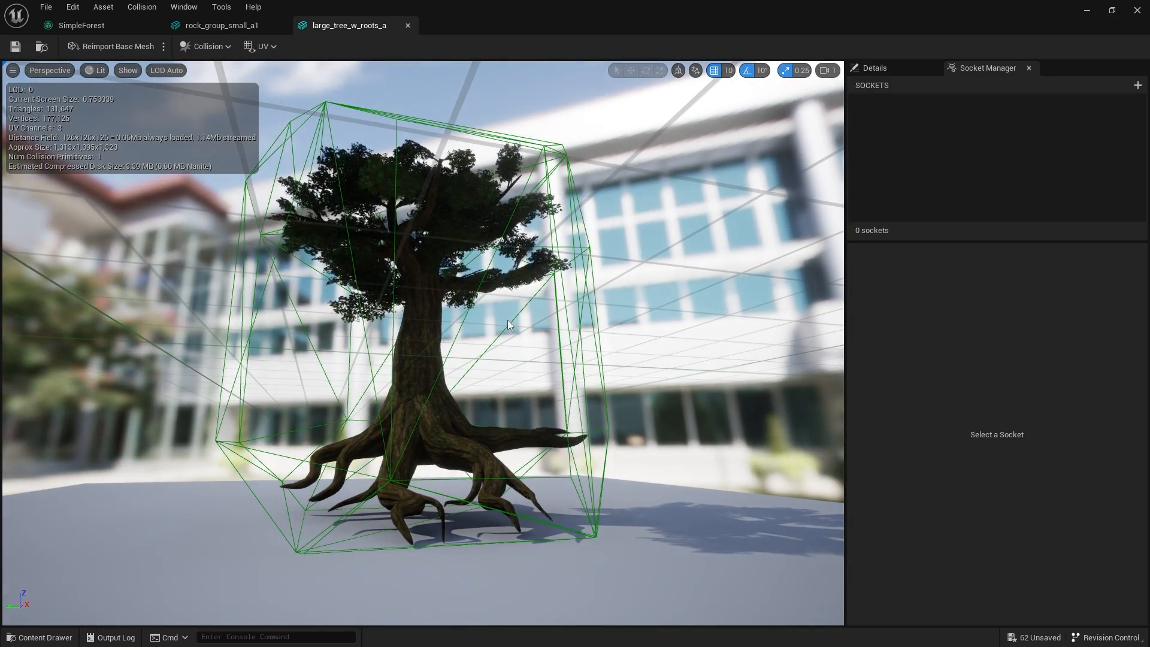
left_click(208, 46)
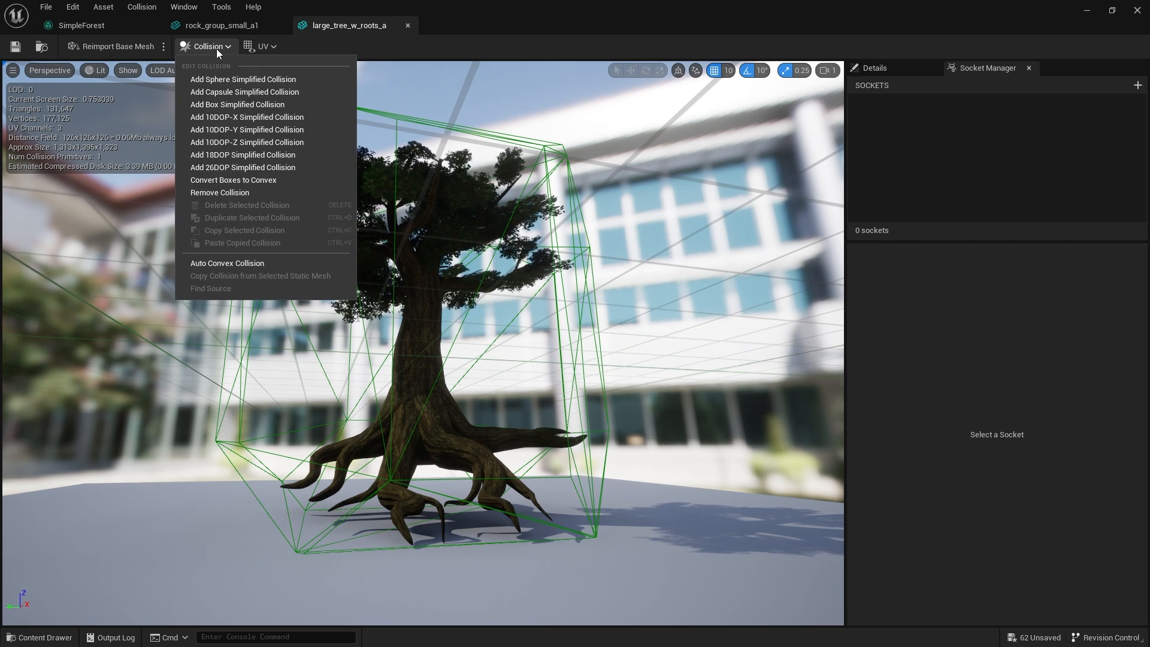
left_click(220, 191)
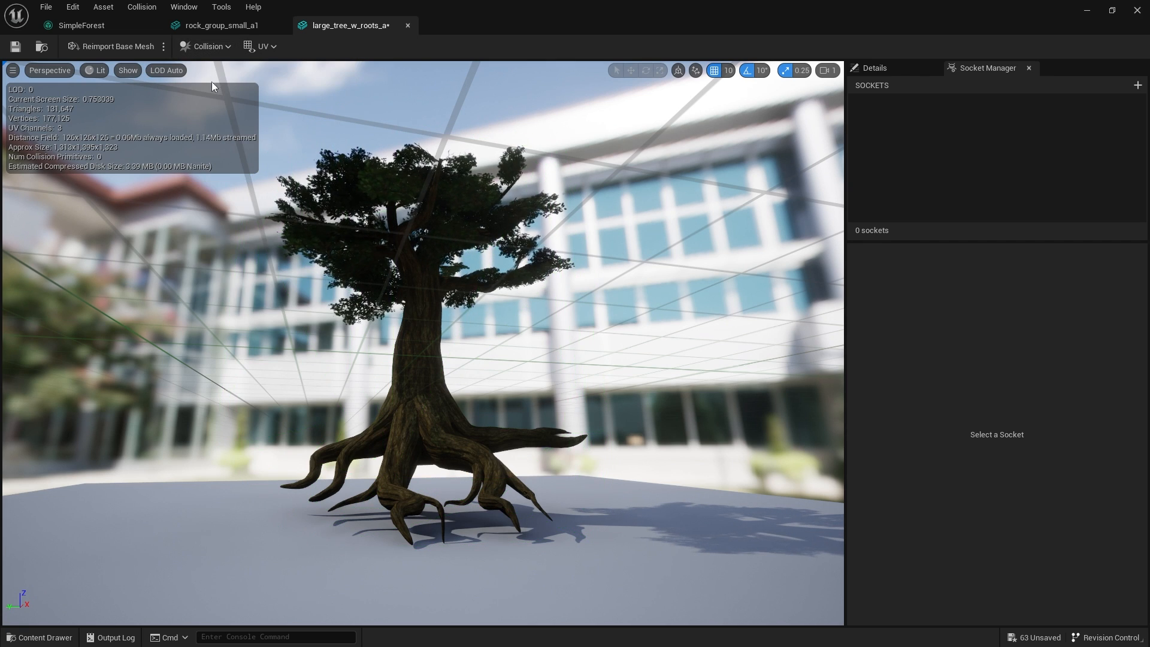
Step: Add a capsule simplified collision around the tree
left_click(208, 46)
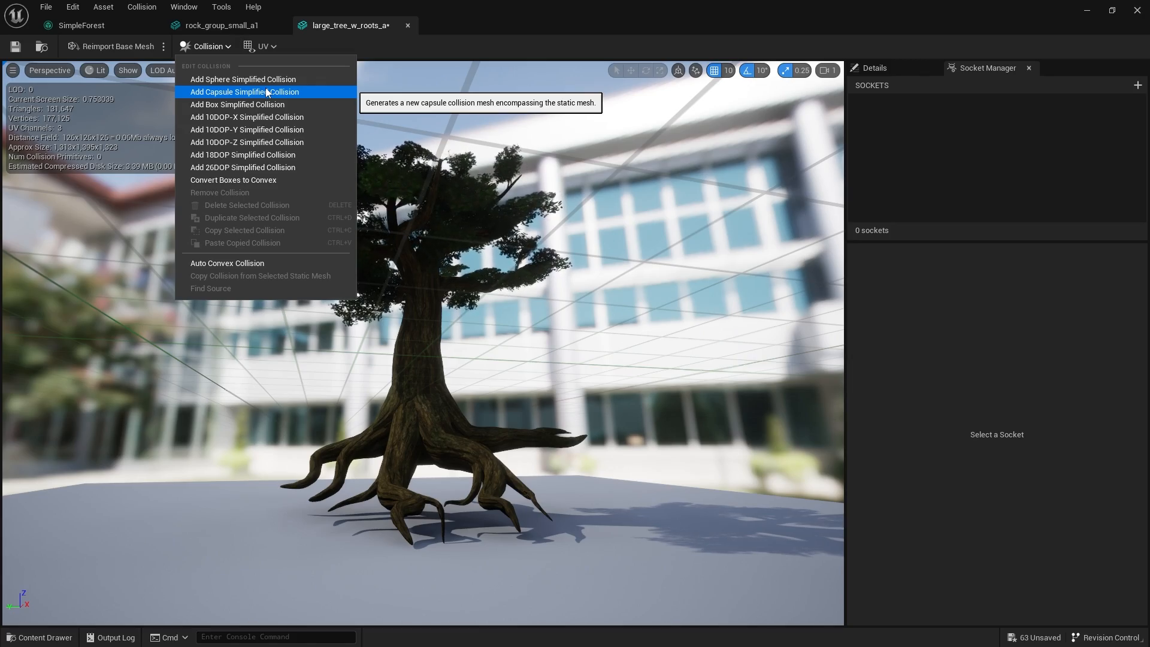
left_click(245, 92)
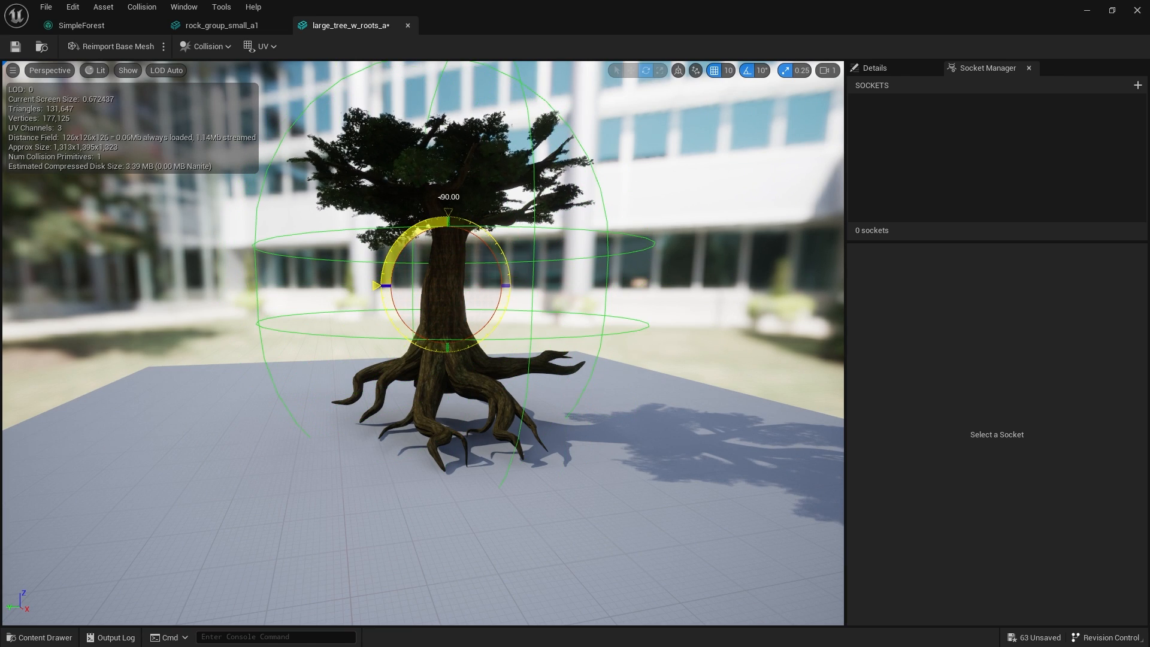
Step: Rotate and scale the capsule to fit the trunk, save the mesh and close its editor
left_click(874, 67)
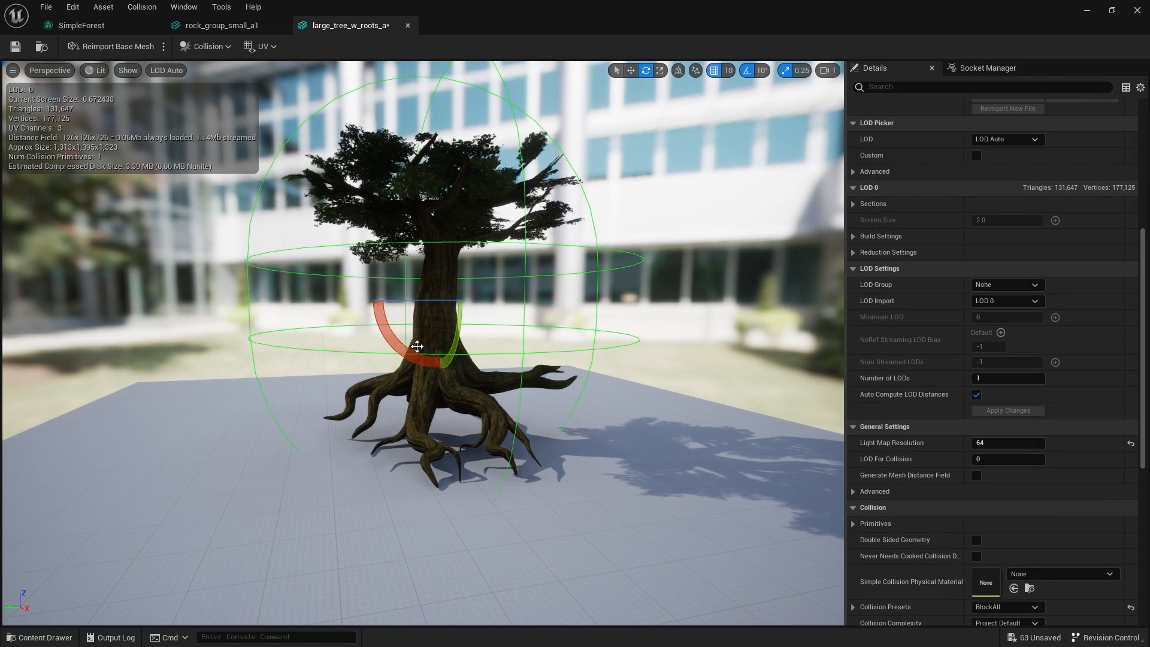
left_click(630, 70)
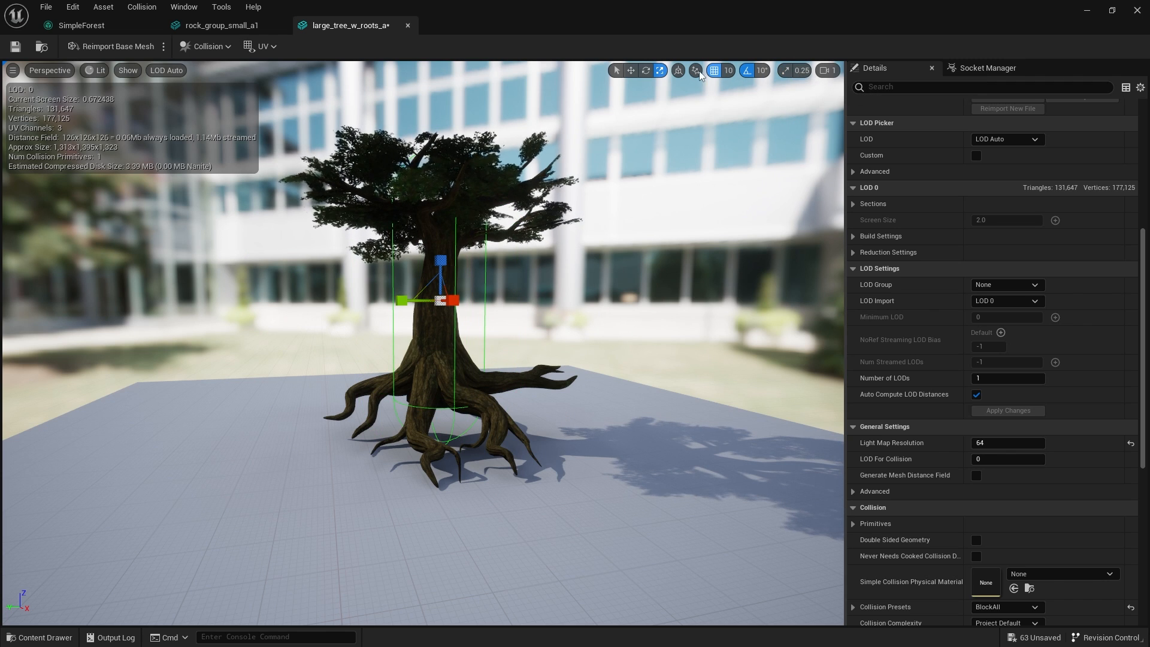
left_click(645, 70)
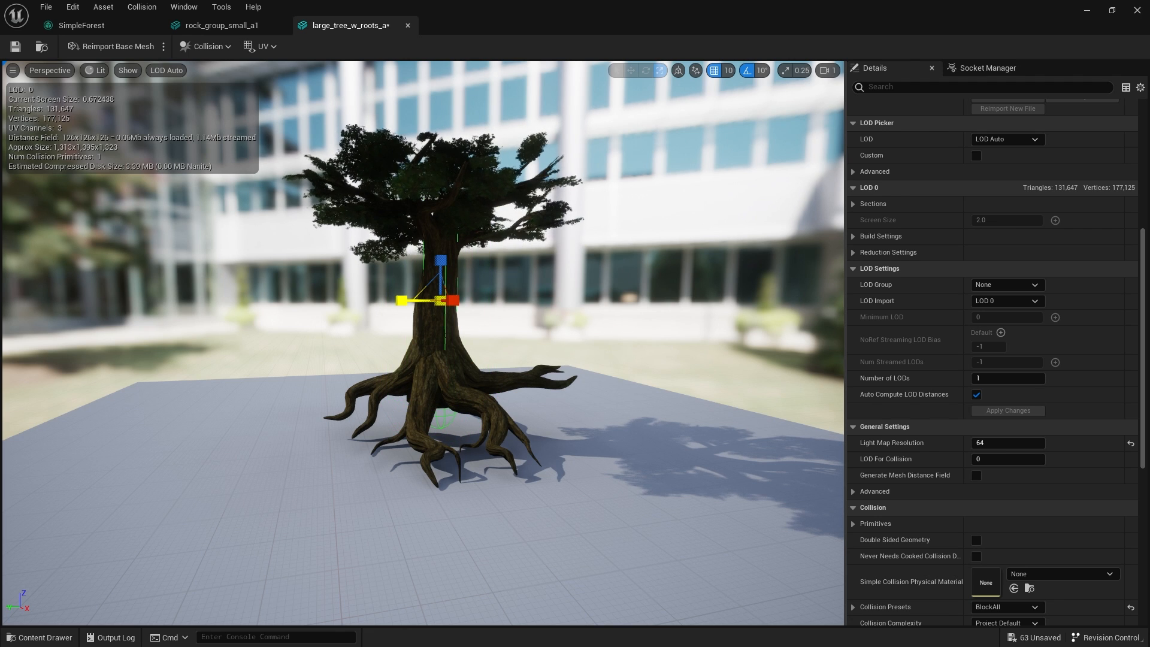
left_click(658, 71)
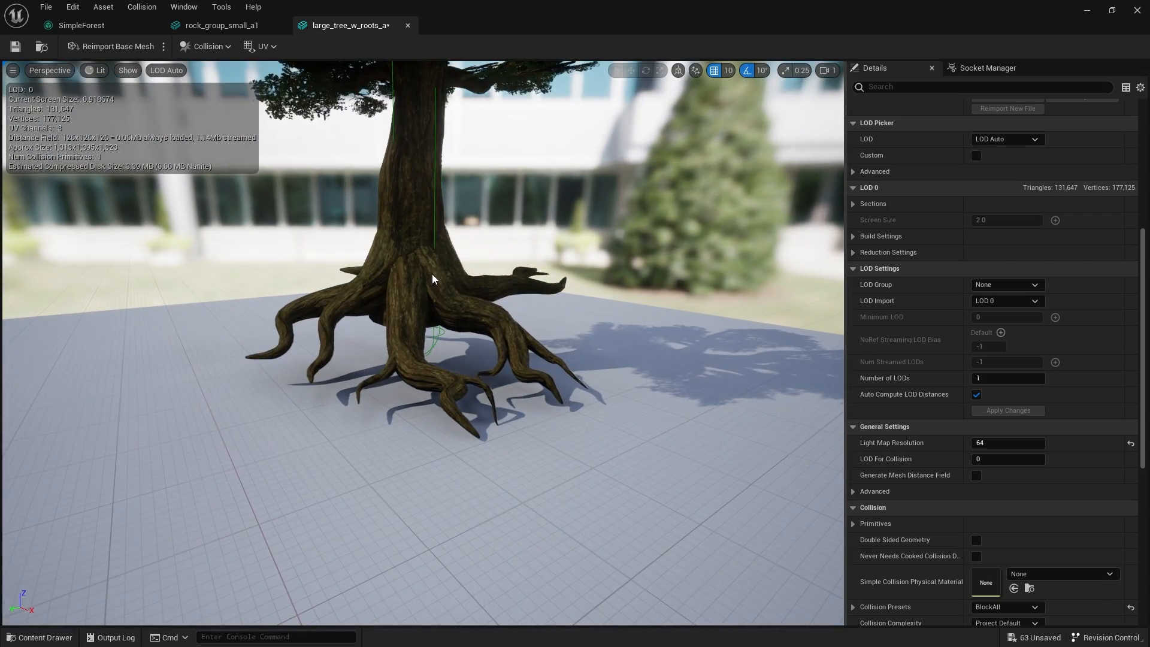
mouse_move(908, 325)
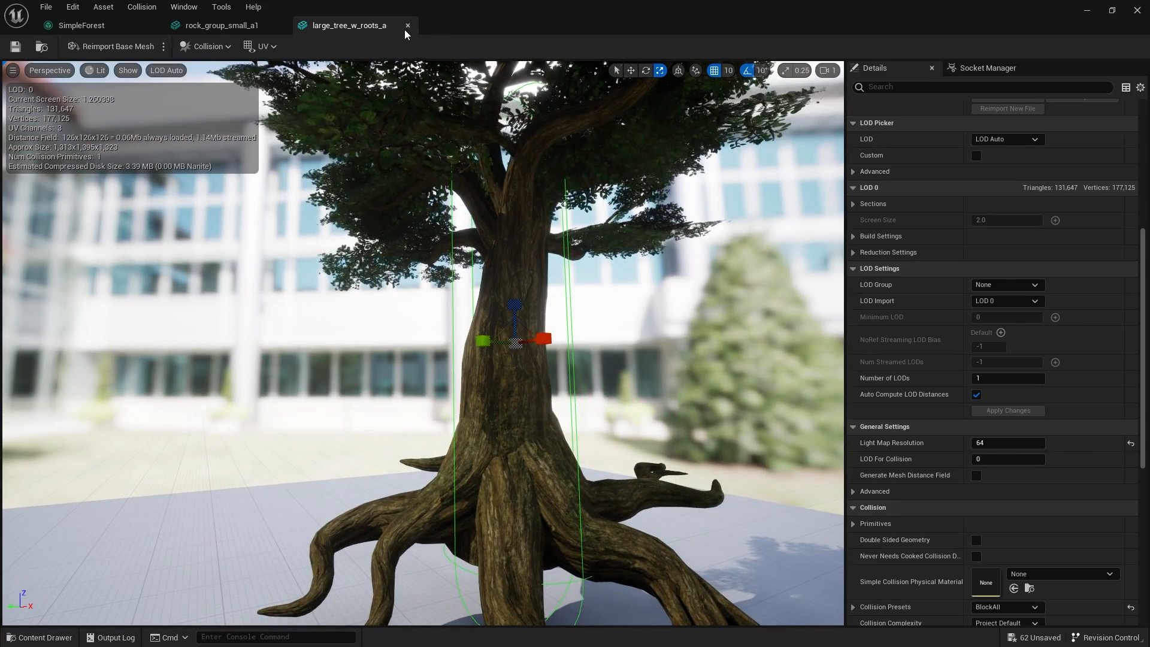
left_click(407, 25)
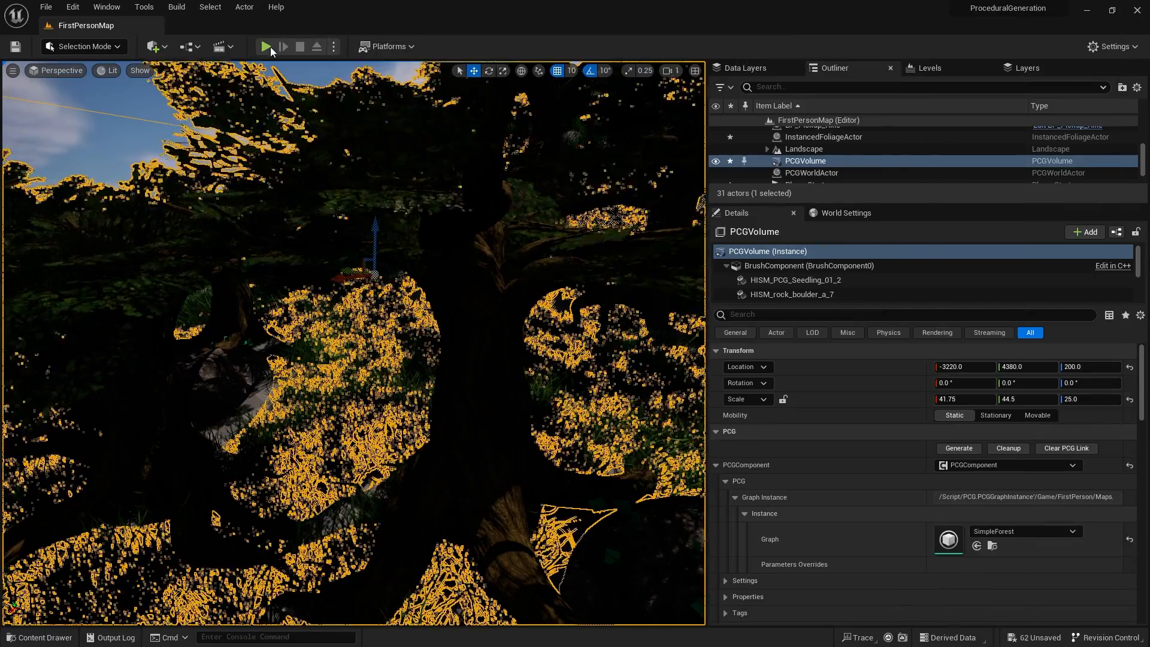
left_click(268, 47)
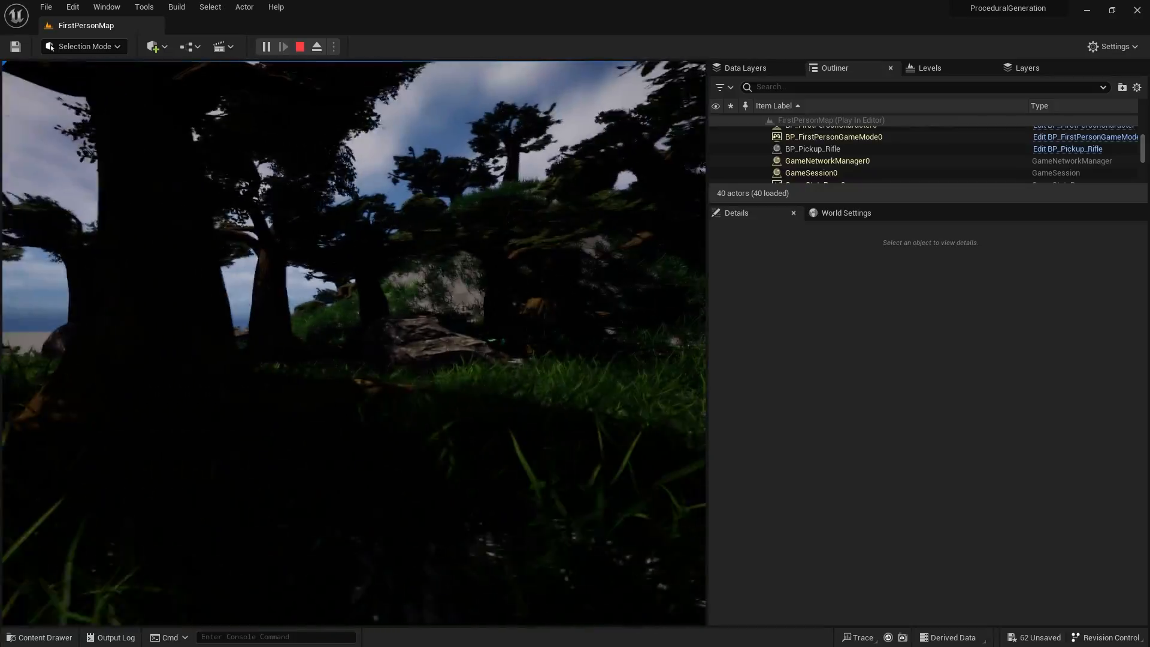
left_click(299, 46)
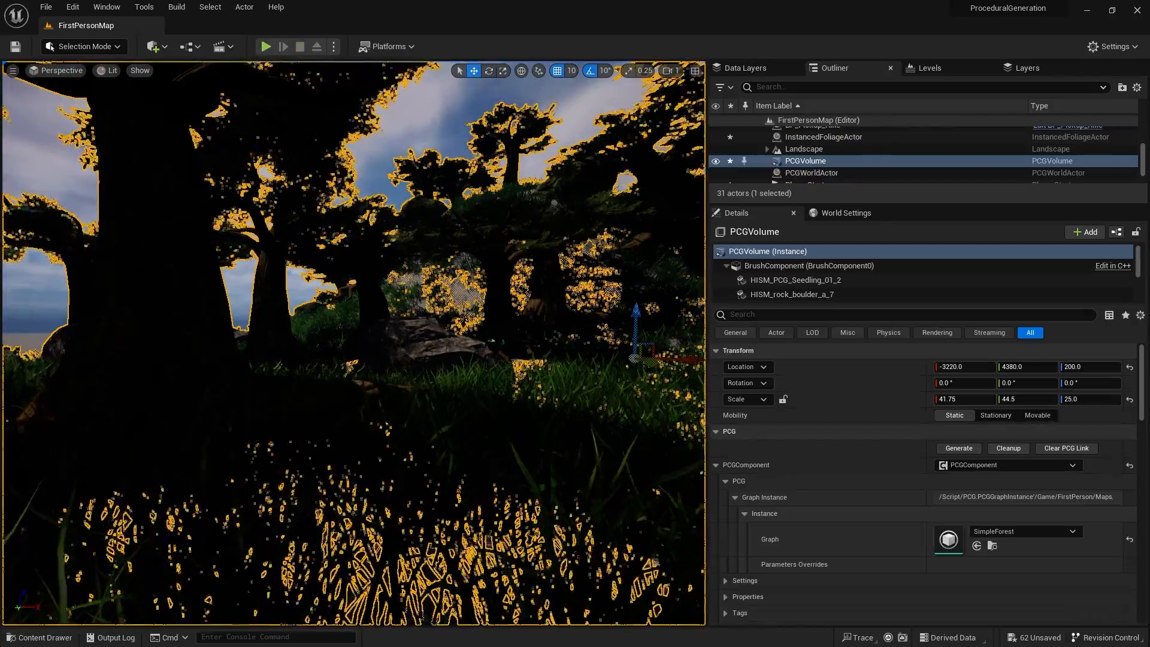